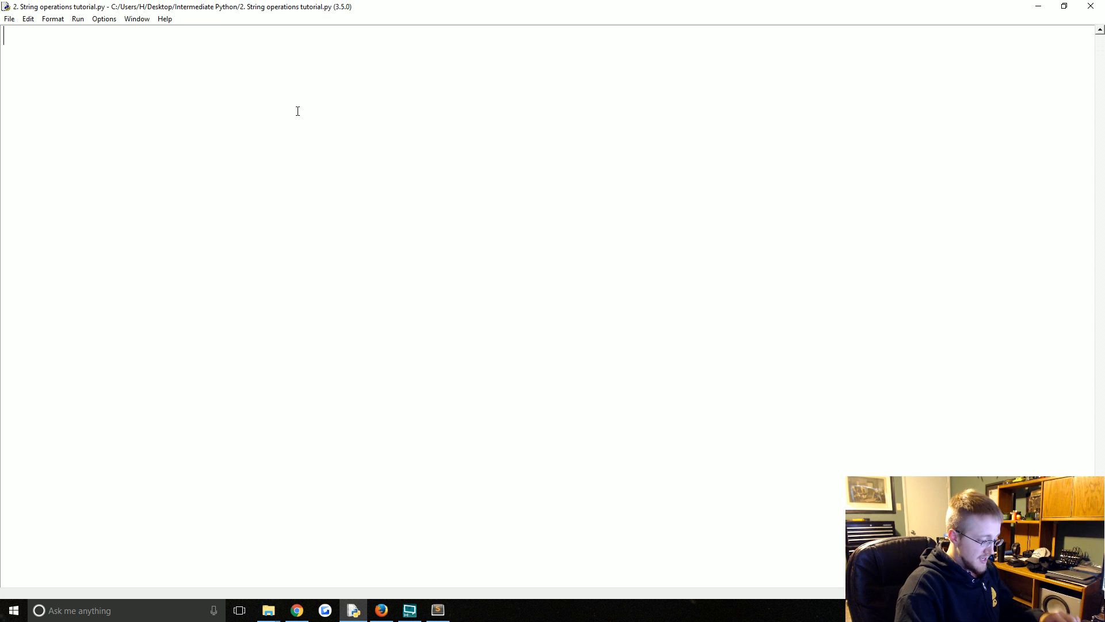
# Step: Create names = ['Jeff', 'Gary', 'Jill', 'Samantha'] and start a new line below
pyautogui.write('names =')
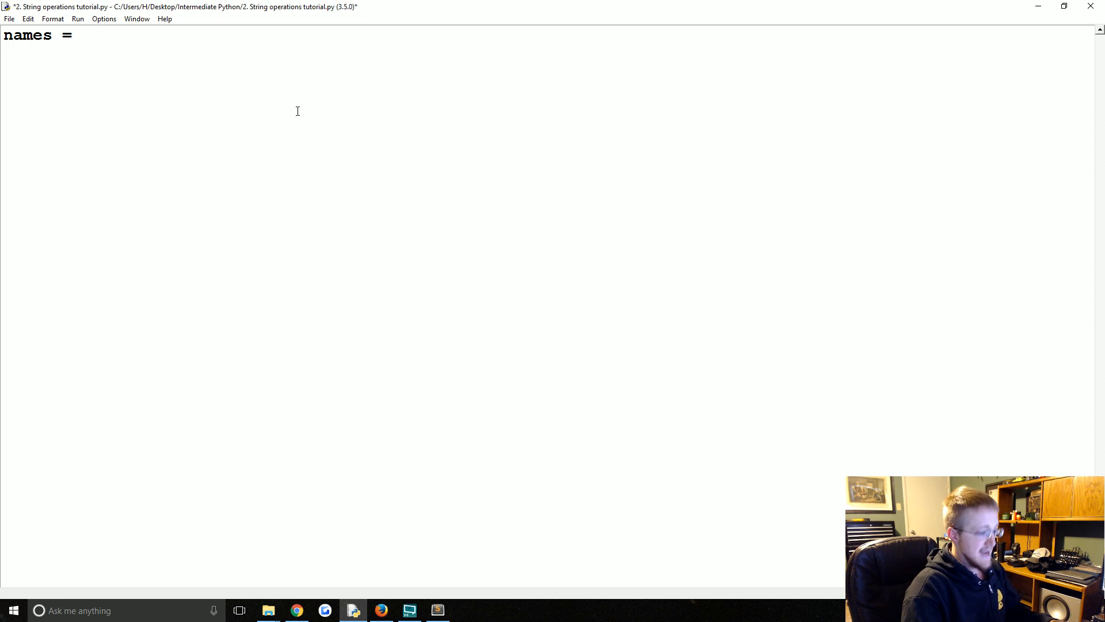
pyautogui.write('[]')
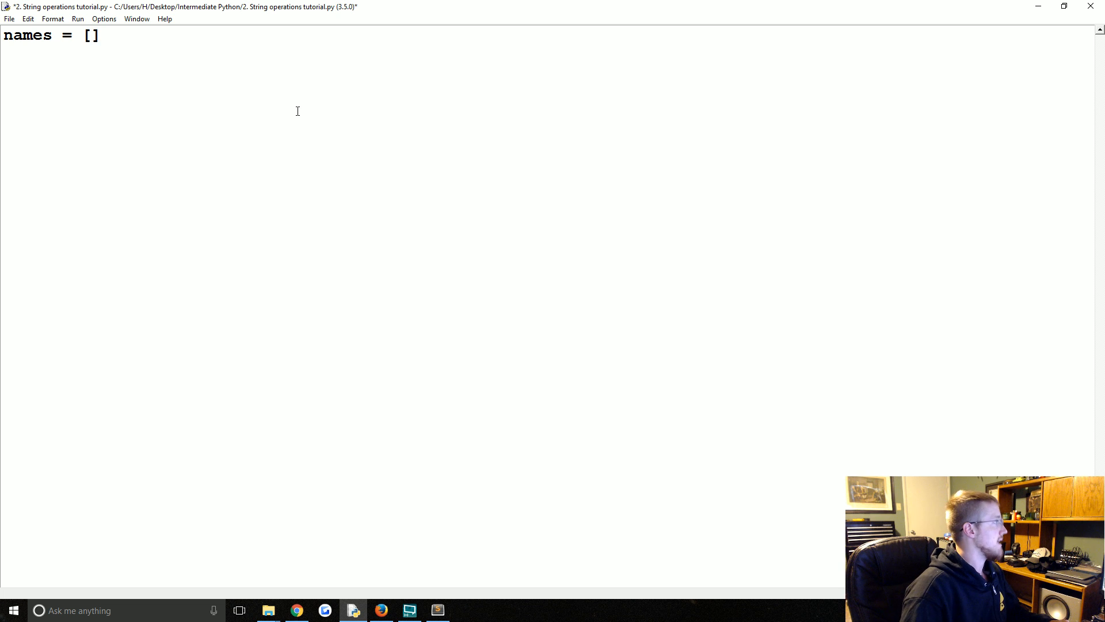
pyautogui.write("'Jeff'")
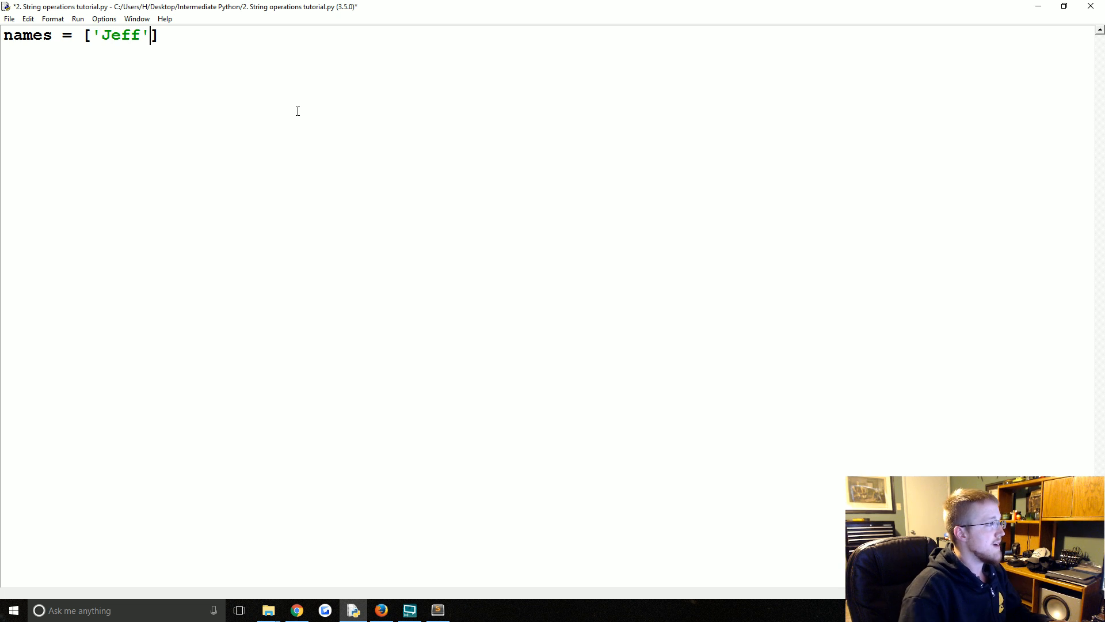
pyautogui.write(", ''")
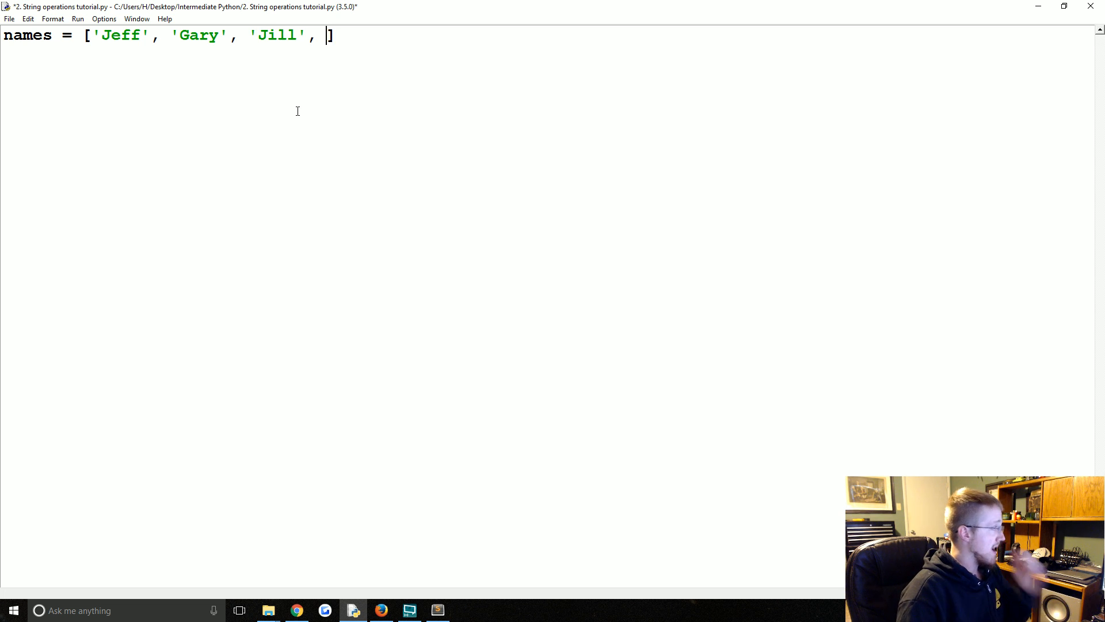
pyautogui.write("'Samantha")
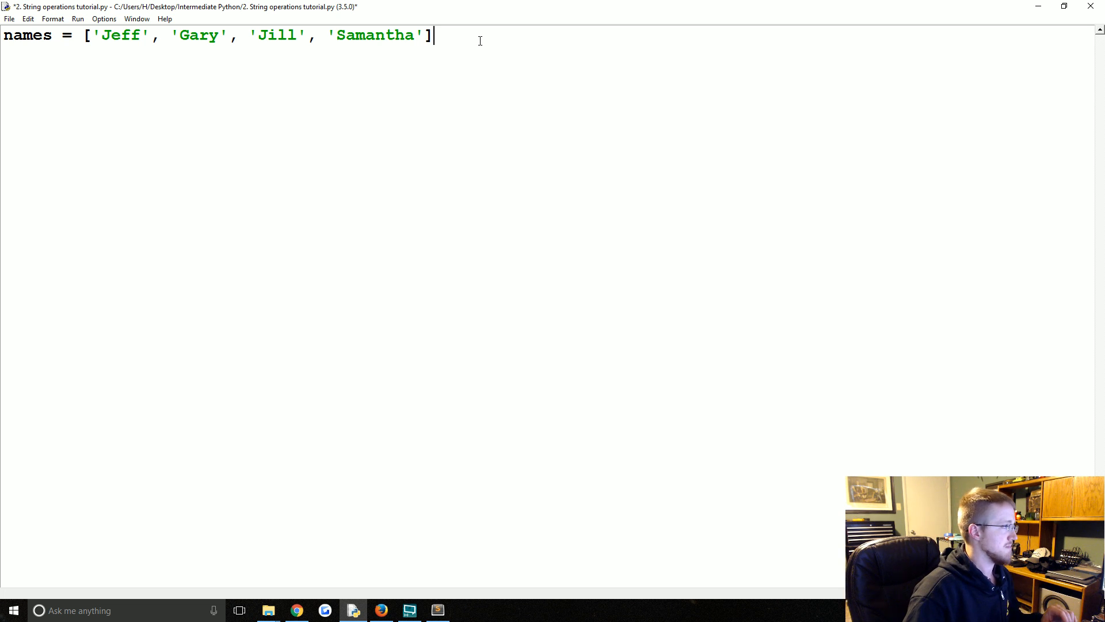
pyautogui.press('enter')
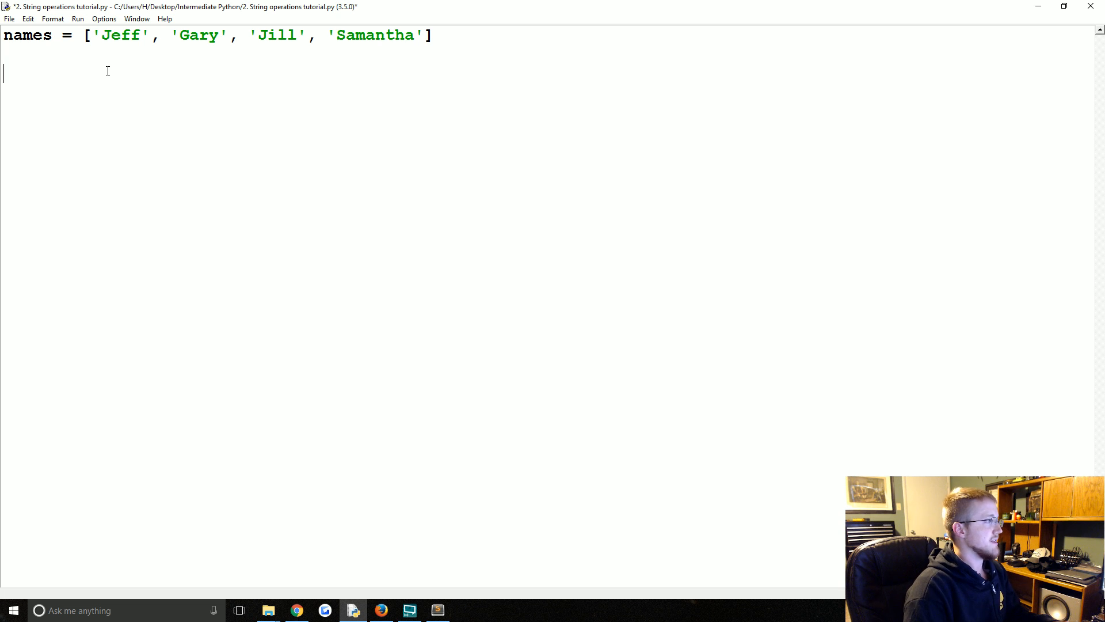
# Step: Write a for loop over names printing 'Hello there, ' + name
pyautogui.write('for name in names:')
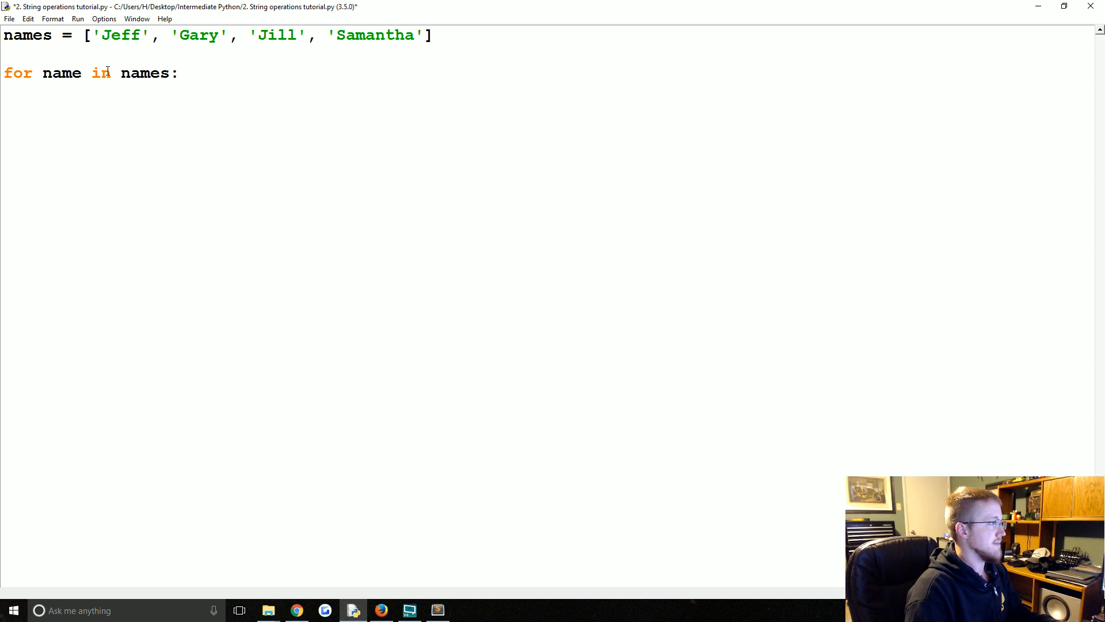
pyautogui.write('print()')
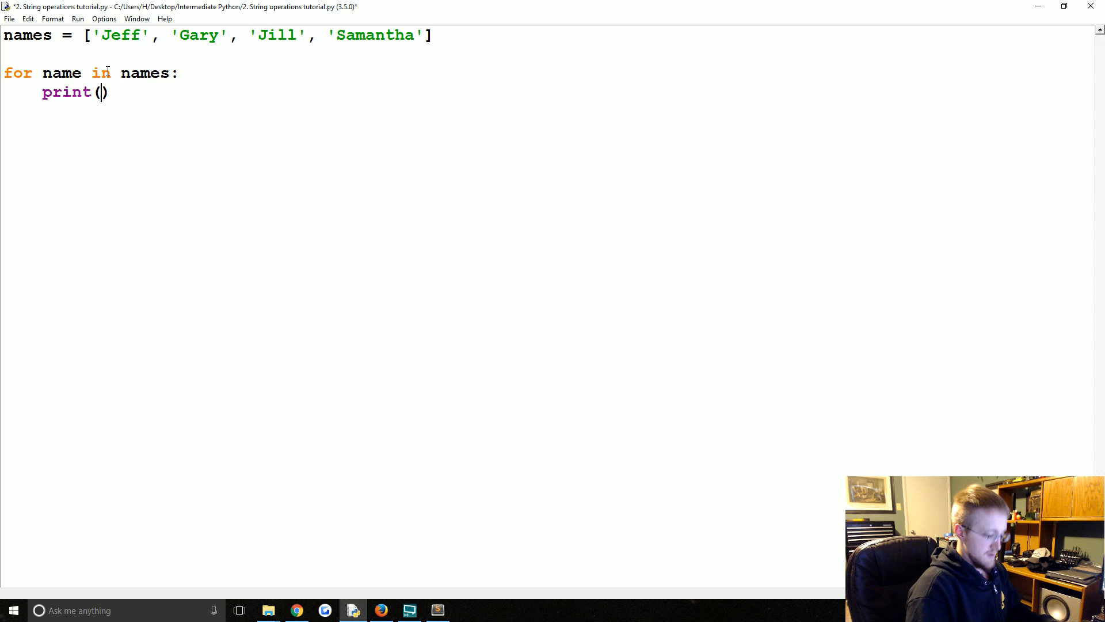
pyautogui.write("'Hello '")
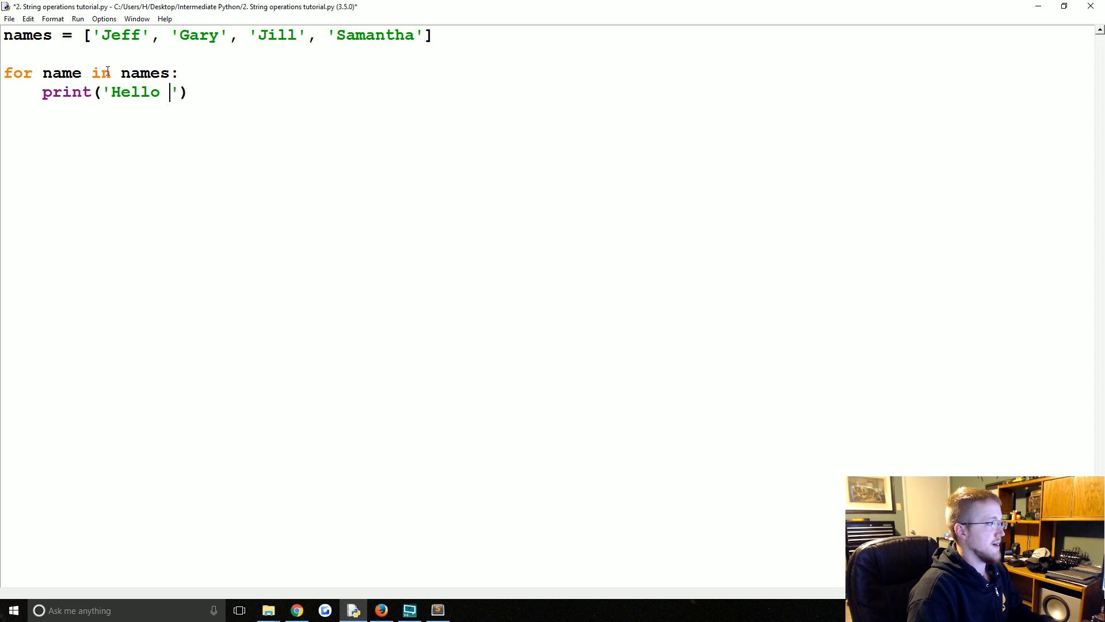
pyautogui.write('there,')
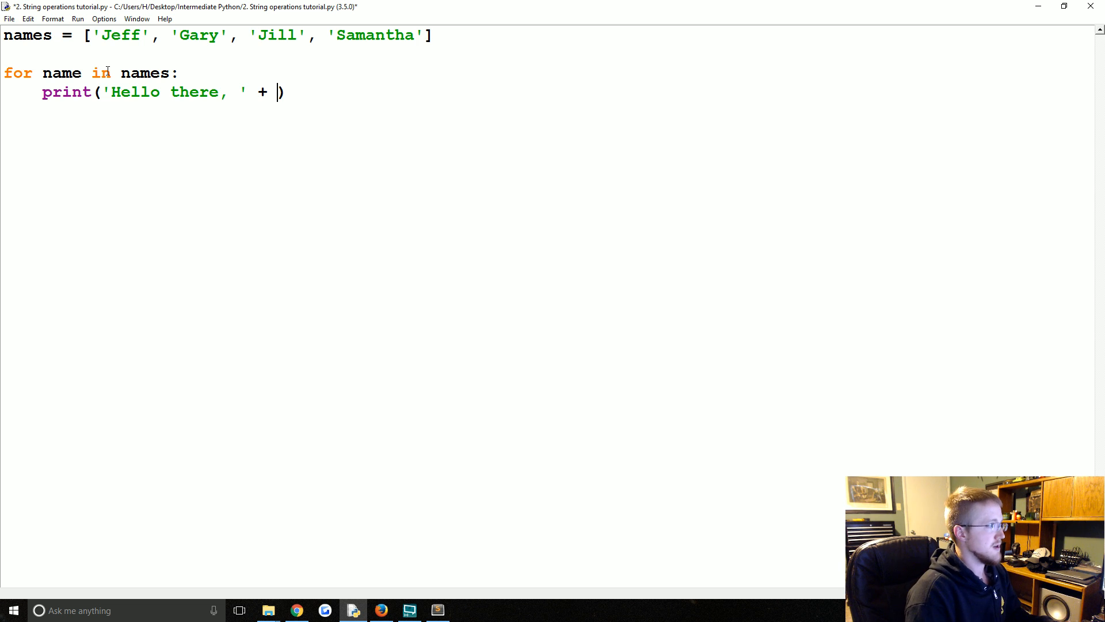
pyautogui.write('name')
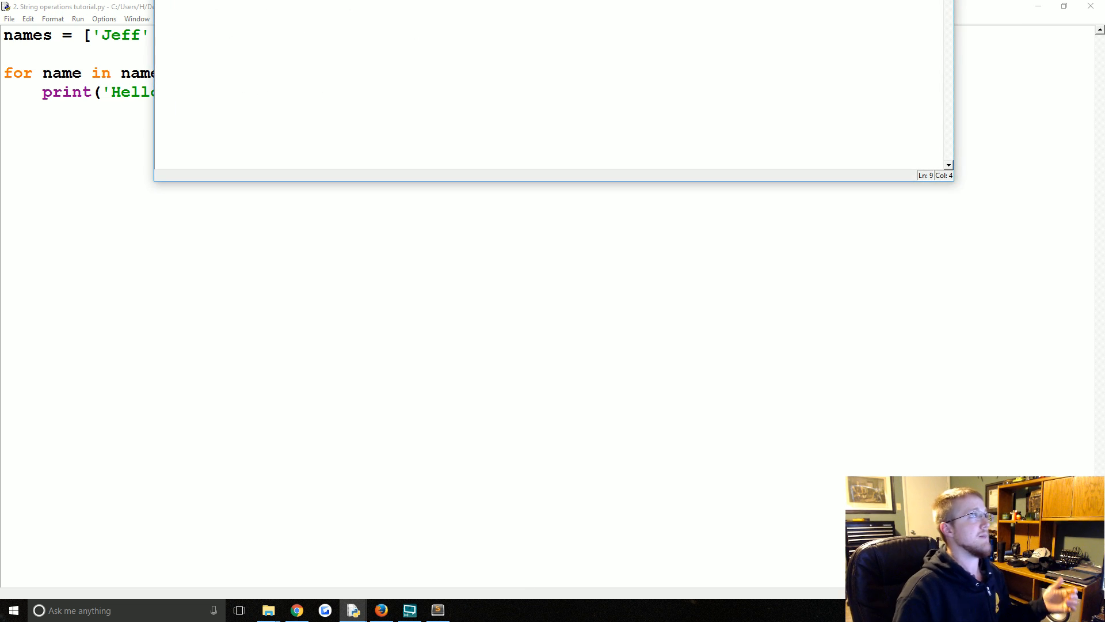
# Step: Save and run the script, then add a new line inside the loop
pyautogui.press('F5')
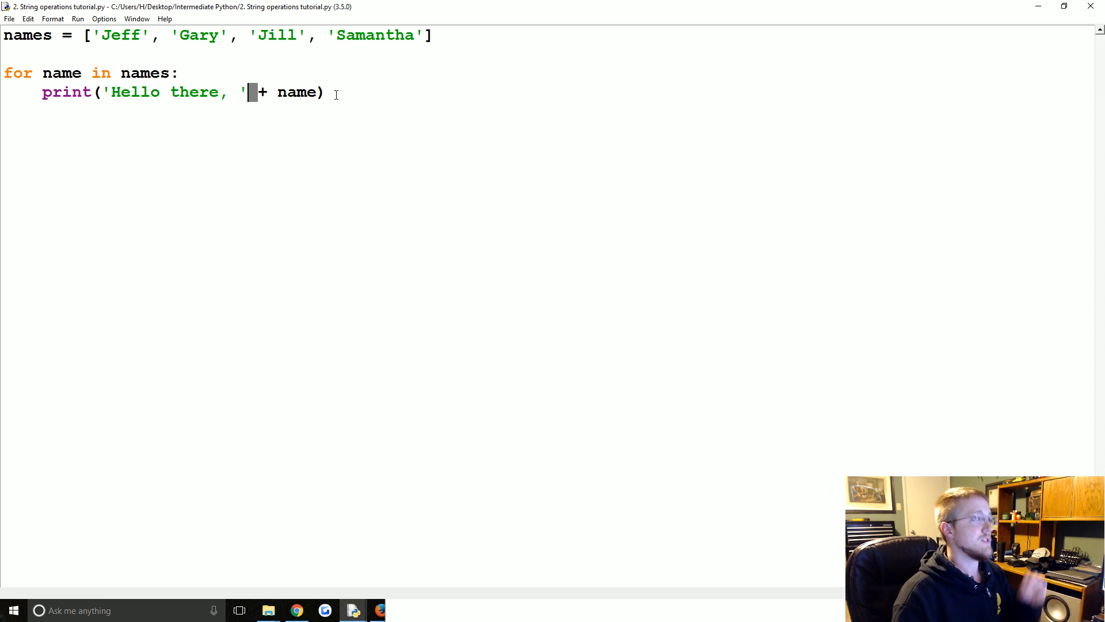
pyautogui.moveTo(362, 92)
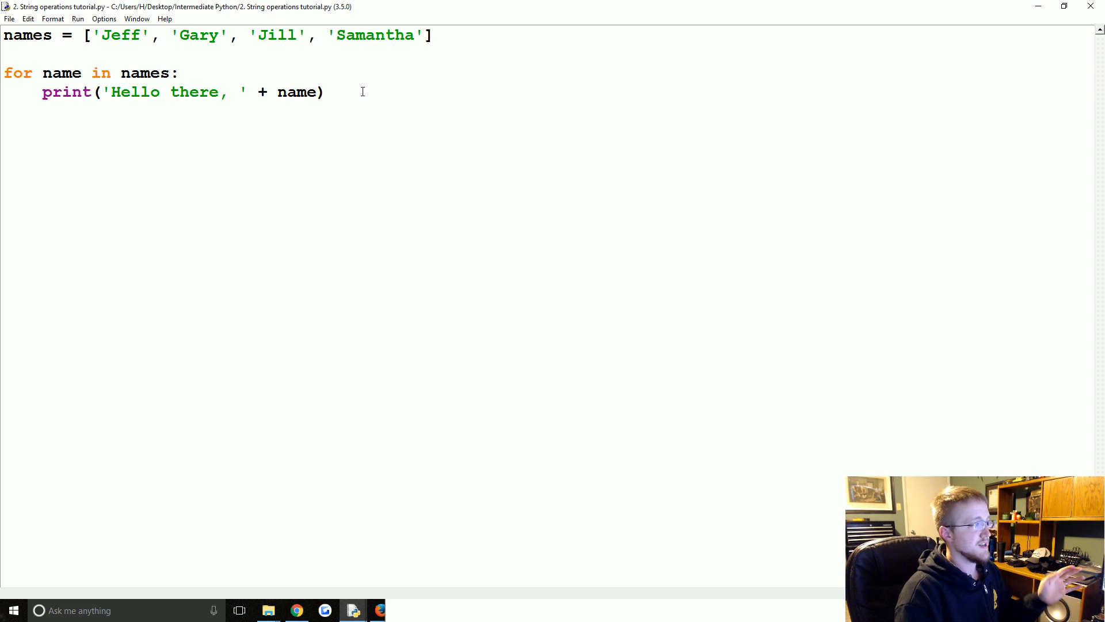
pyautogui.click(326, 92)
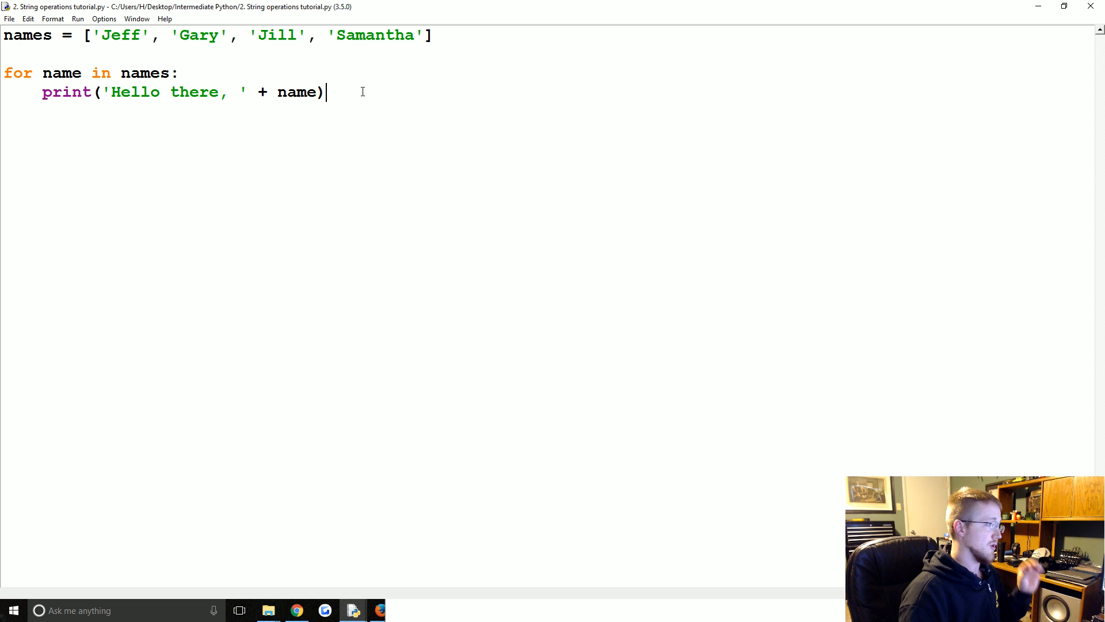
pyautogui.press('enter')
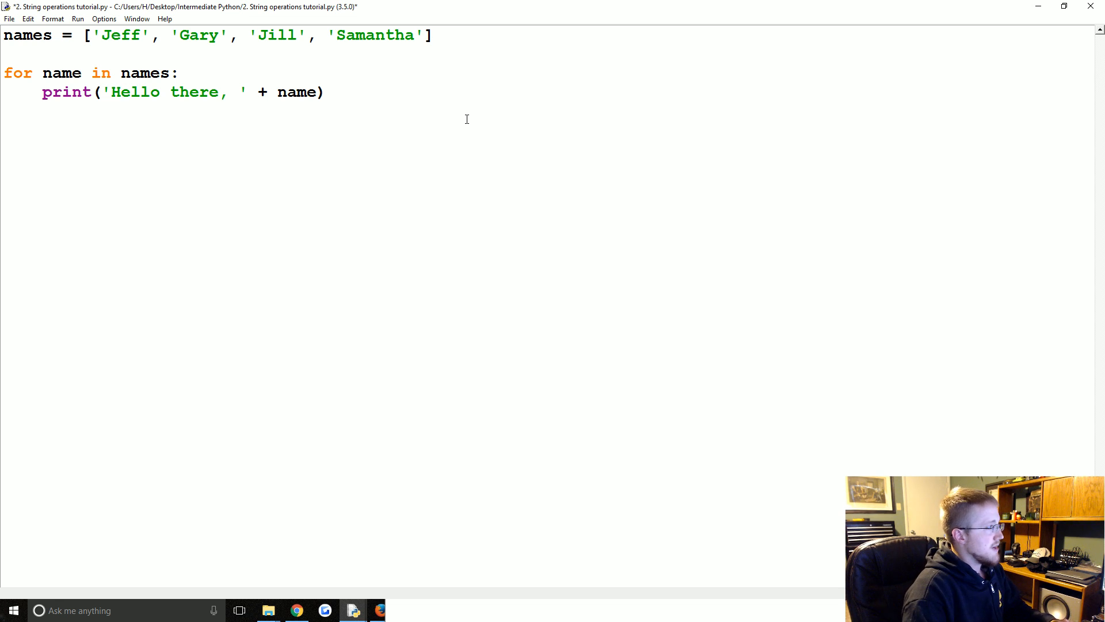
# Step: Add print(' '.join(['Hello there,', name])) inside the loop and run the script
pyautogui.write('print()')
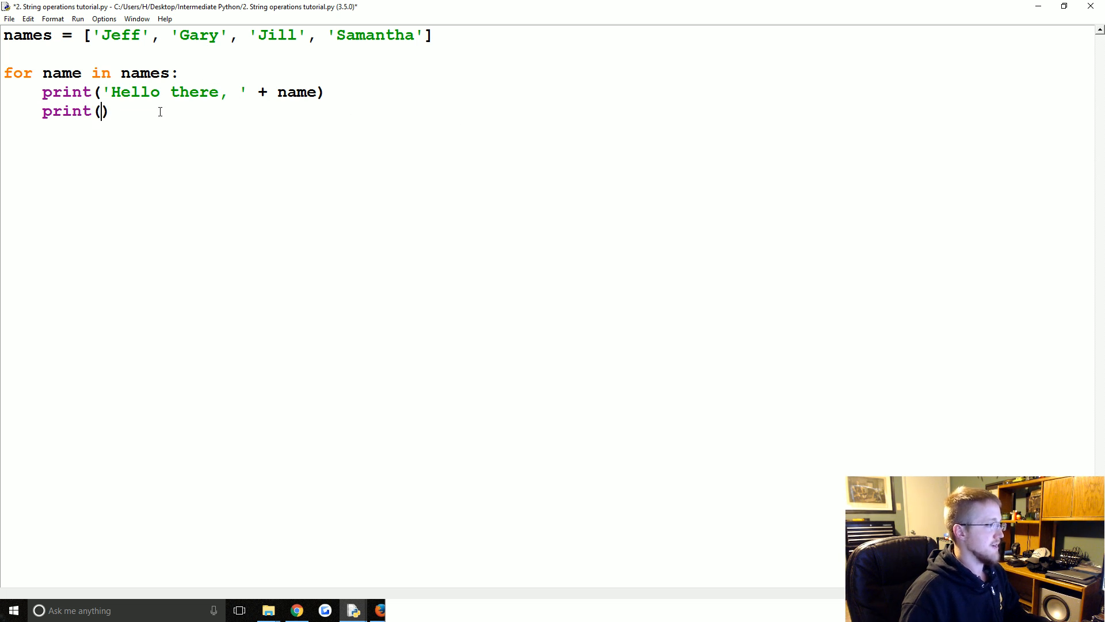
pyautogui.write("''")
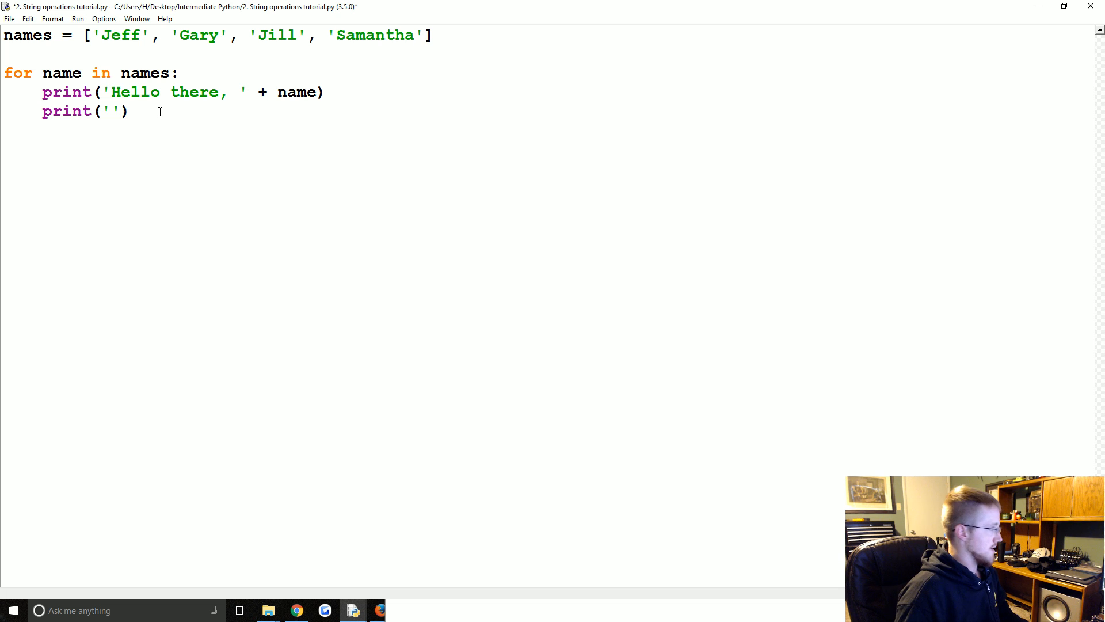
pyautogui.write('.')
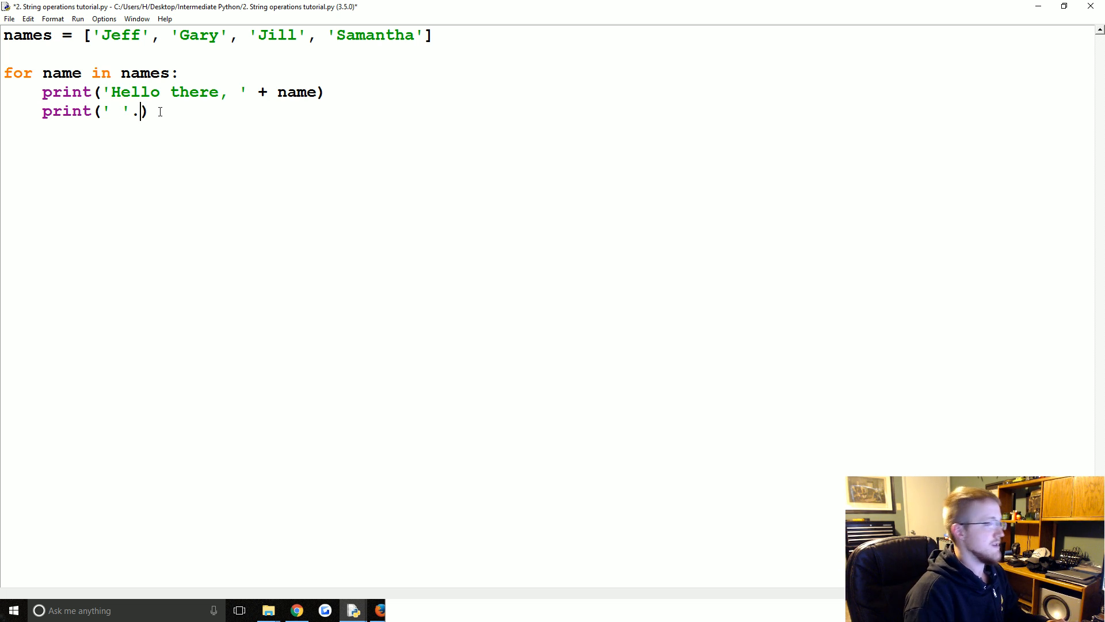
pyautogui.write('join(')
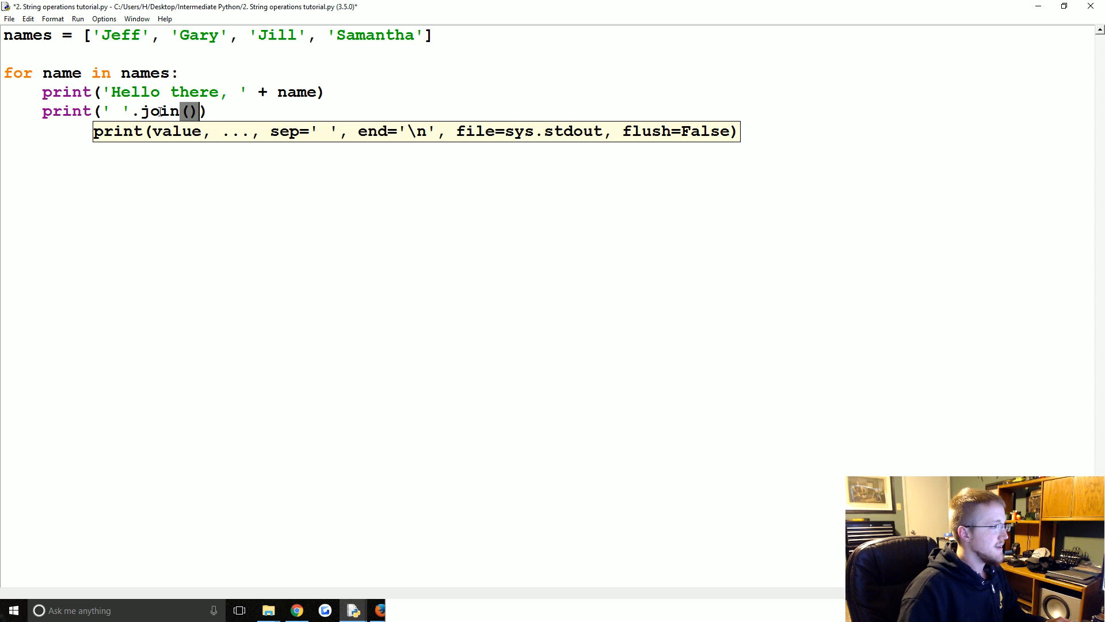
pyautogui.write('[]')
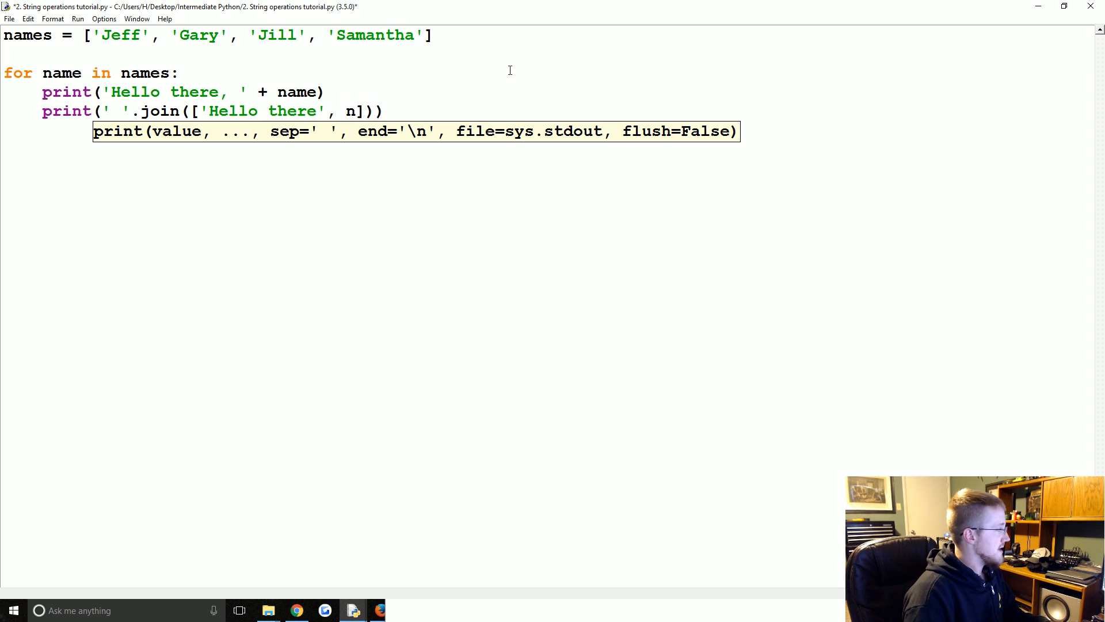
pyautogui.write('ame')
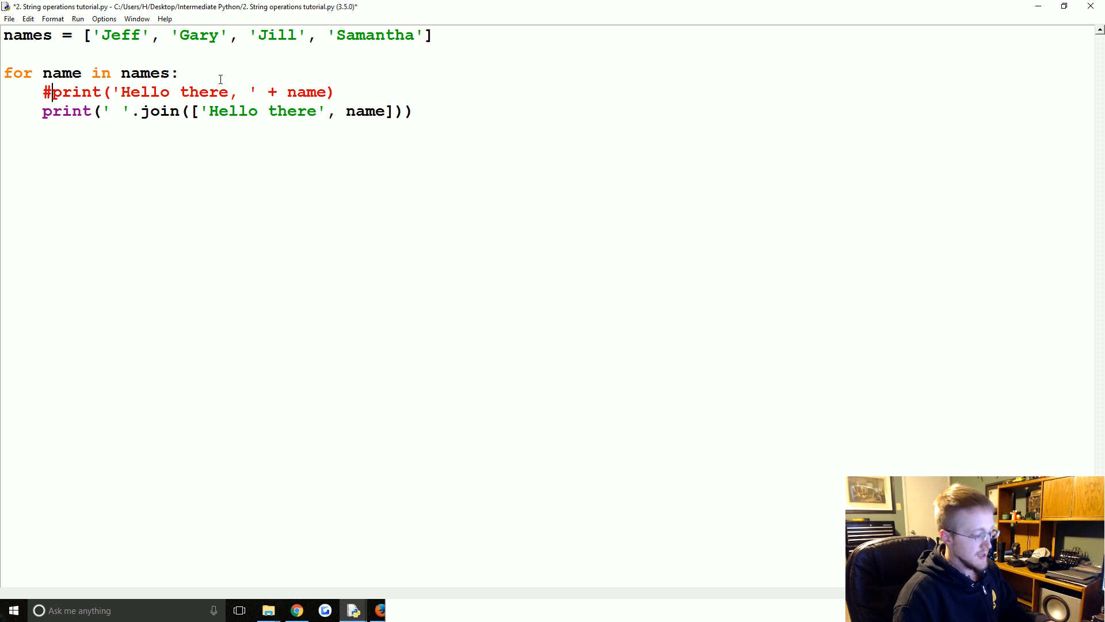
pyautogui.press('F5')
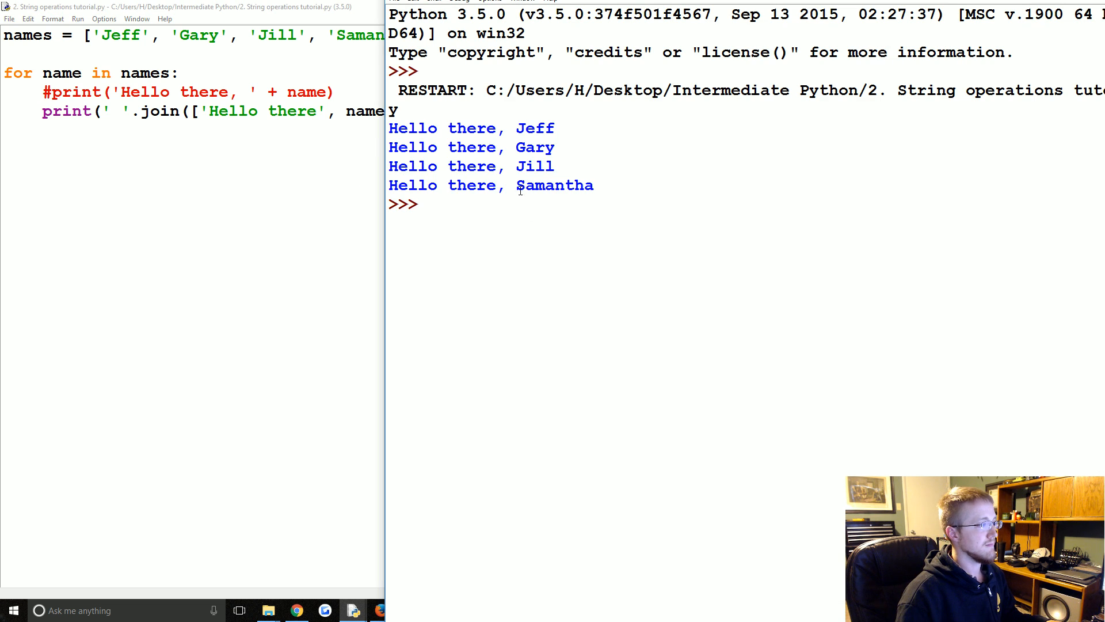
pyautogui.press('F5')
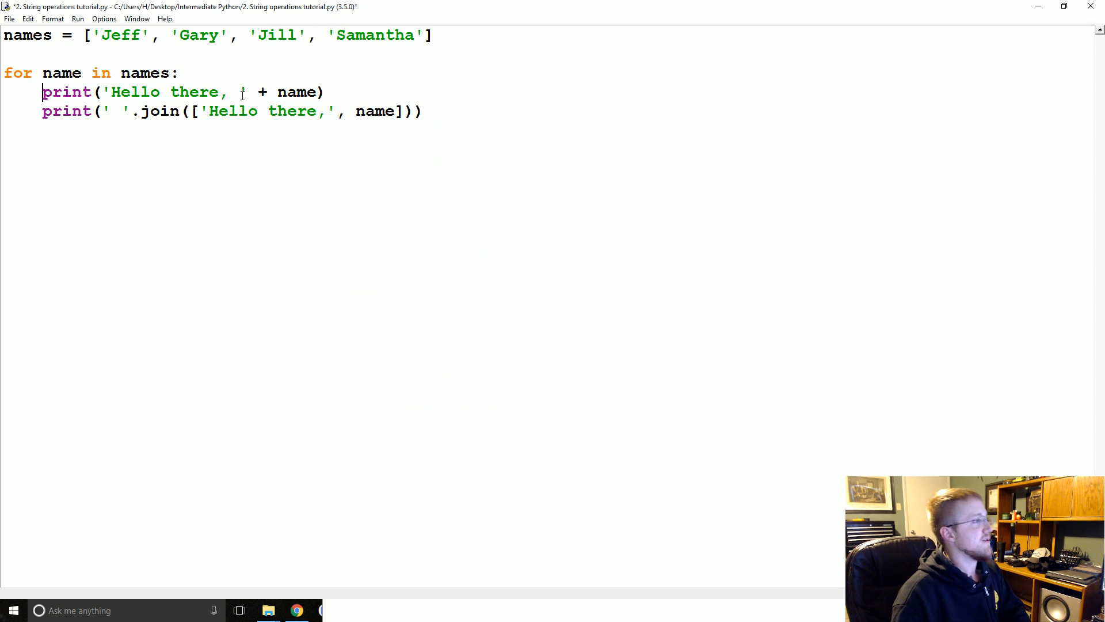
# Step: Remove the temporary blank line between the two greeting prints and select part of the first print
pyautogui.press('enter')
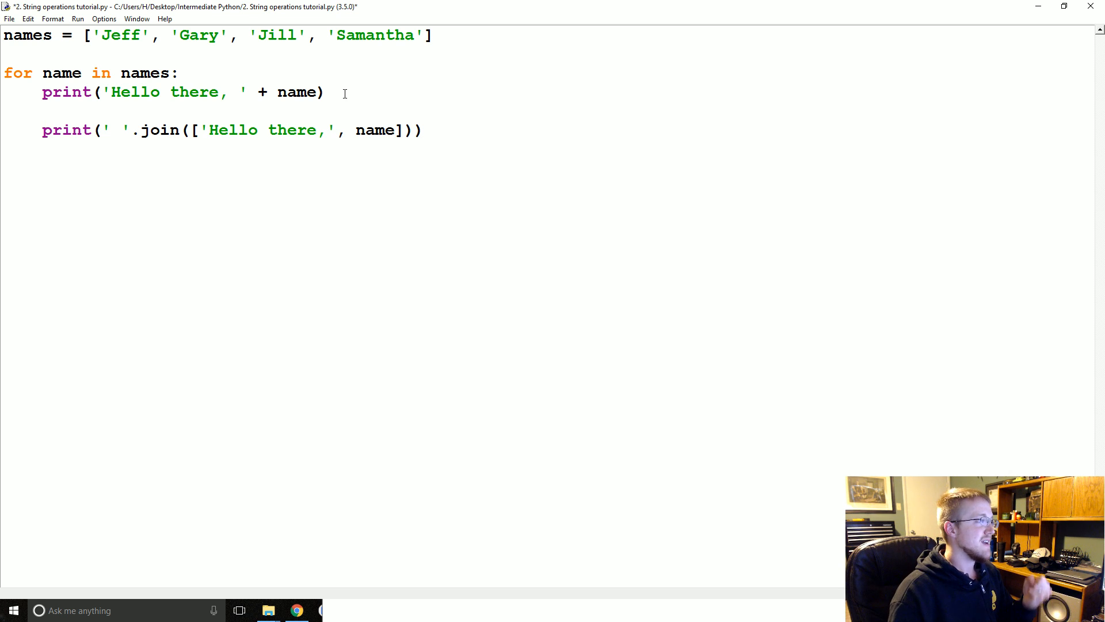
pyautogui.click(44, 110)
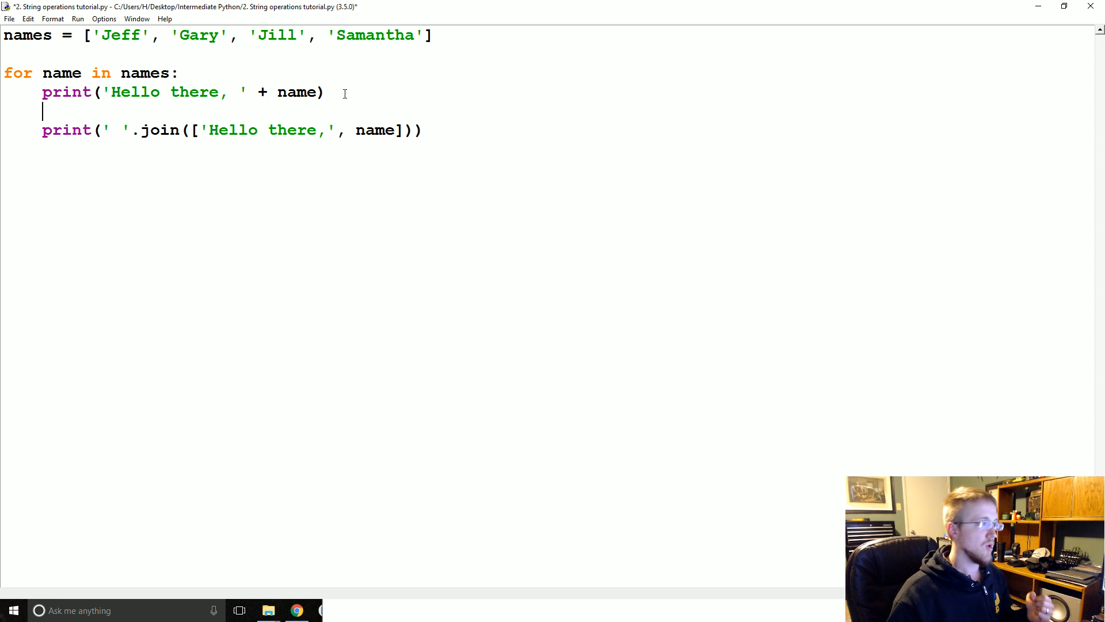
pyautogui.press('Backspace')
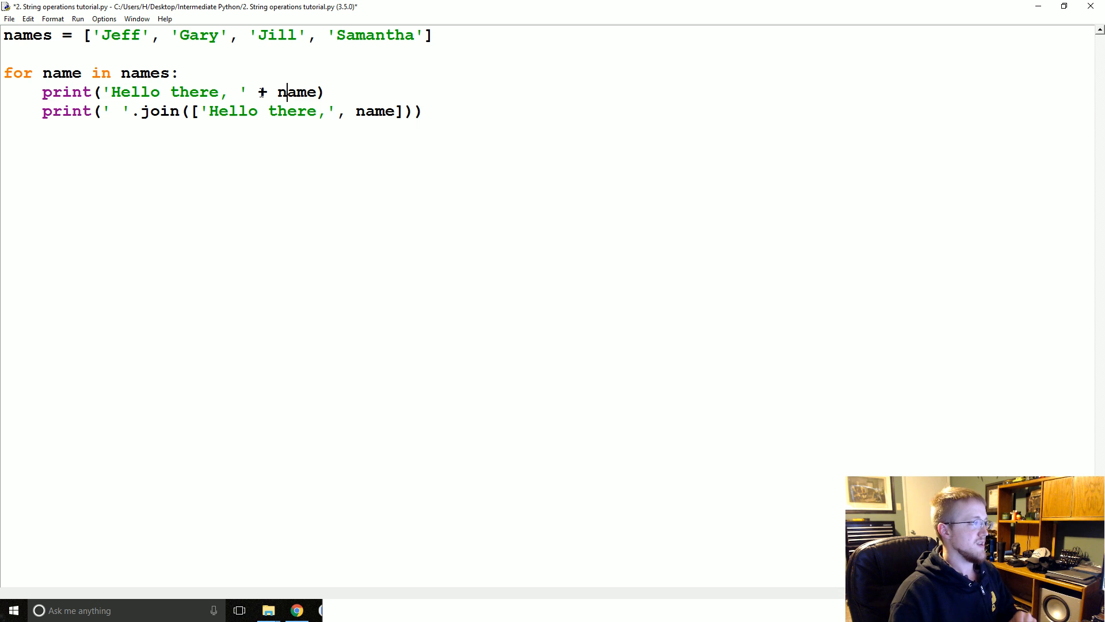
pyautogui.moveTo(231, 91); pyautogui.dragTo(276, 92)
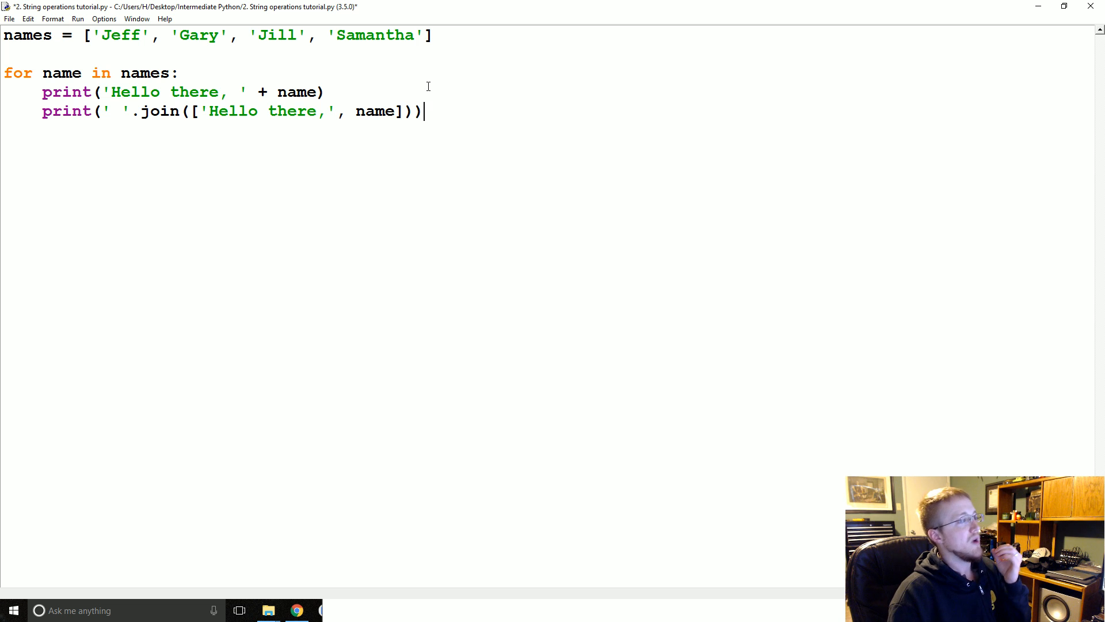
pyautogui.moveTo(120, 55)
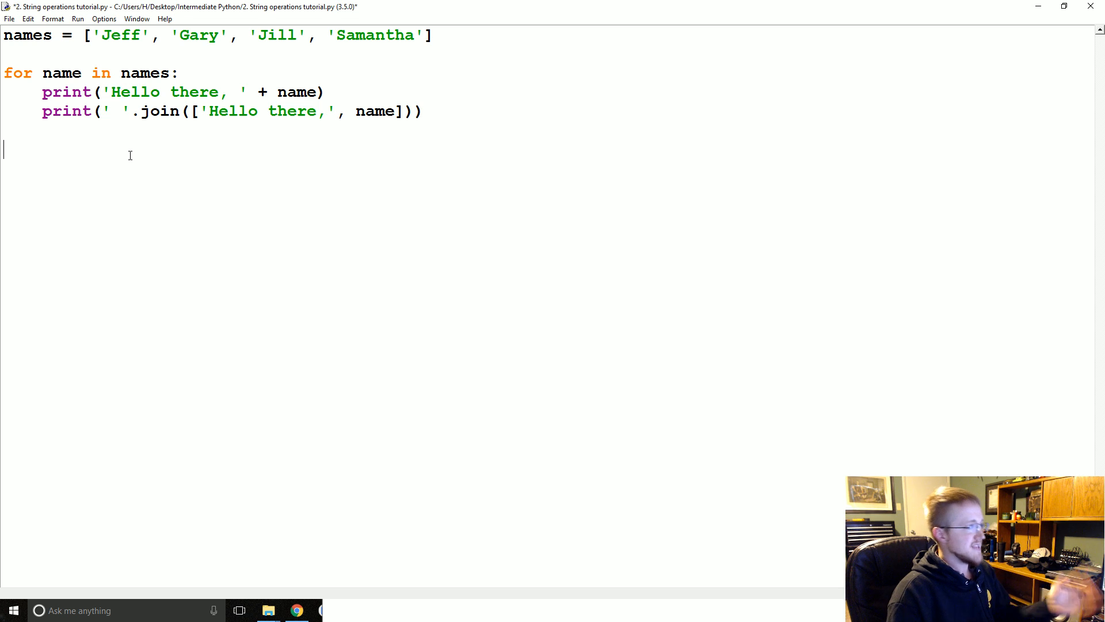
# Step: Add print(', '.join(names)) to print all names comma-separated, and save
pyautogui.write('print()')
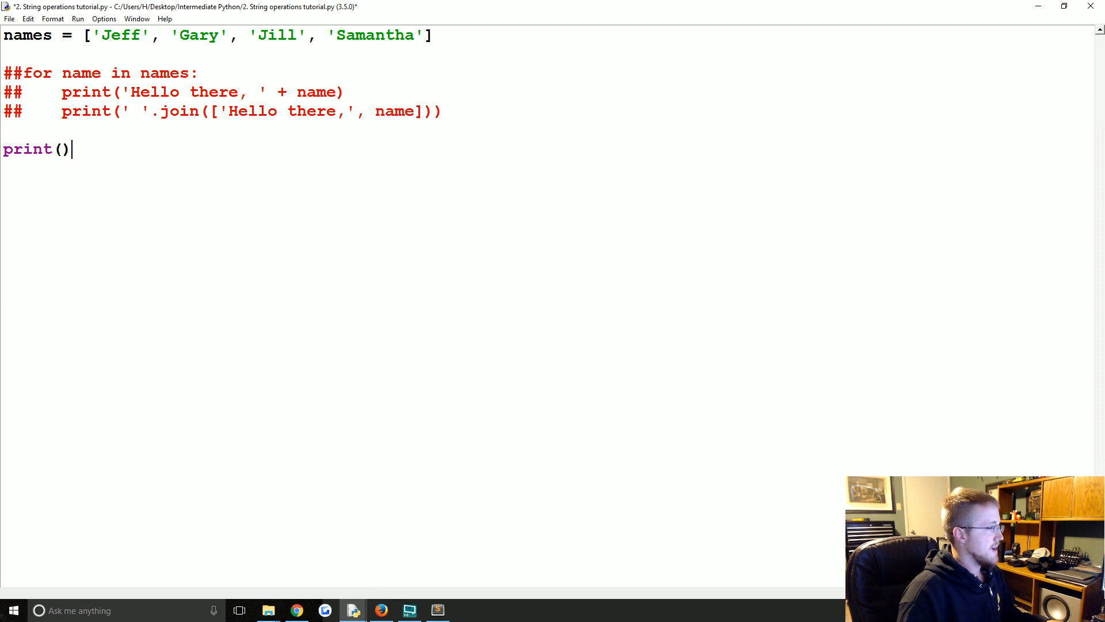
pyautogui.write('prin')
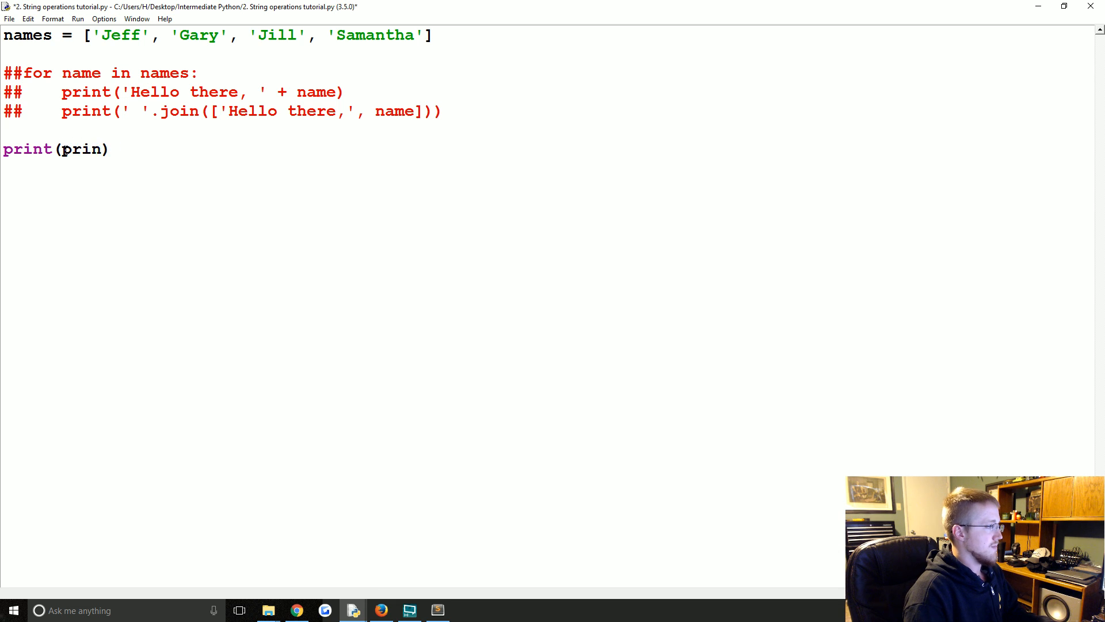
pyautogui.press('Backspace')
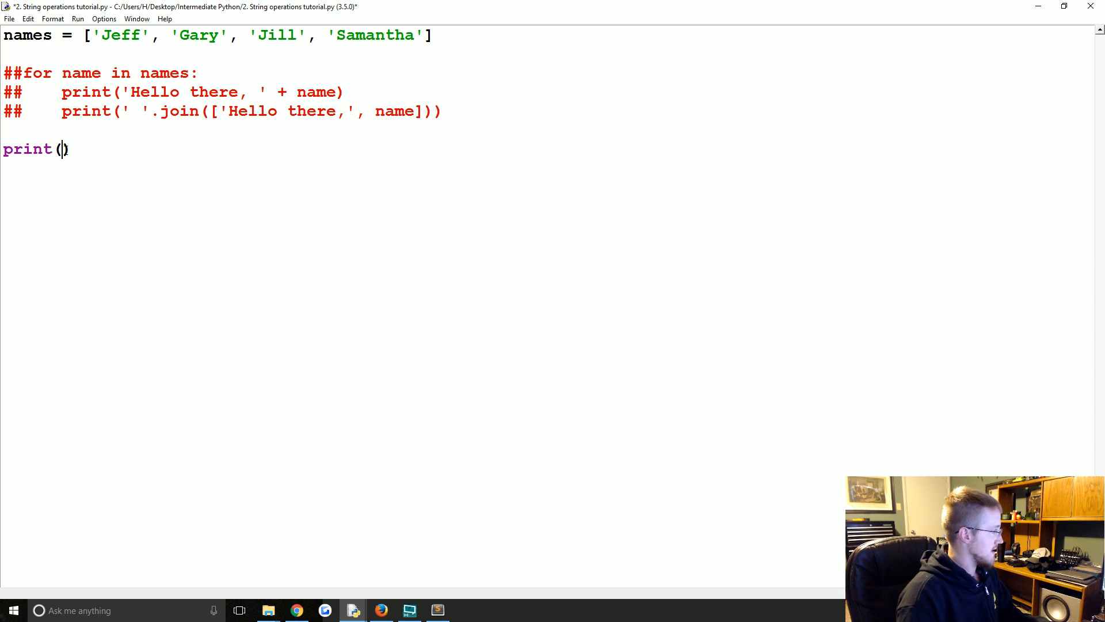
pyautogui.write('1,')
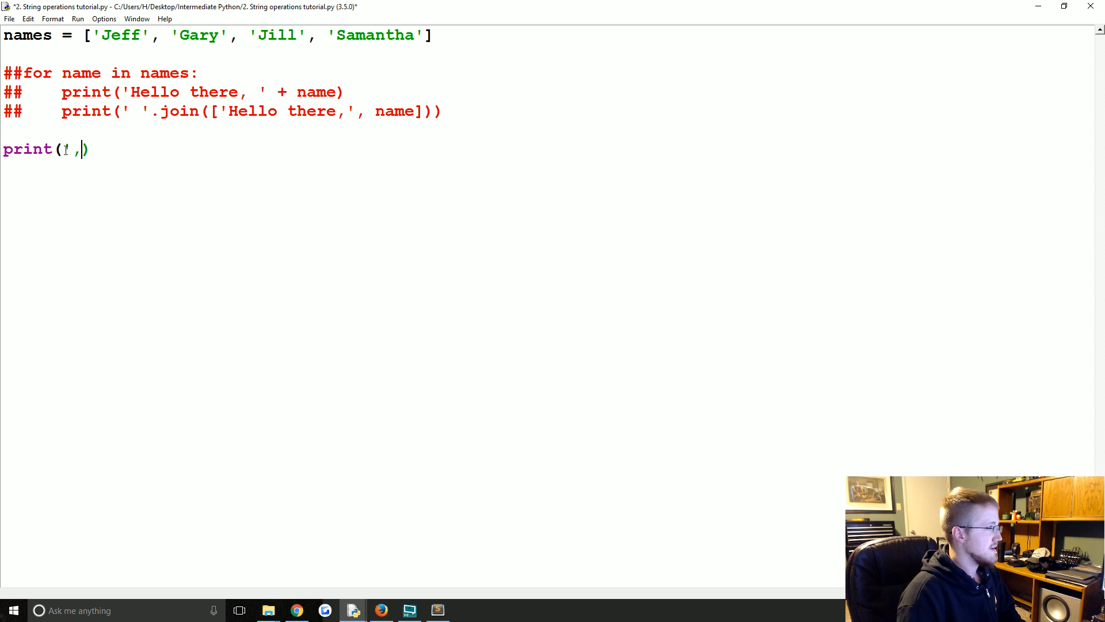
pyautogui.write("'.join(")
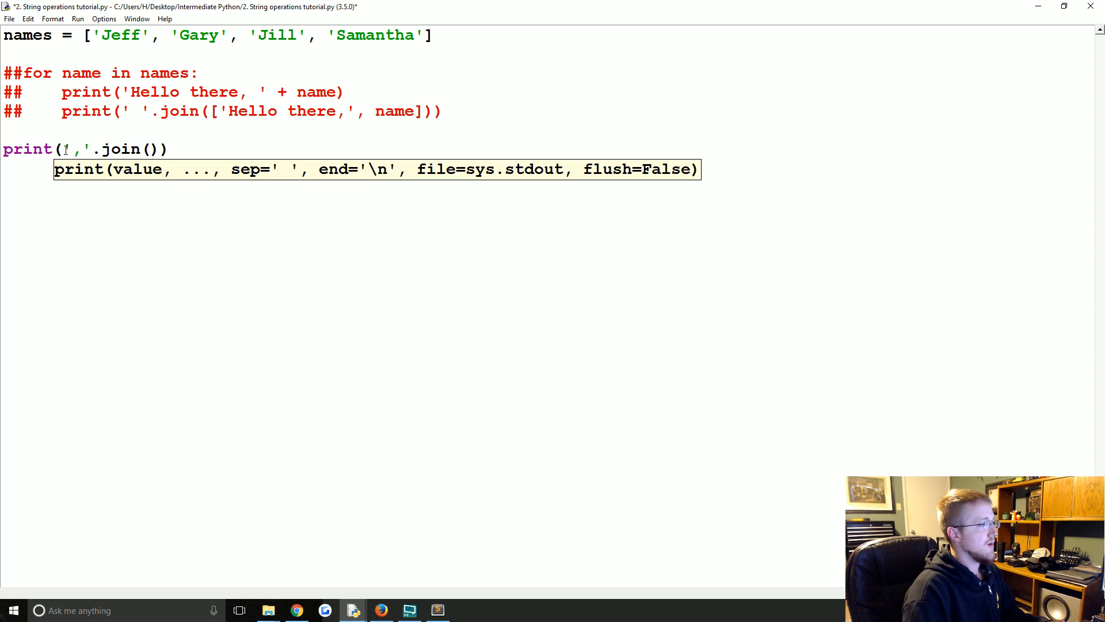
pyautogui.write('names')
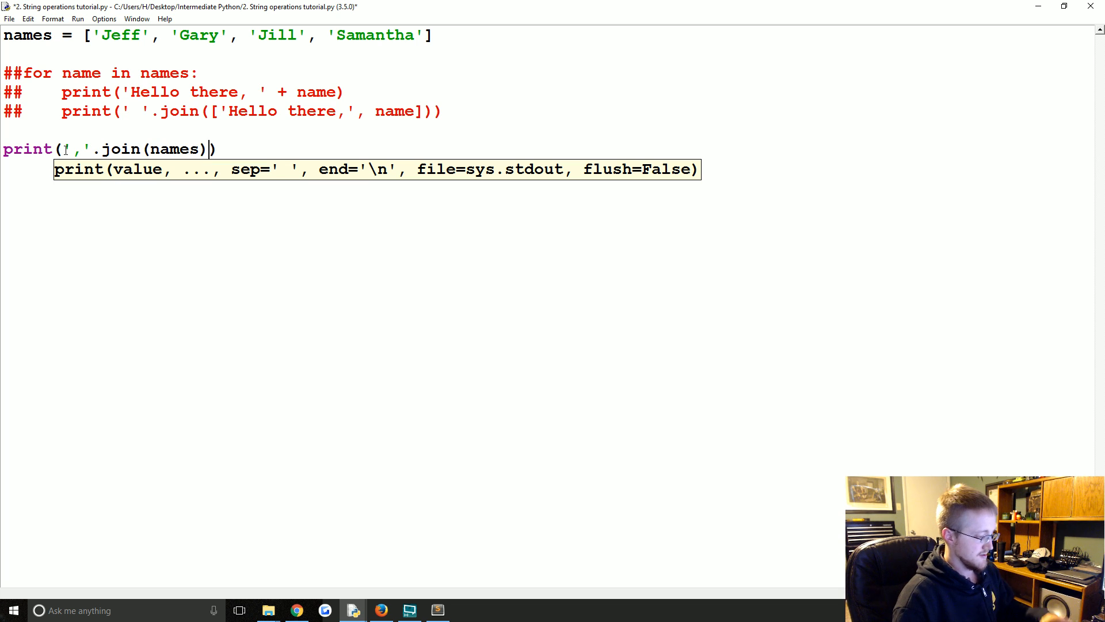
pyautogui.press('F5')
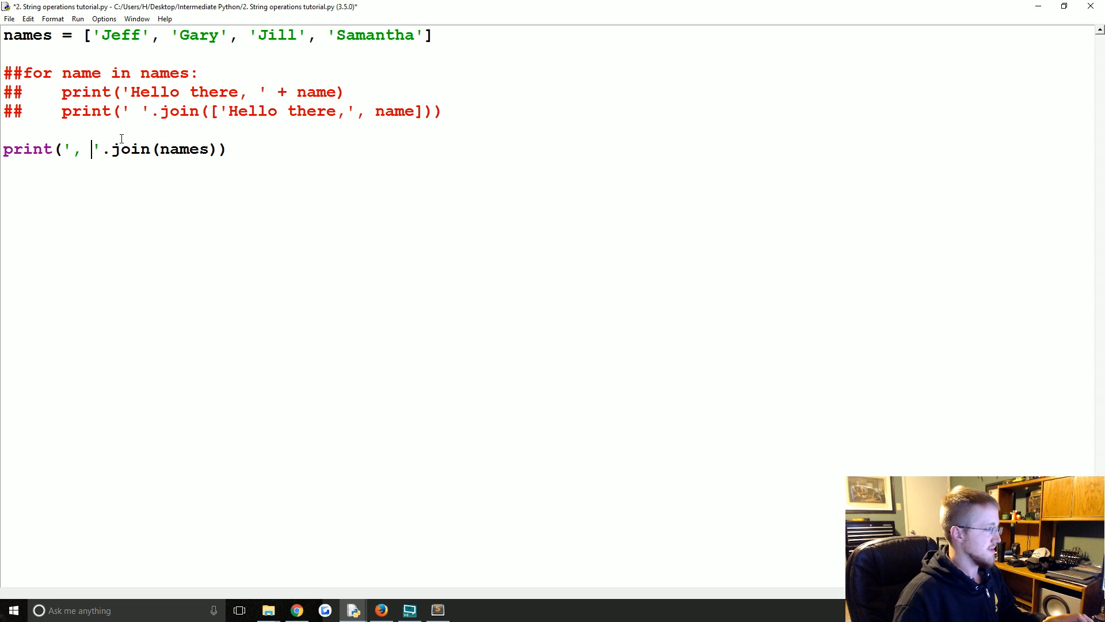
pyautogui.press('F5')
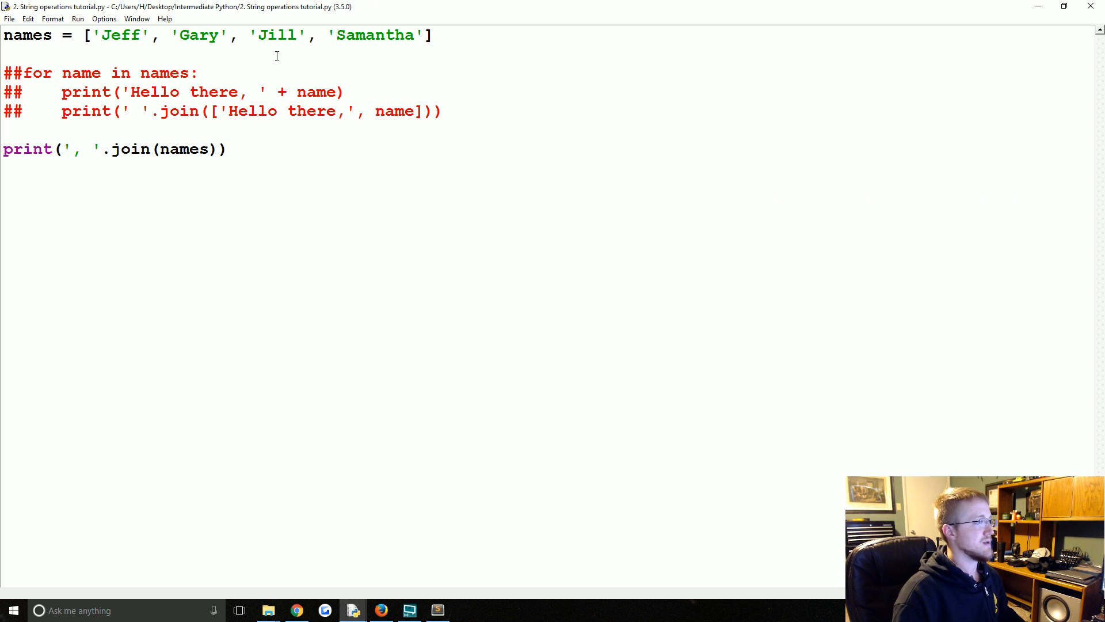
# Step: Comment out the print(', '.join(names)) line
pyautogui.moveTo(102, 148); pyautogui.dragTo(229, 149)
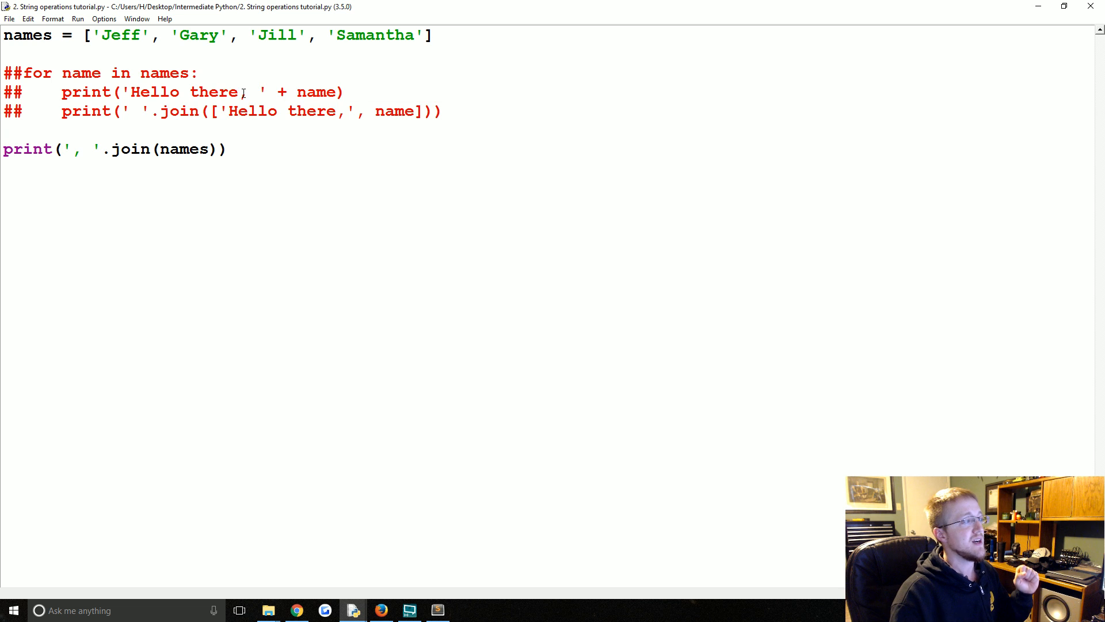
pyautogui.moveTo(274, 92); pyautogui.dragTo(343, 91)
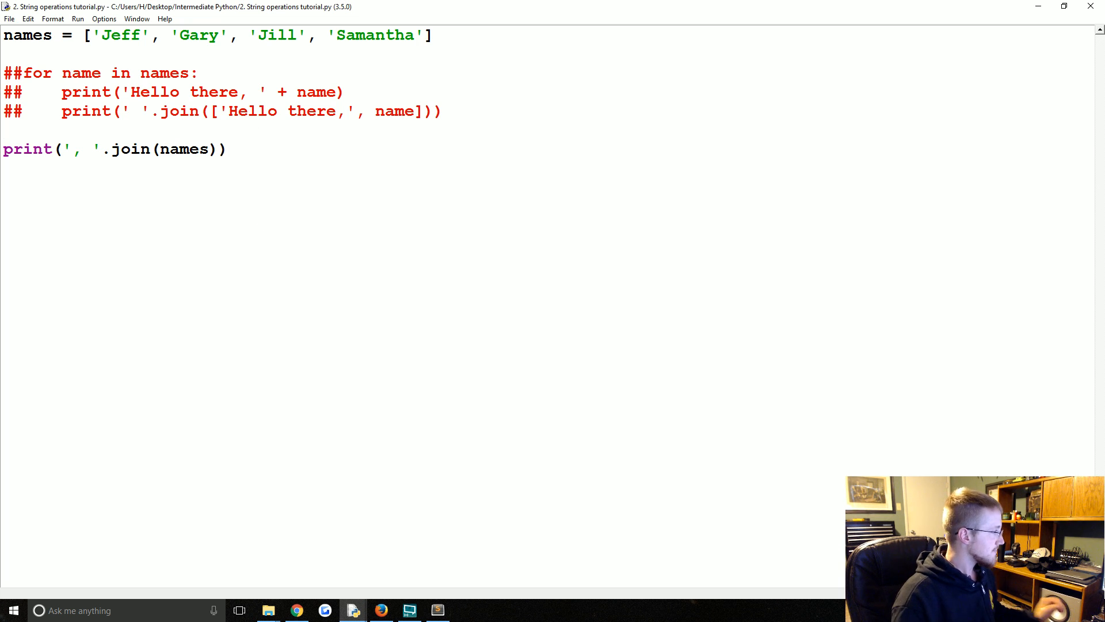
pyautogui.write('#')
pyautogui.press('enter')
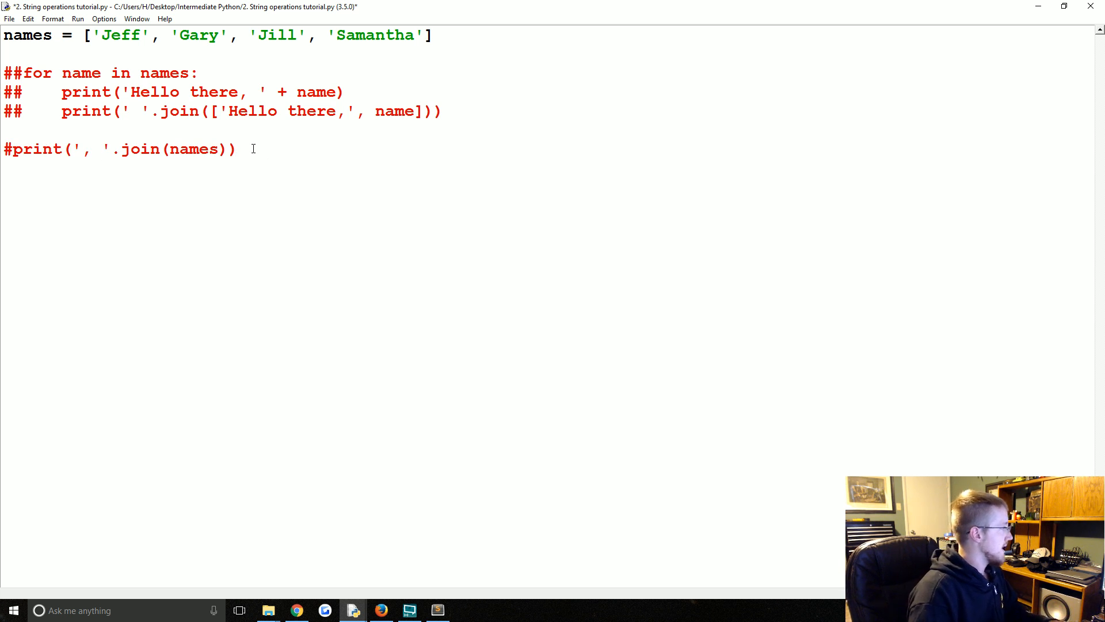
# Step: Add import os and begin the location_of_files assignment
pyautogui.write('import os')
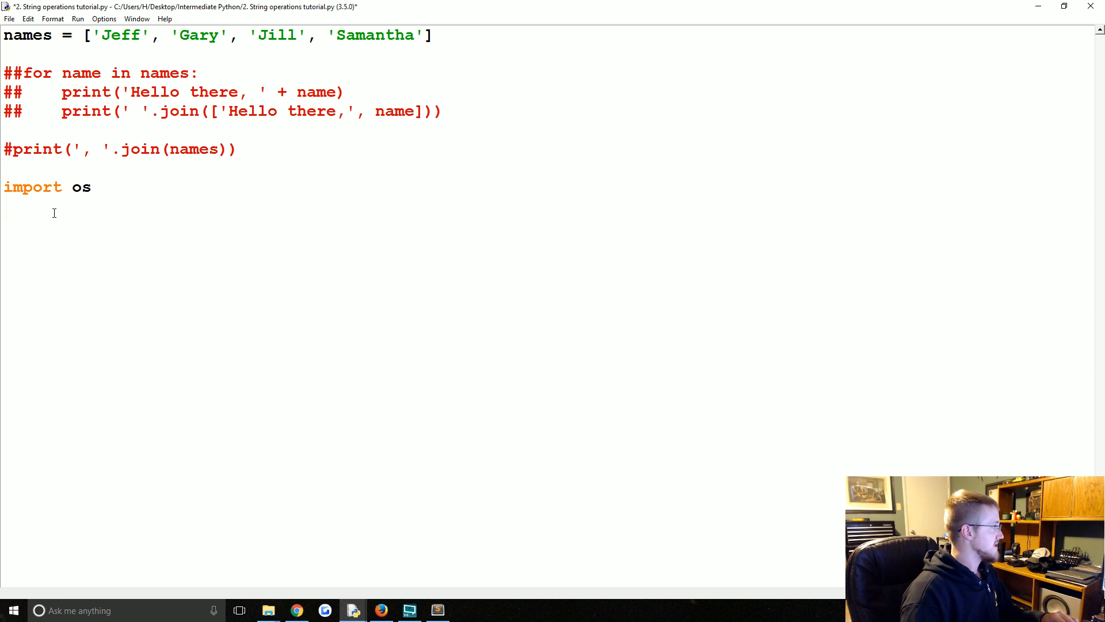
pyautogui.write('location')
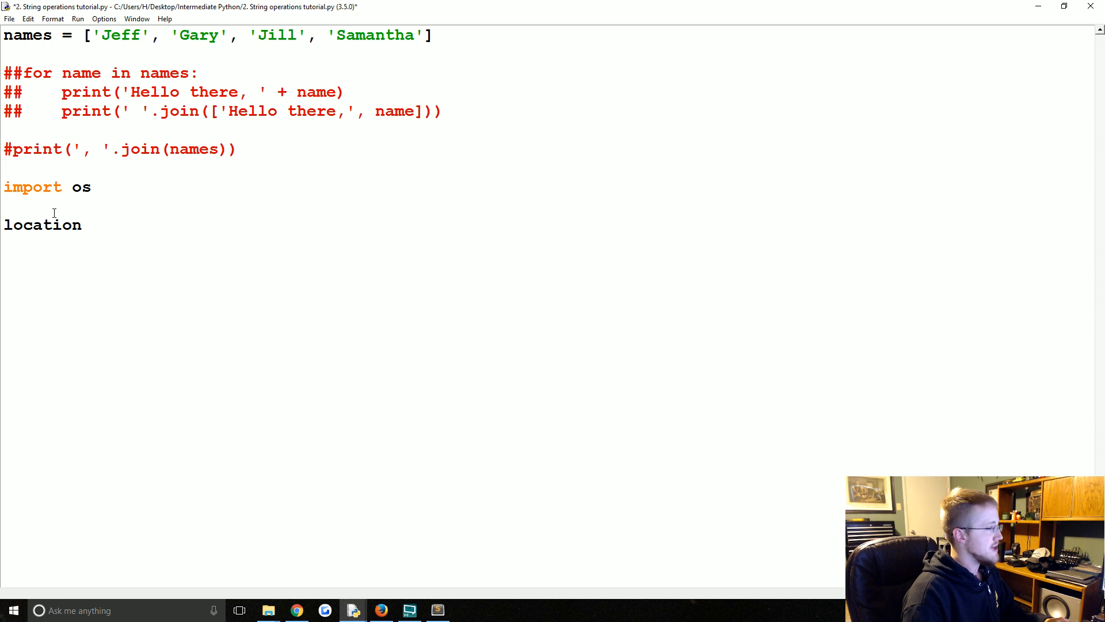
pyautogui.write('_of_file =')
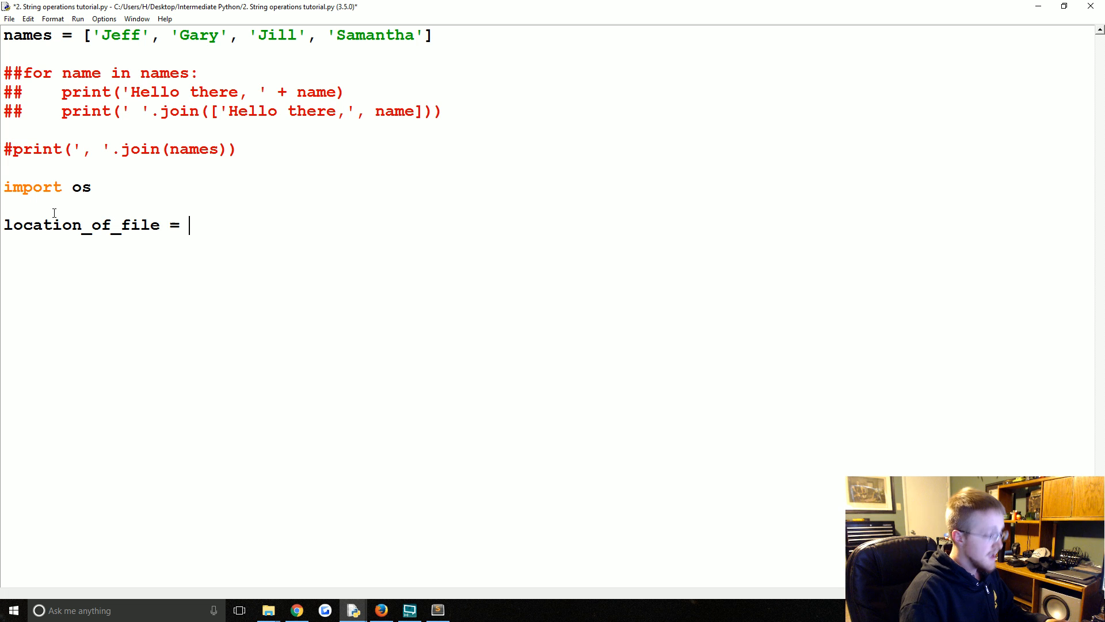
pyautogui.write("'")
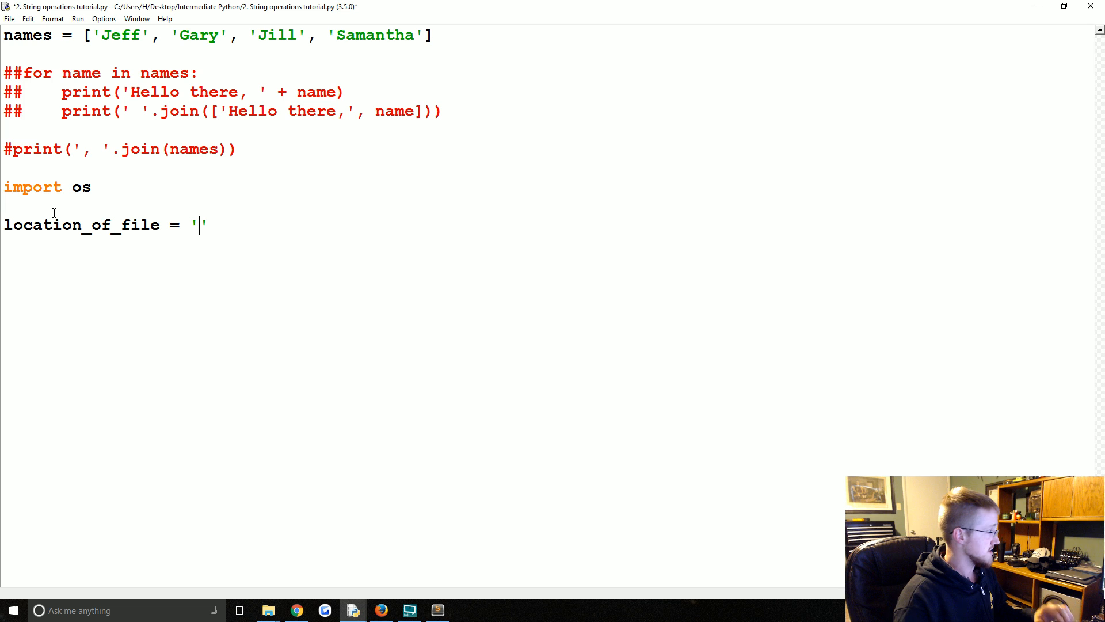
# Step: Assign the C:\Users\...\Desktop\Intermediate Python path and fix the variable name to location_of_files
pyautogui.write('C:')
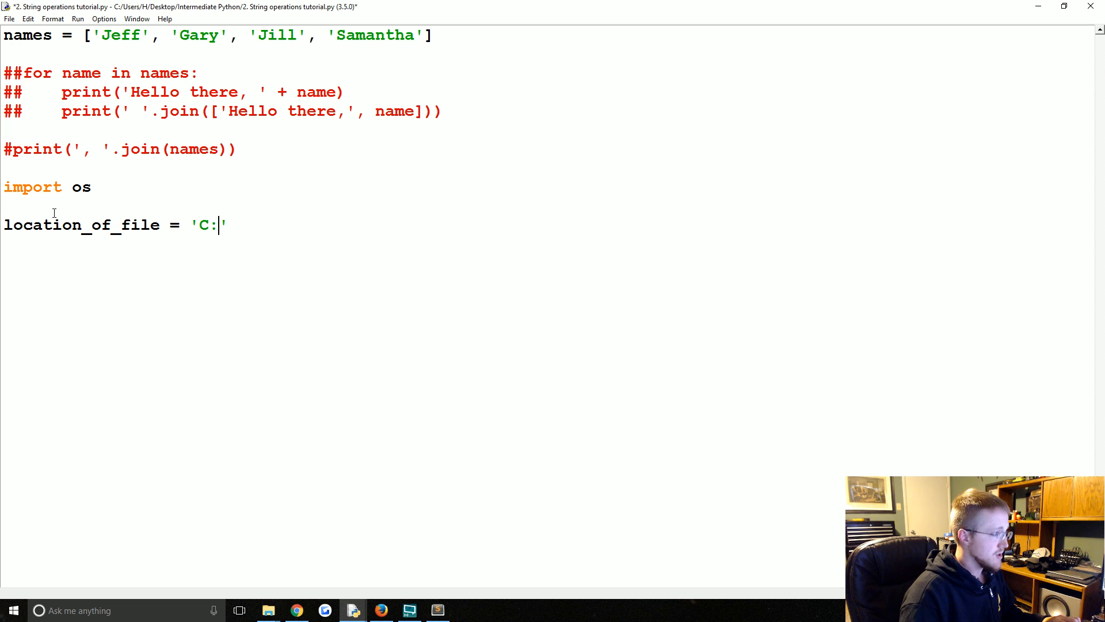
pyautogui.write('\\\\')
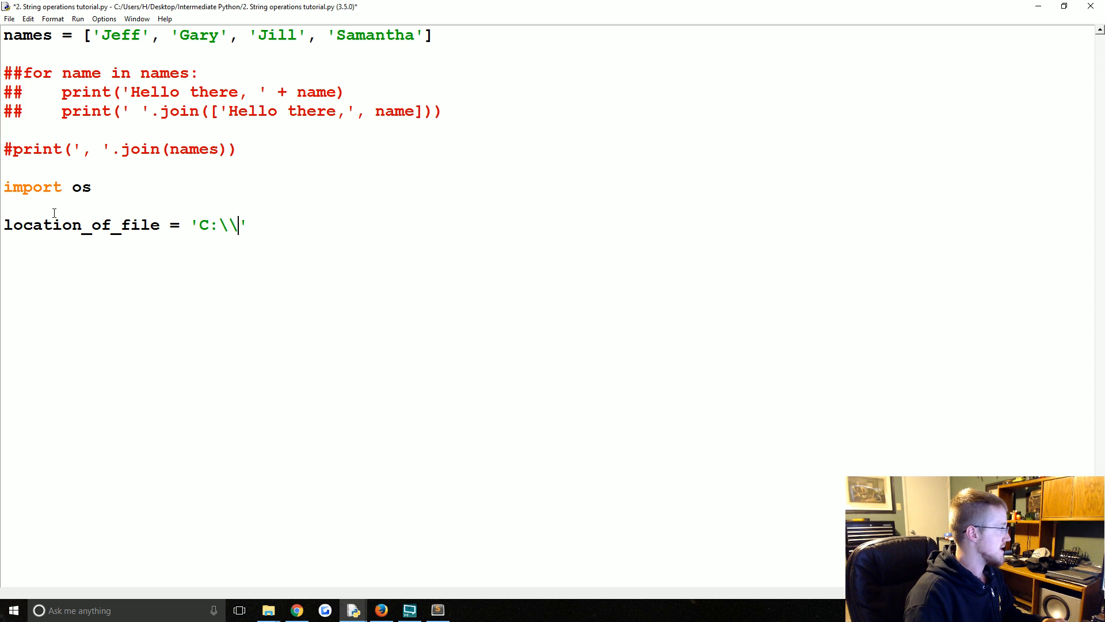
pyautogui.write('Users\\\\')
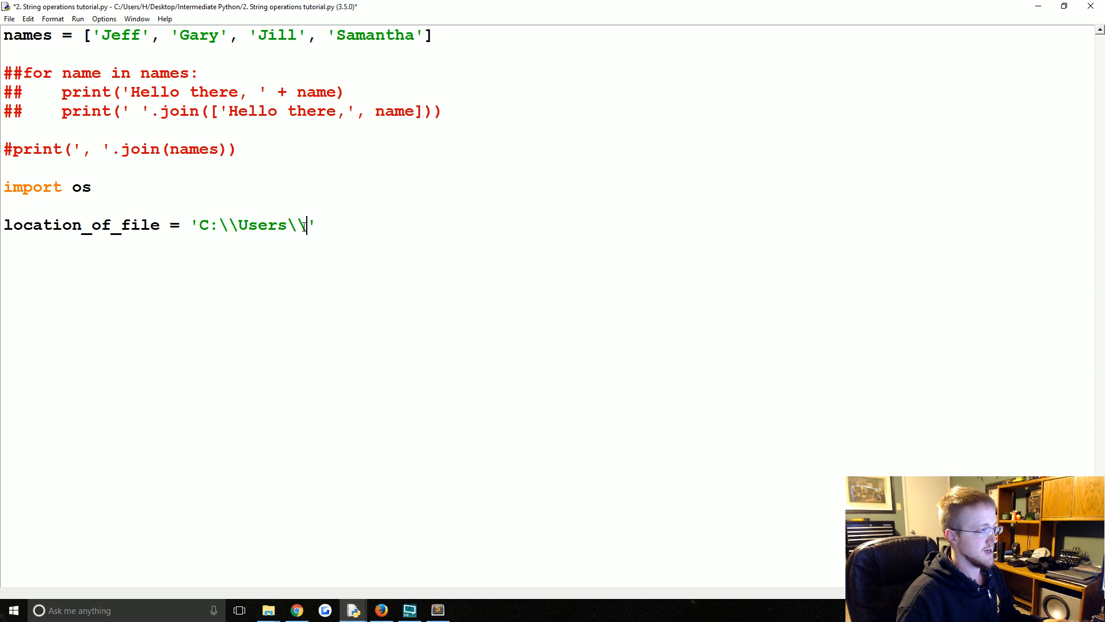
pyautogui.moveTo(352, 230)
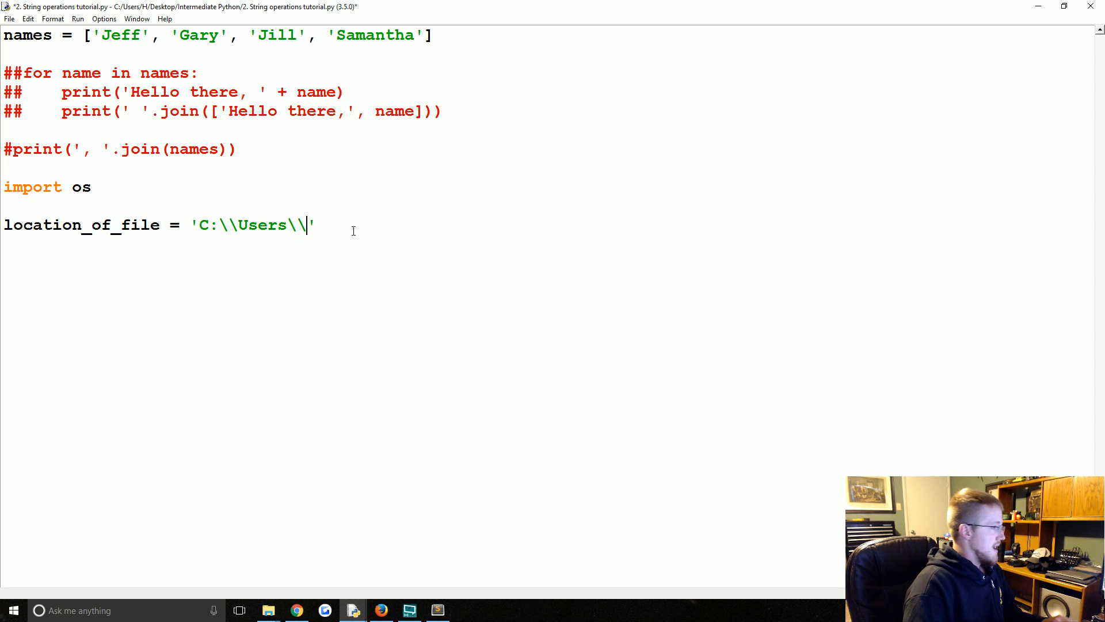
pyautogui.write('H\\\\De')
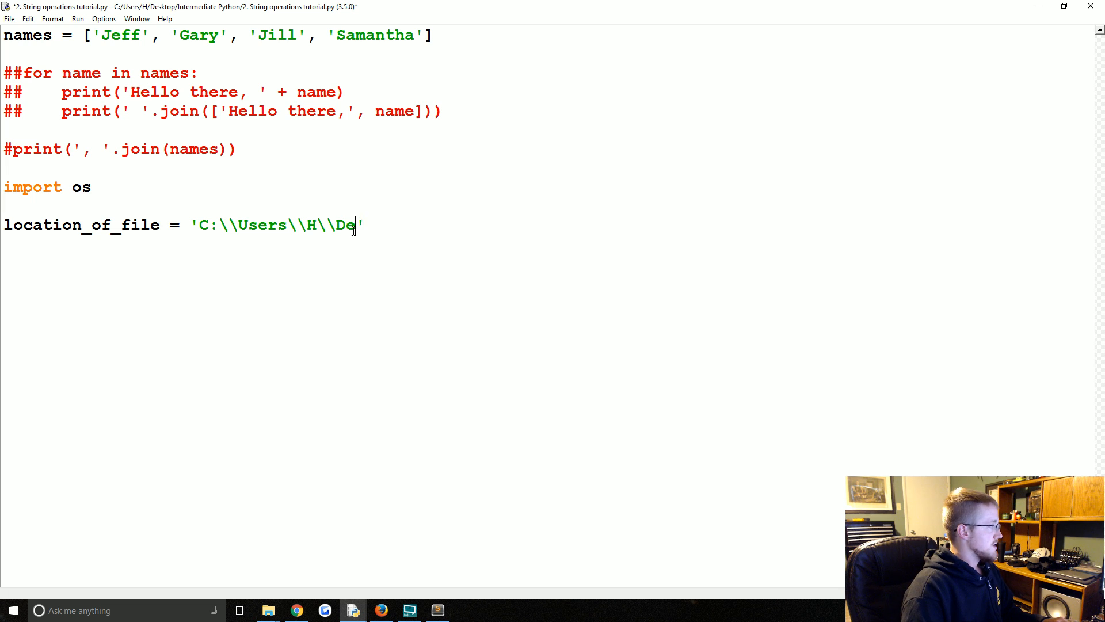
pyautogui.write('sktop\\\\')
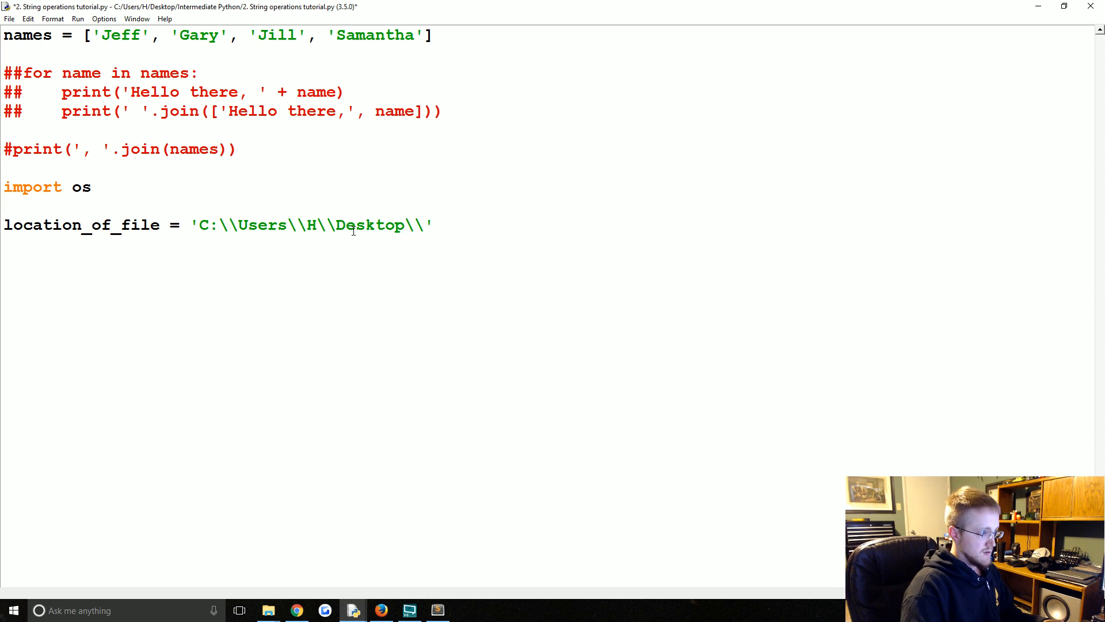
pyautogui.write('Intermediate Python')
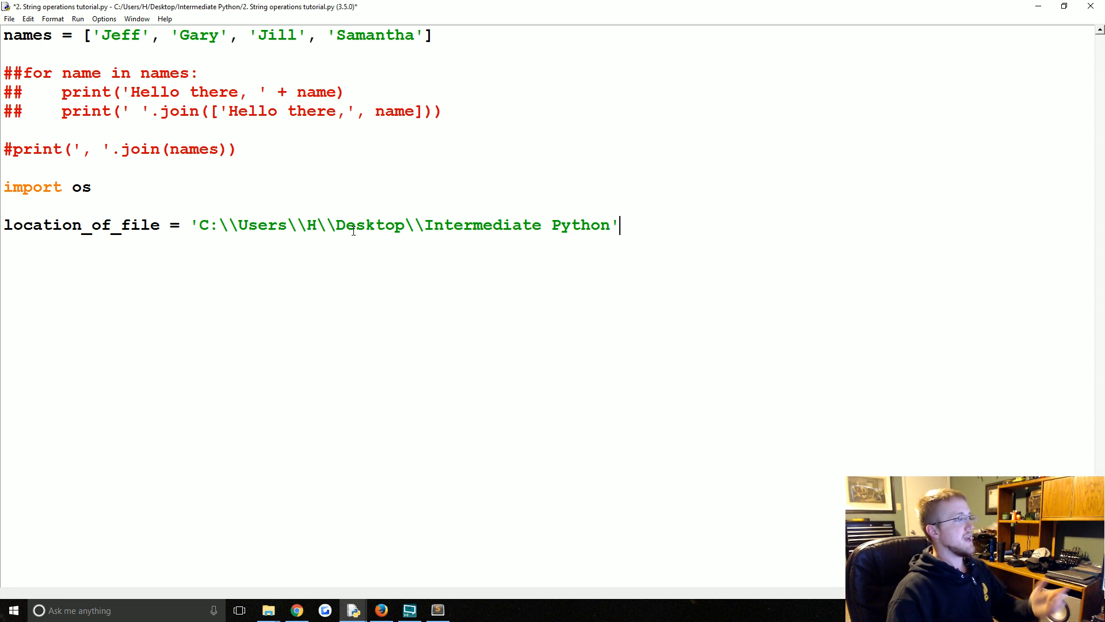
pyautogui.write('s')
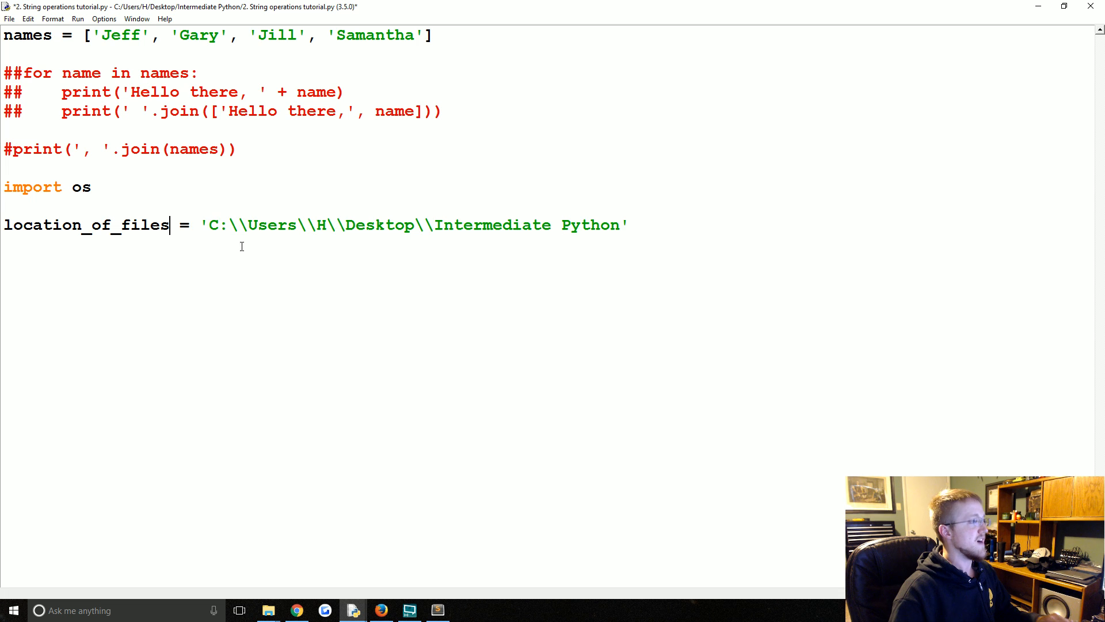
pyautogui.moveTo(209, 232)
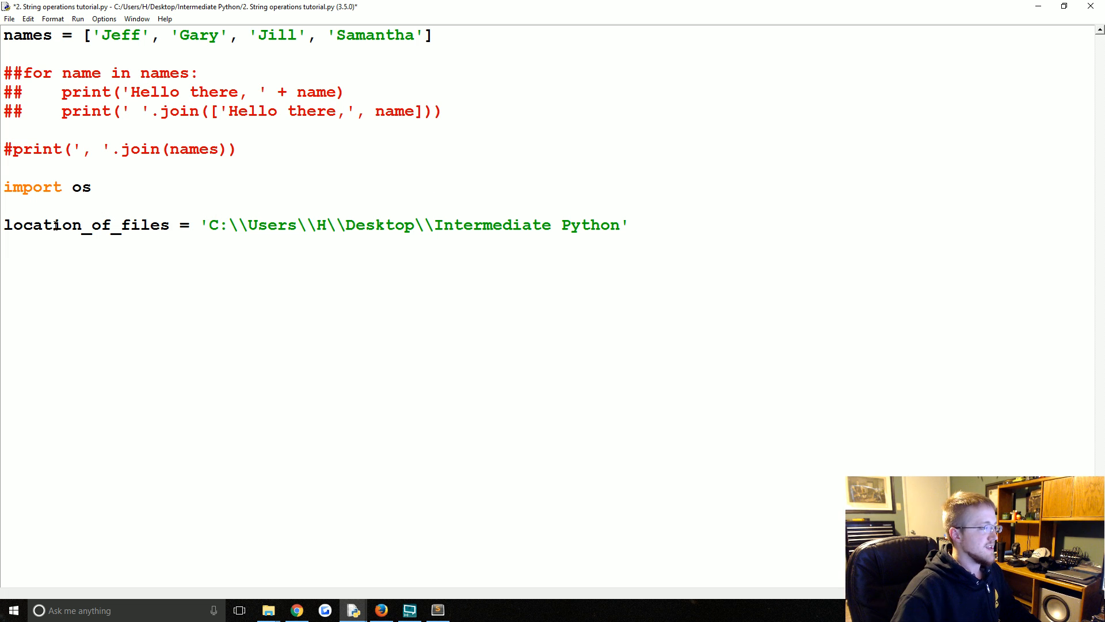
pyautogui.doubleClick(84, 225)
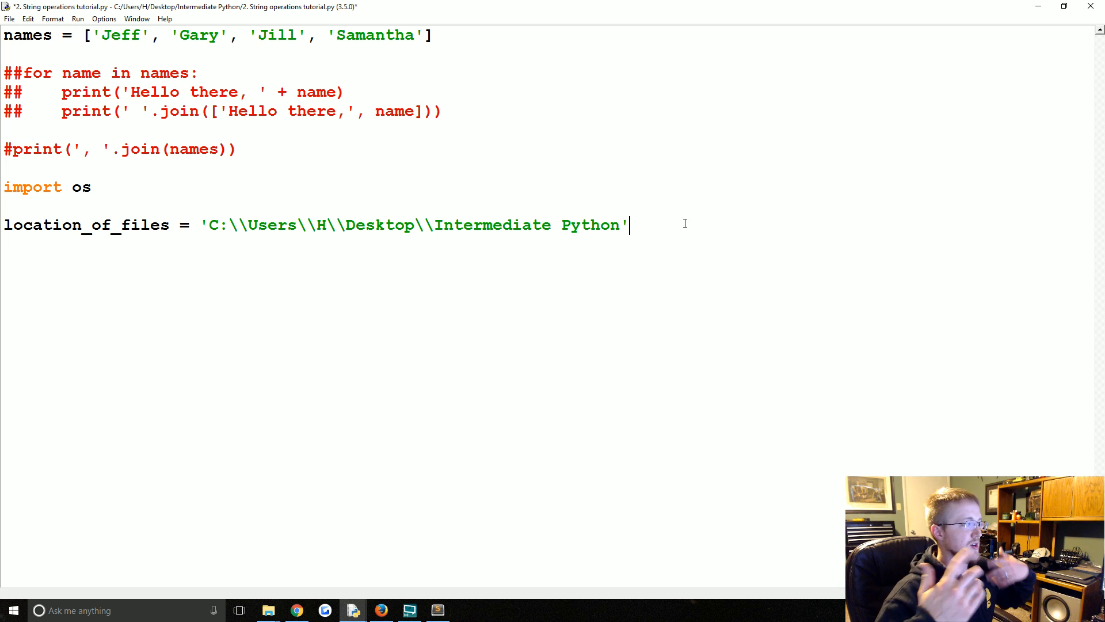
# Step: Set file_name to 'example.txt'
pyautogui.write("file_name = '")
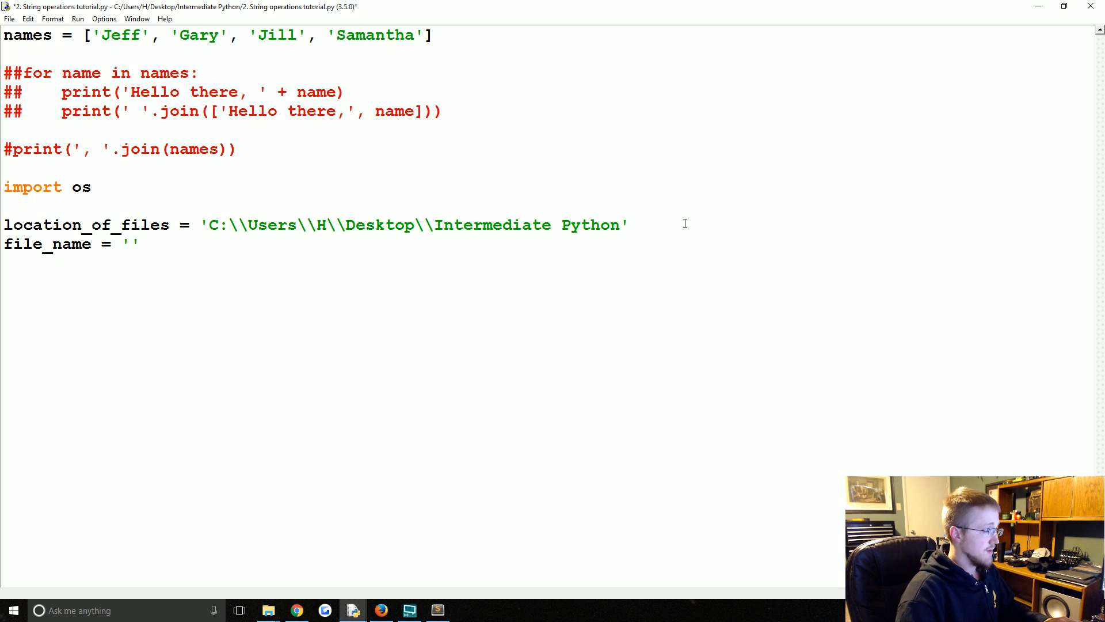
pyautogui.write('examp')
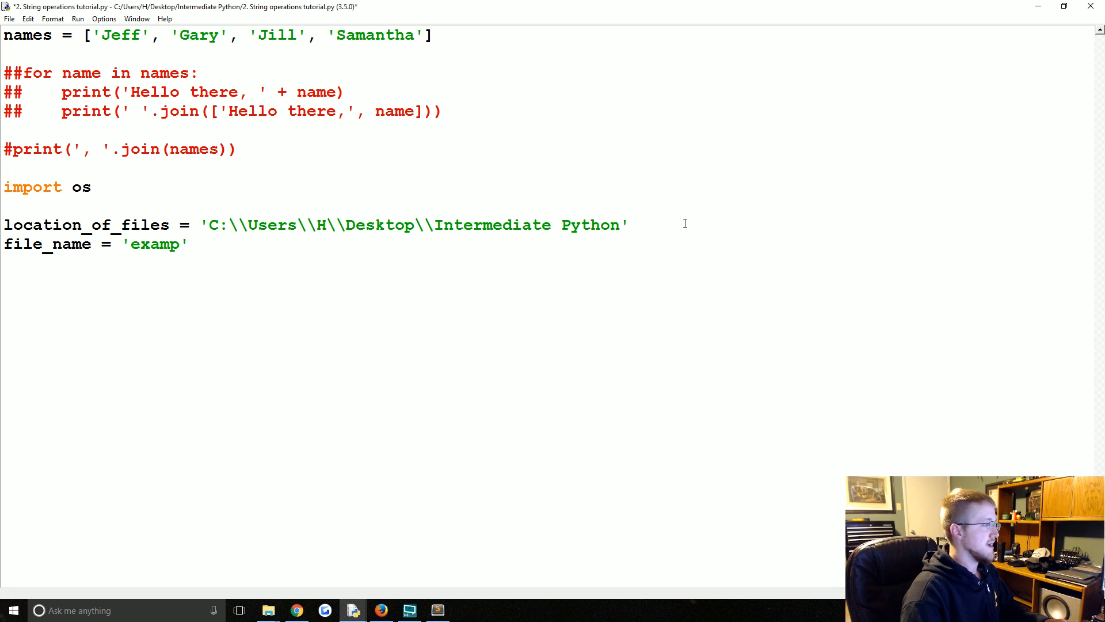
pyautogui.write("le.txt'")
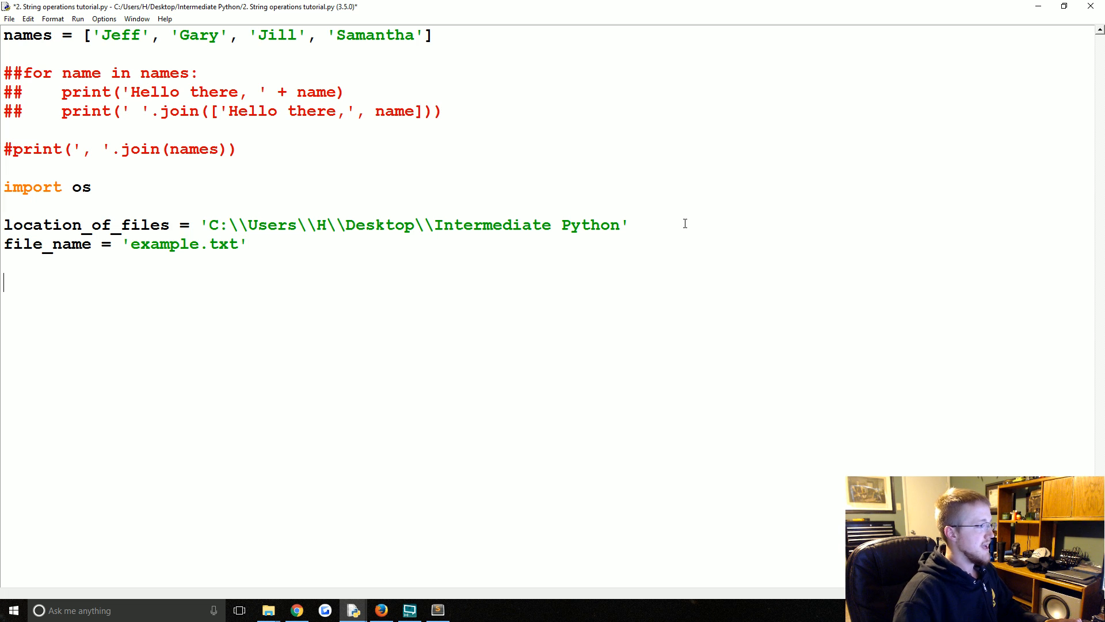
# Step: Add print(location_of_files + '\\' + file_name) and run the script
pyautogui.write('print()')
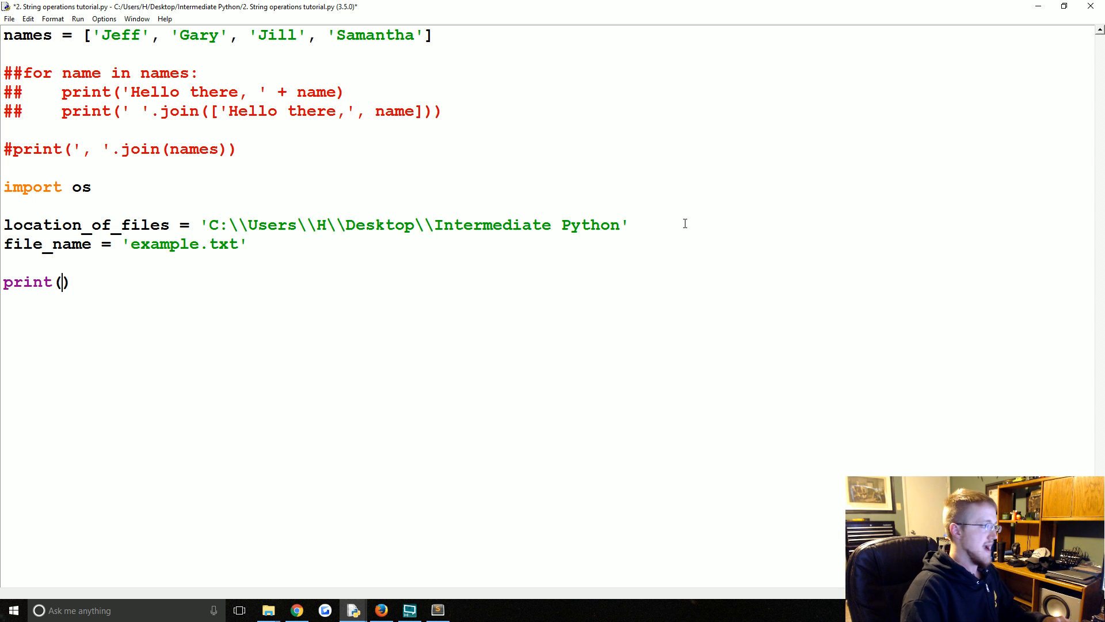
pyautogui.write('location_')
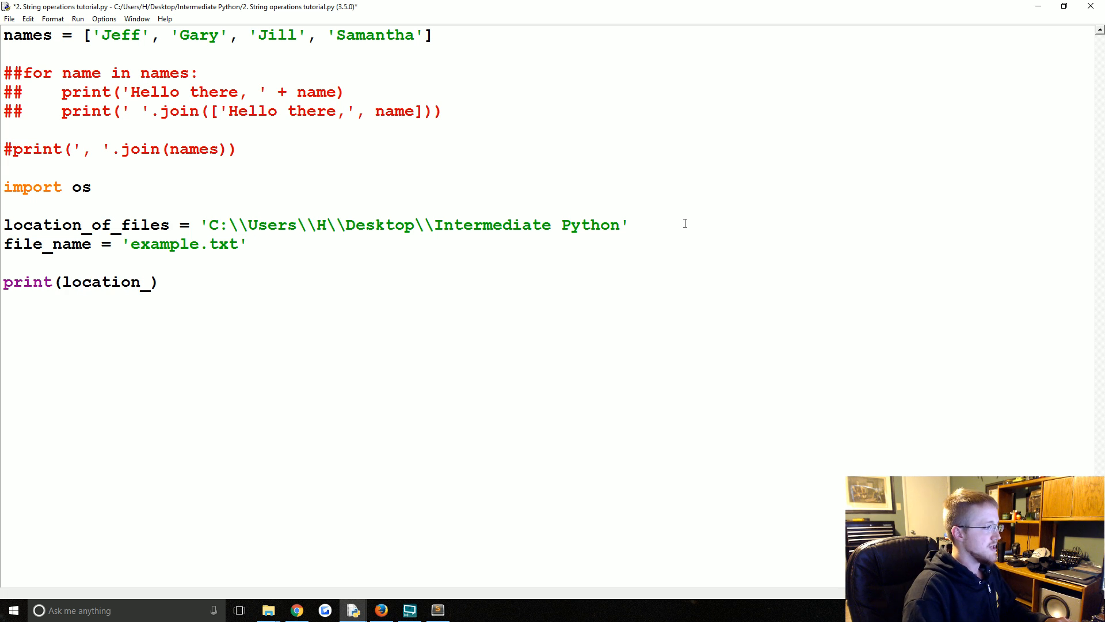
pyautogui.write('of_files')
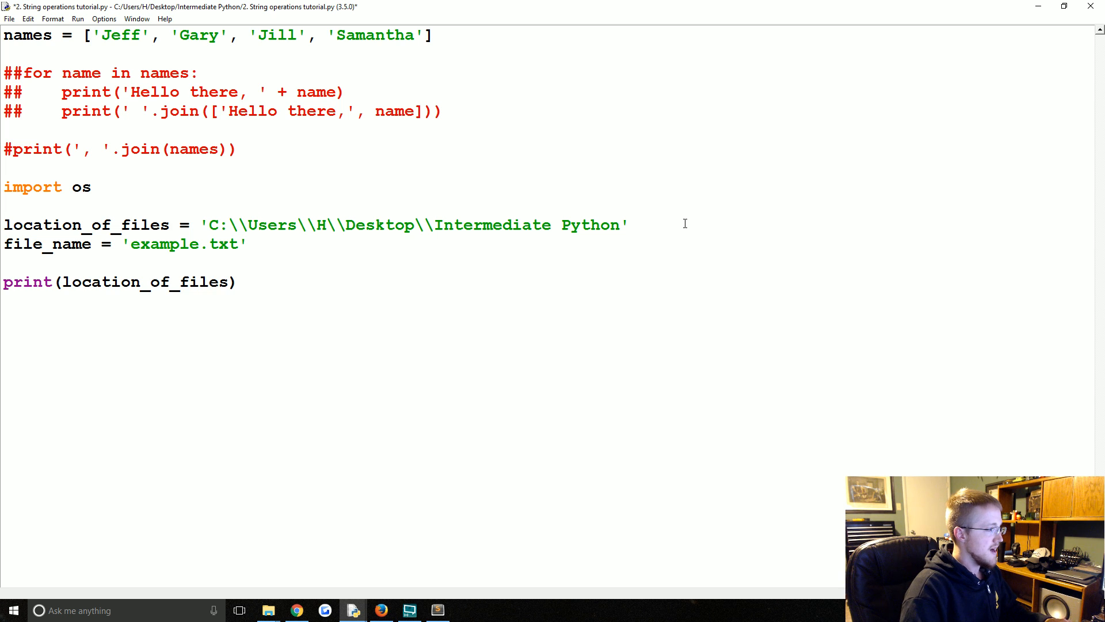
pyautogui.write('+')
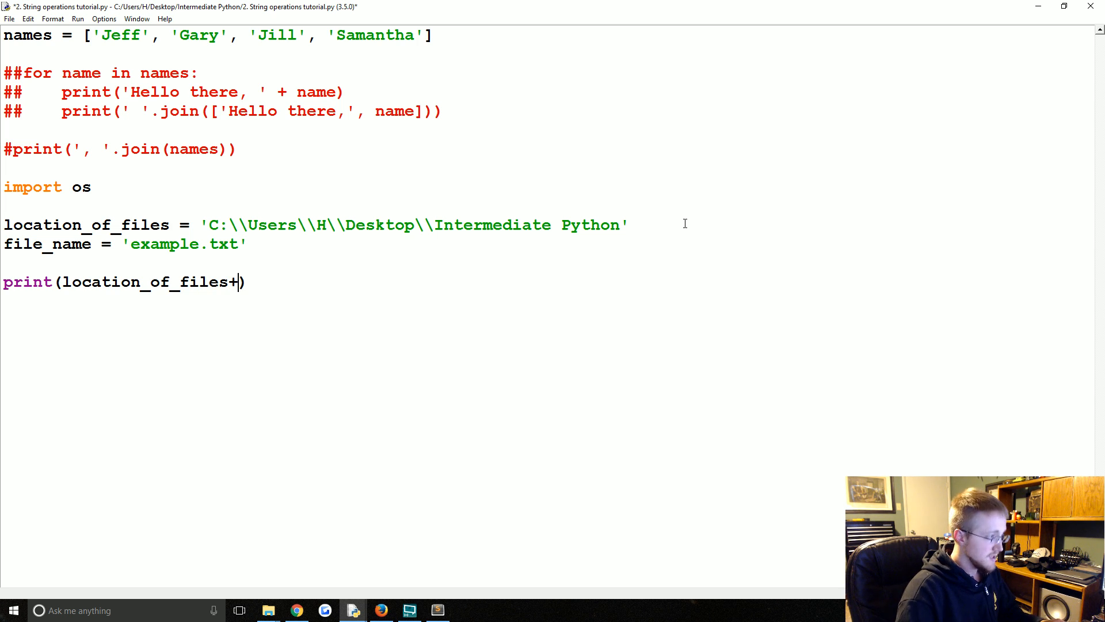
pyautogui.write("+ '/")
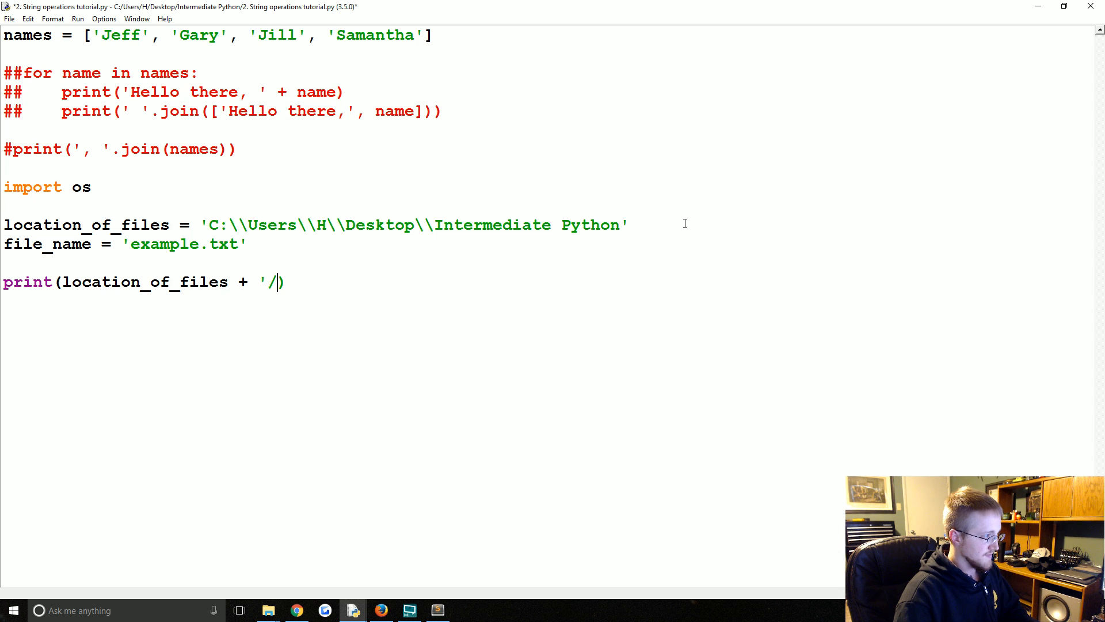
pyautogui.write('\\\\')
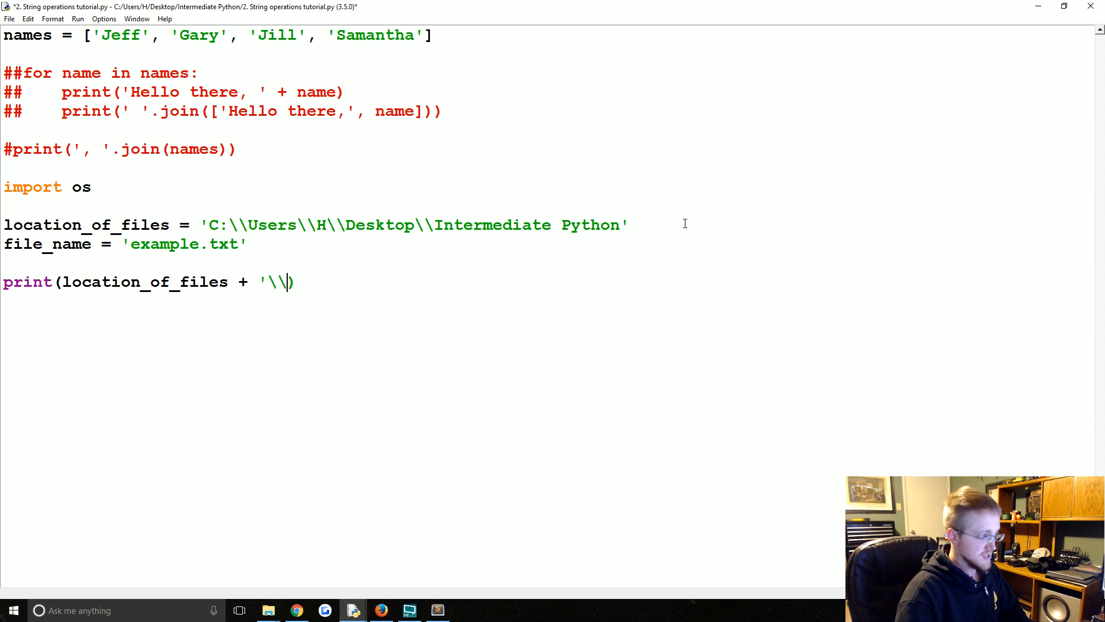
pyautogui.write("'")
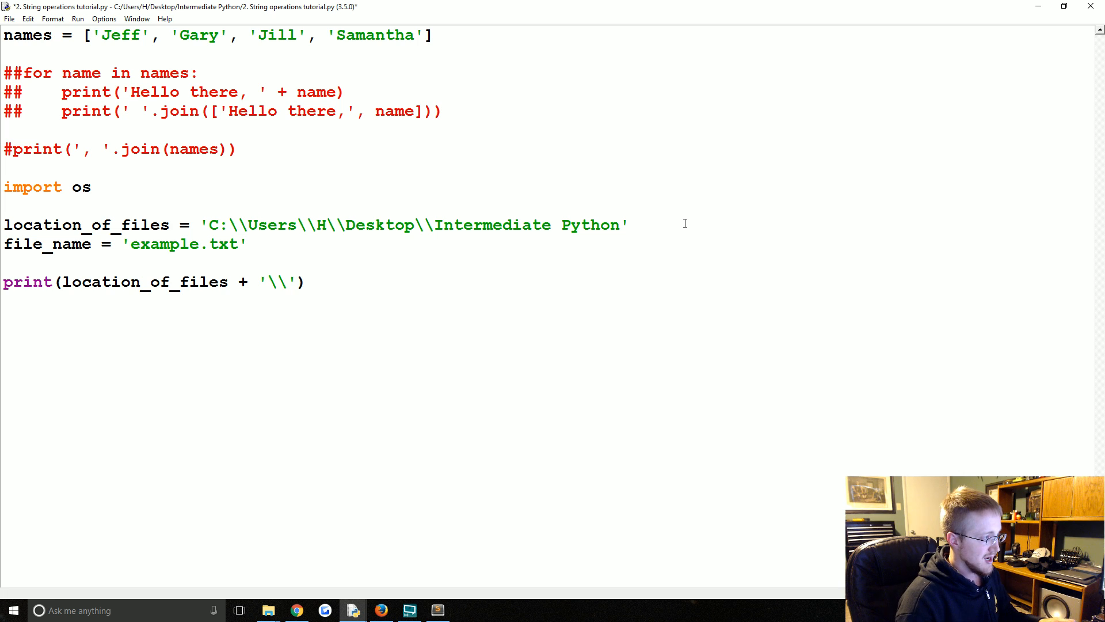
pyautogui.write('+')
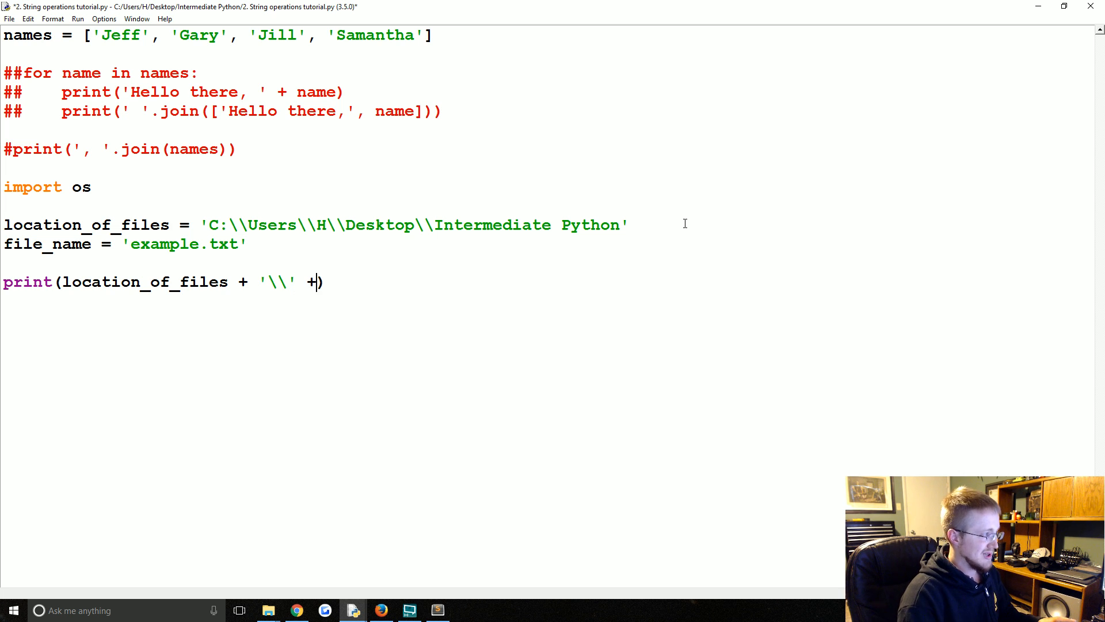
pyautogui.write('file_na')
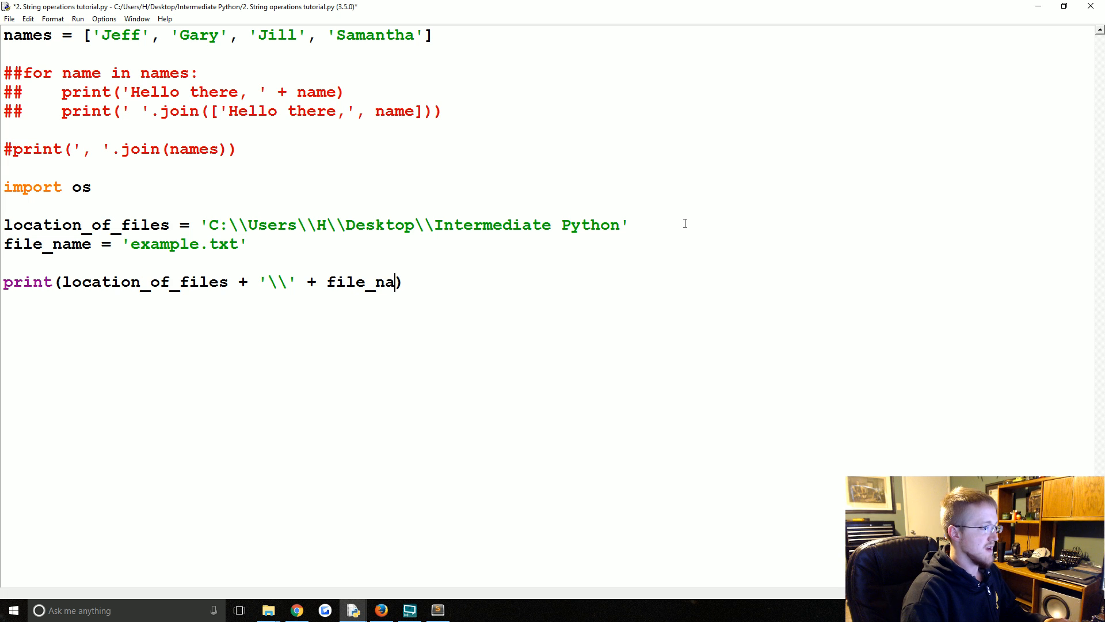
pyautogui.press('F5')
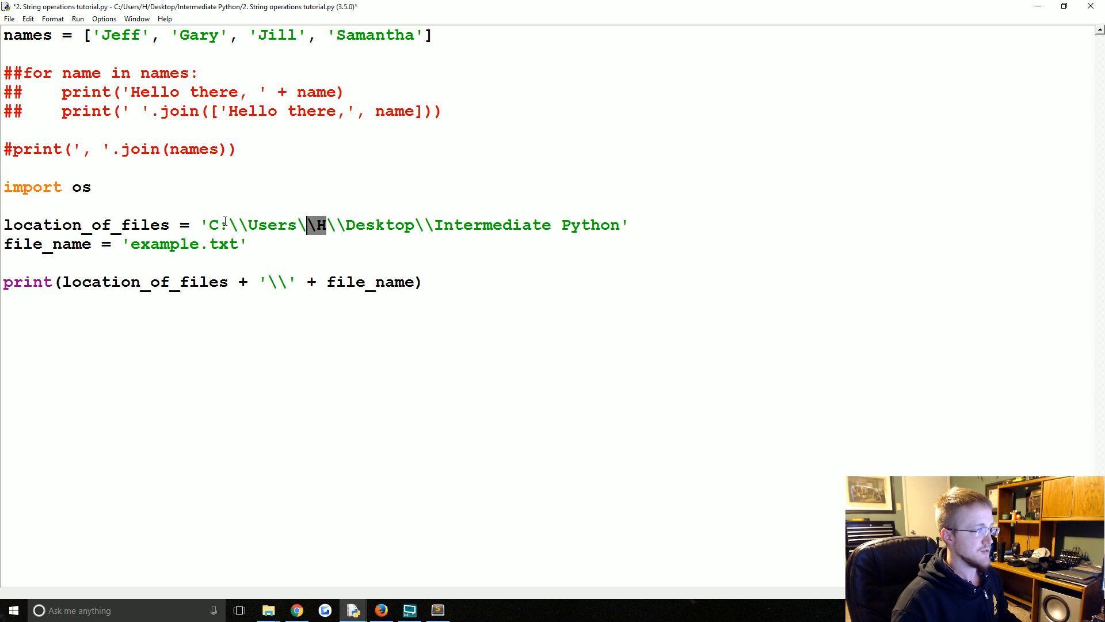
pyautogui.doubleClick(272, 224)
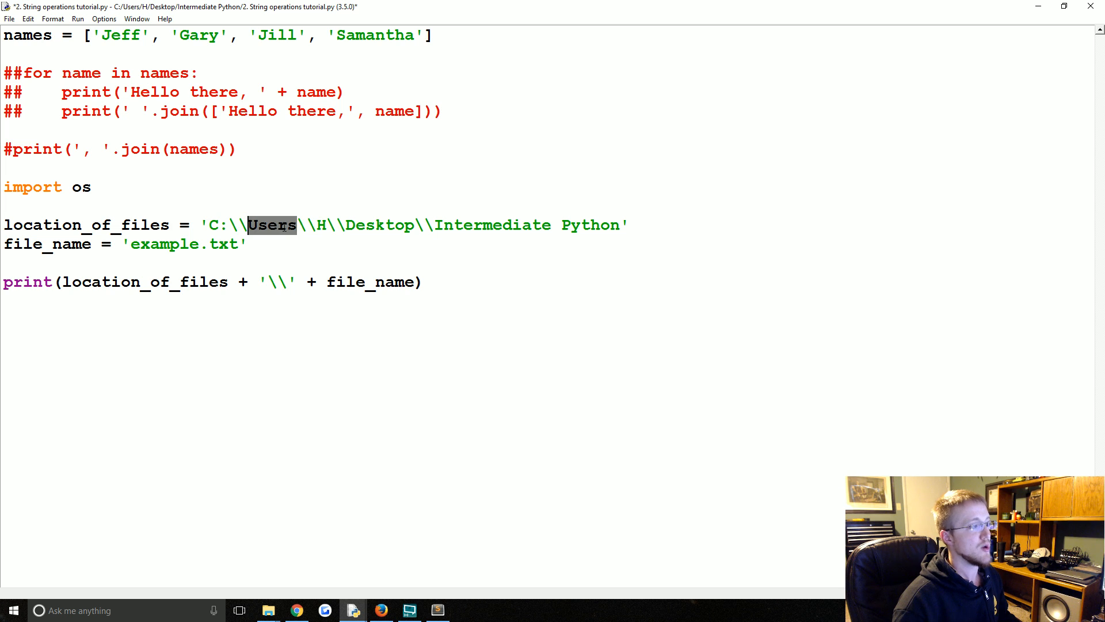
pyautogui.doubleClick(492, 225)
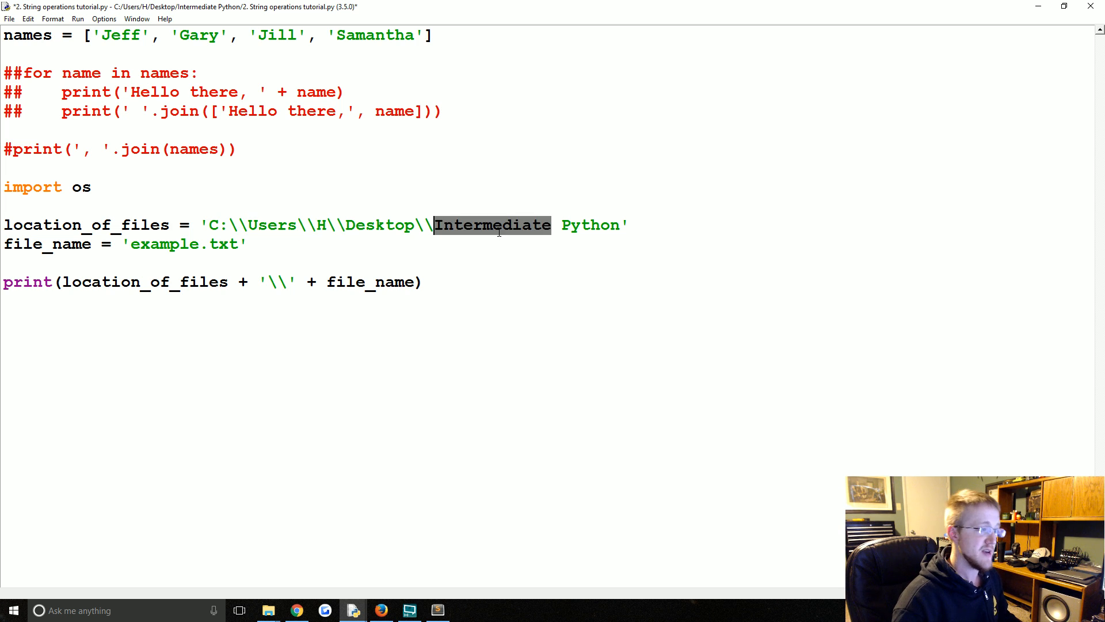
pyautogui.click(467, 282)
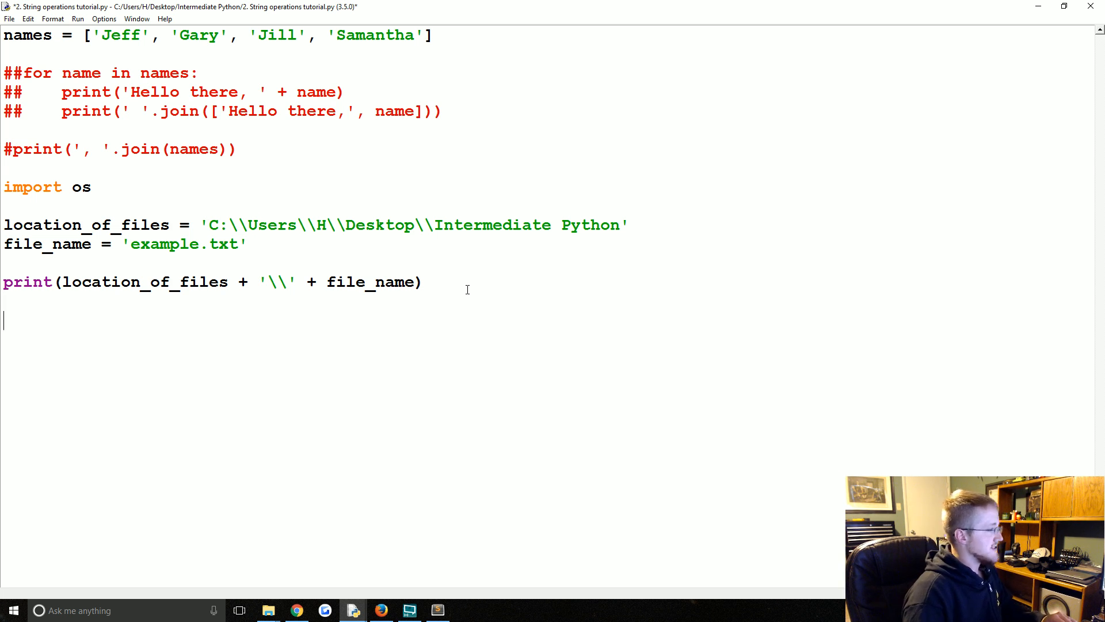
# Step: Write with open(os.path.join(location_of_files, file_name)) as f: and print(f.read()) below
pyautogui.write('wit')
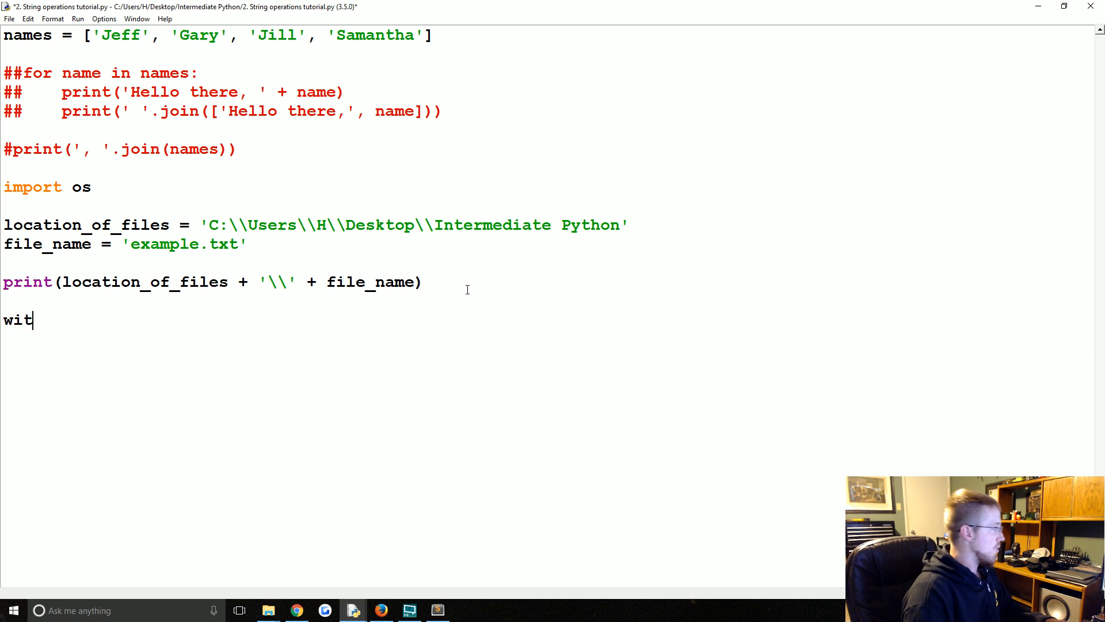
pyautogui.write('h open (')
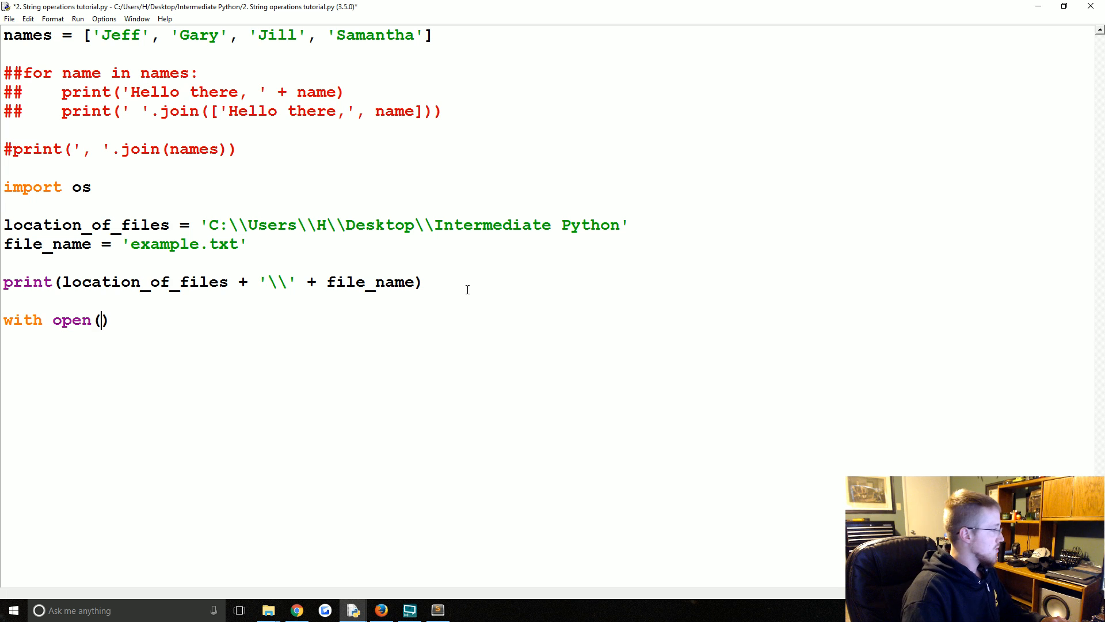
pyautogui.write('os.path.')
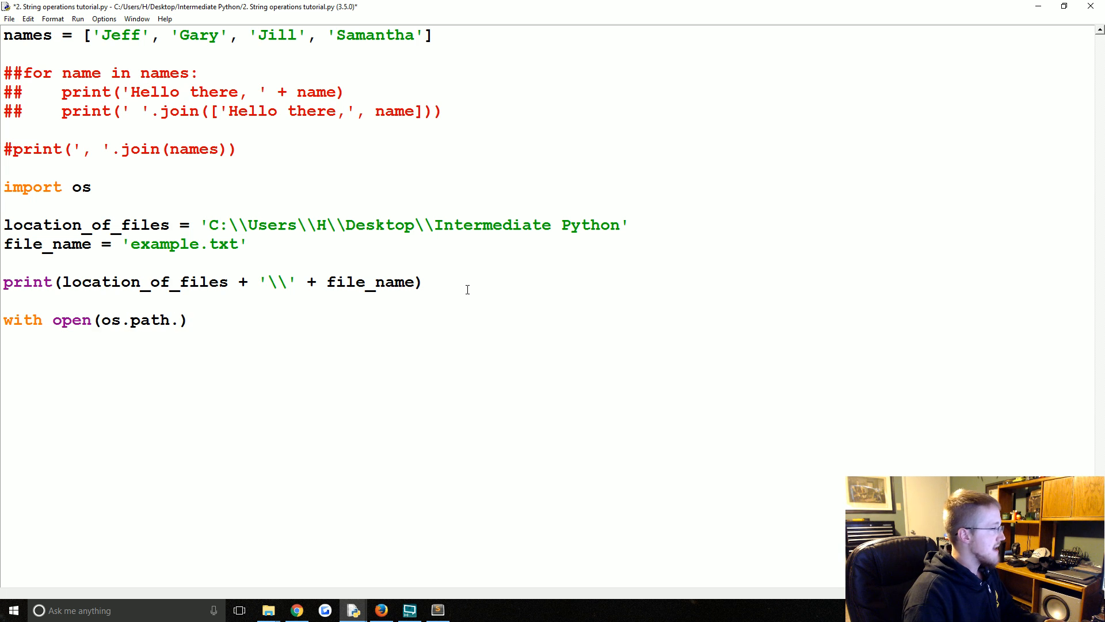
pyautogui.write('join(')
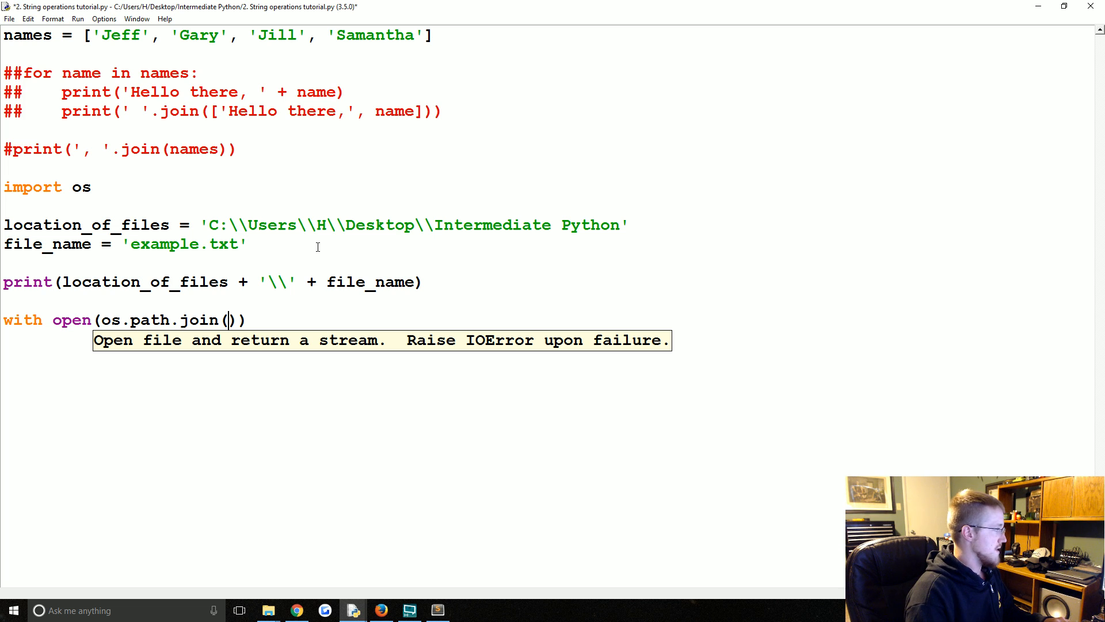
pyautogui.write('l')
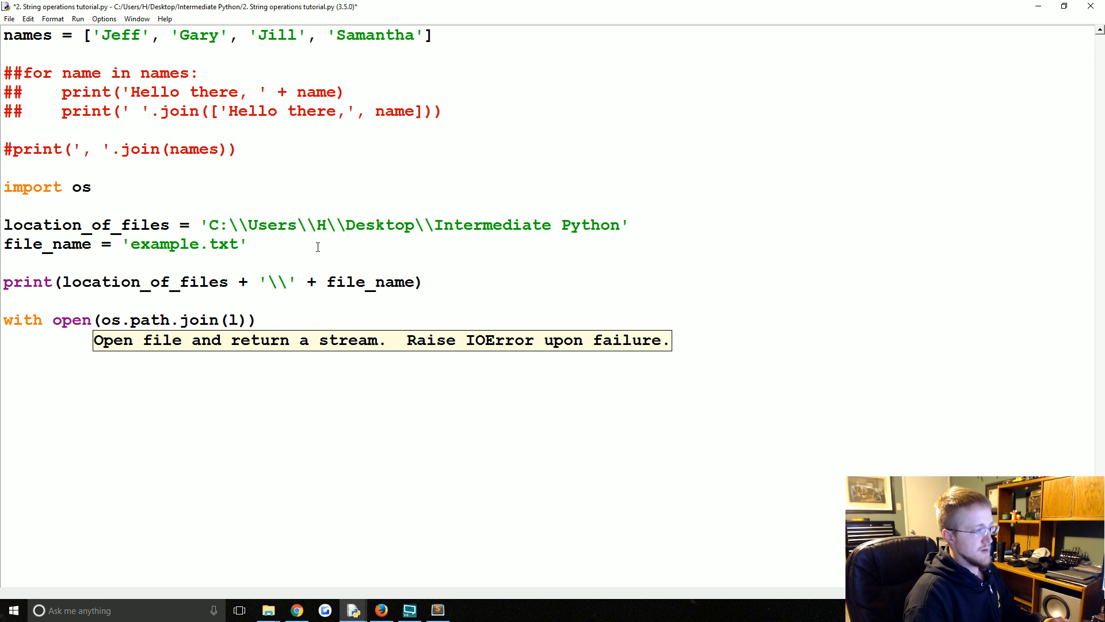
pyautogui.write('location_of_fi')
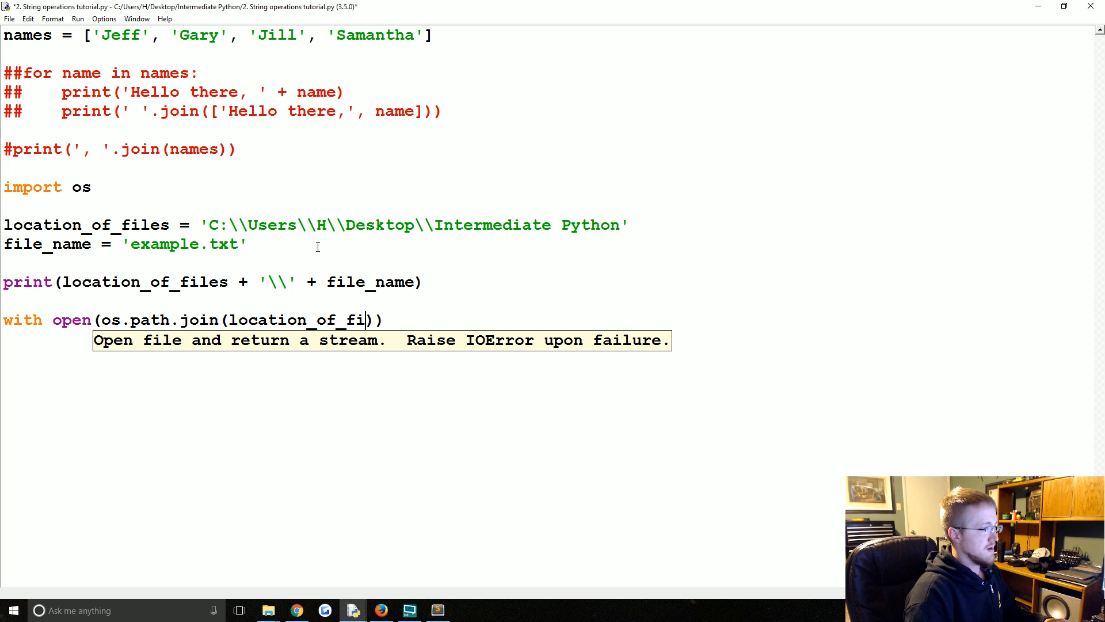
pyautogui.write('les,')
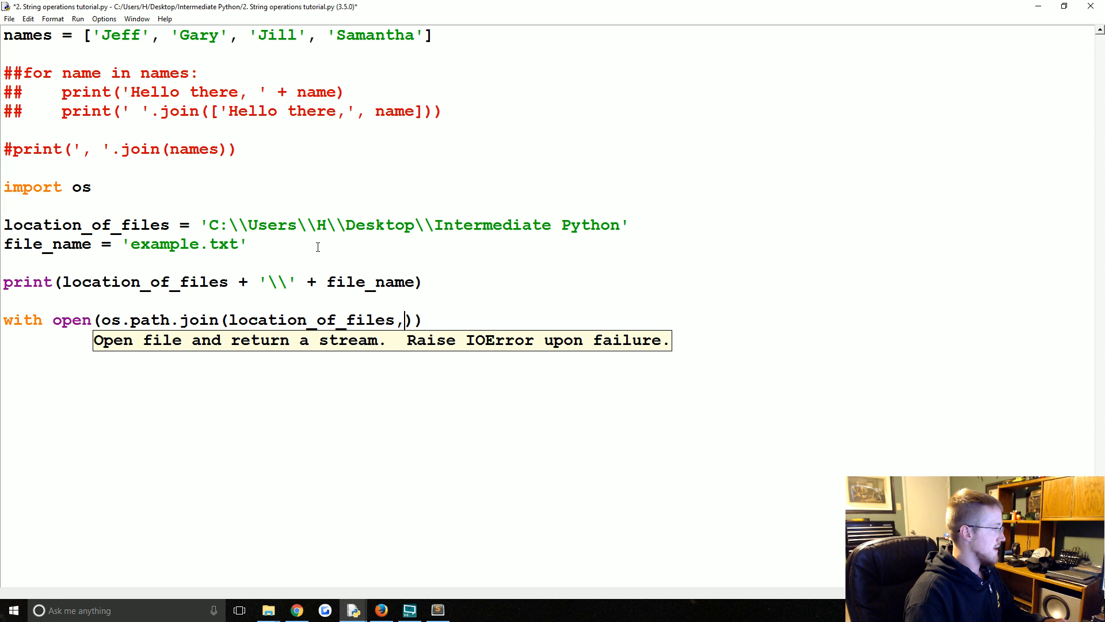
pyautogui.write('filename')
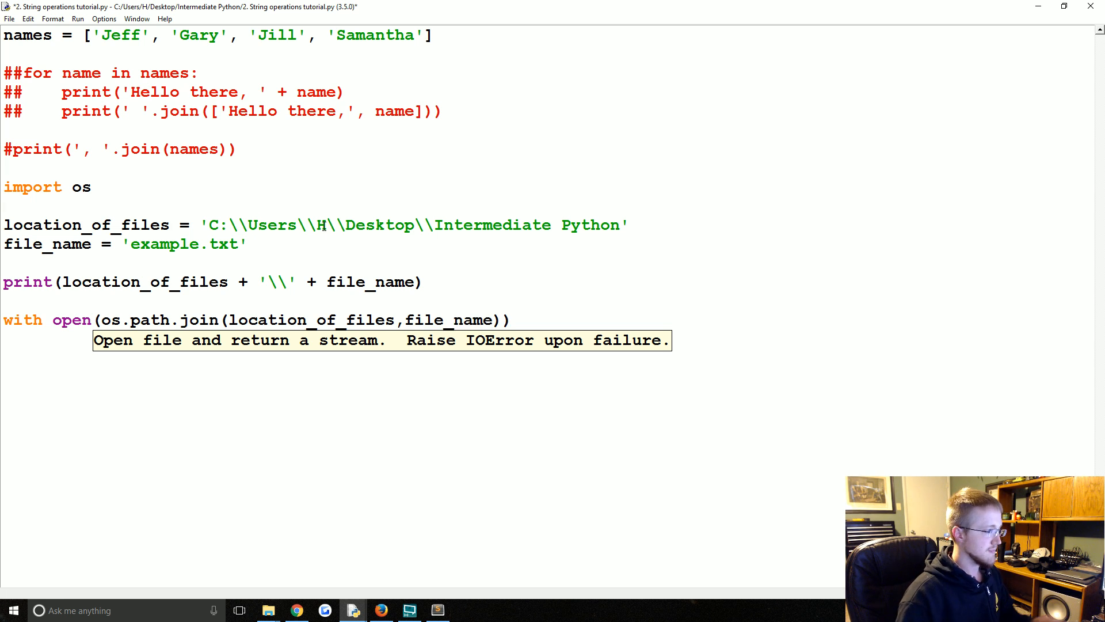
pyautogui.write('" "')
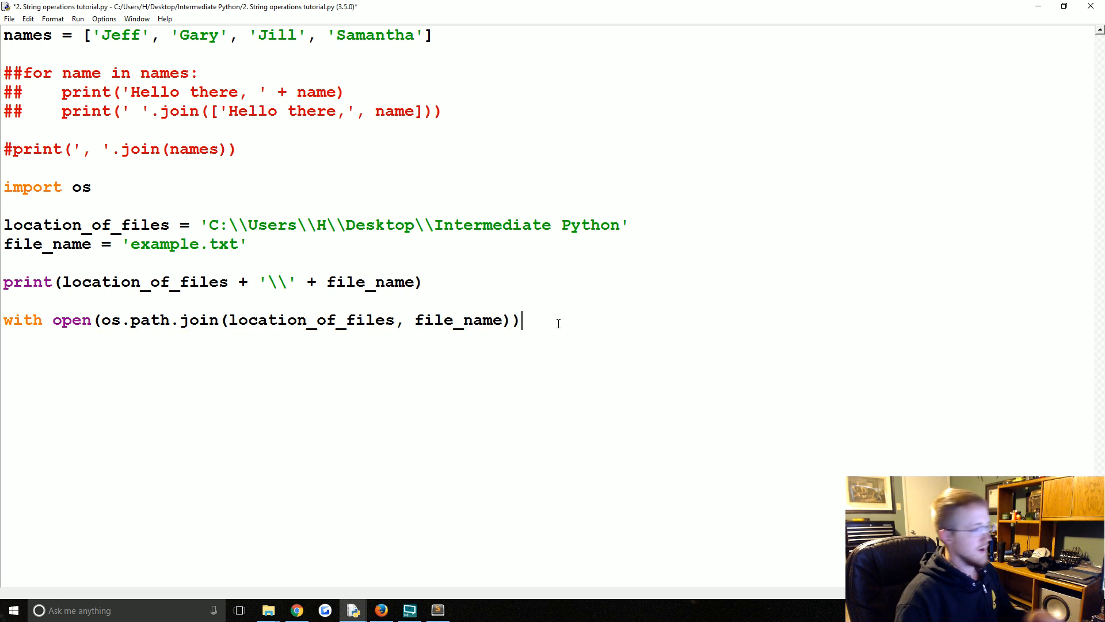
pyautogui.moveTo(599, 327)
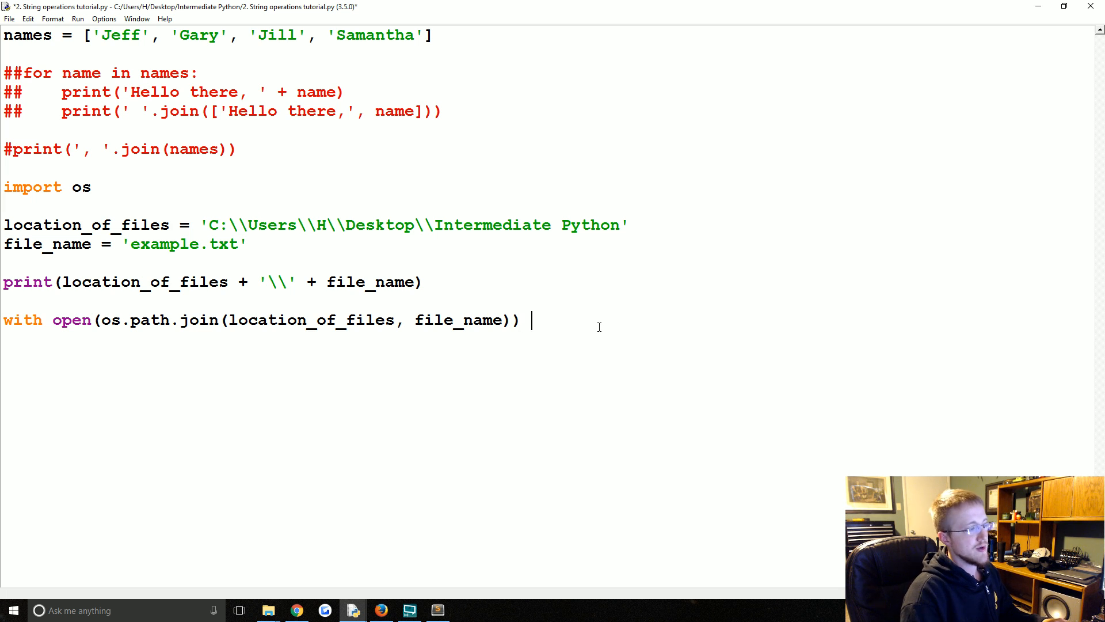
pyautogui.write('as f:')
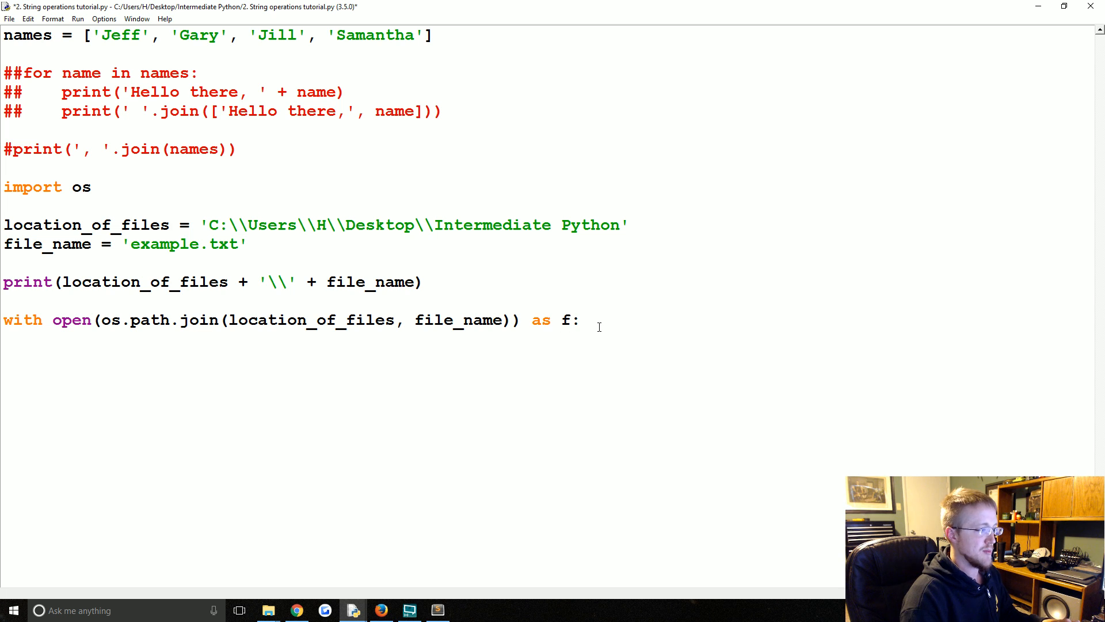
pyautogui.write('print(f.read(')
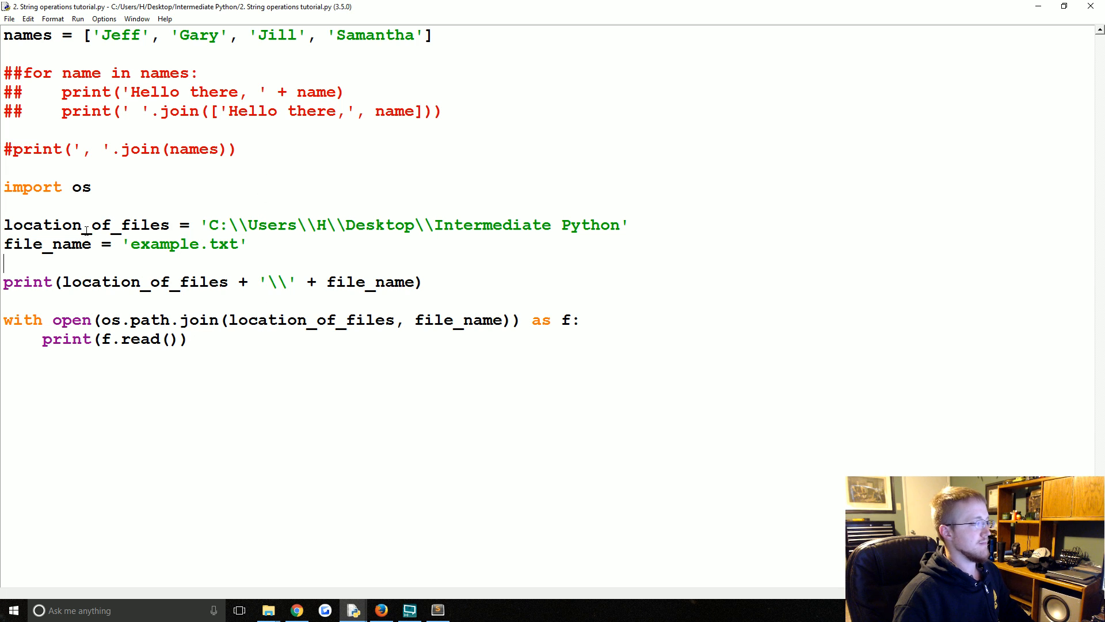
pyautogui.moveTo(3, 225); pyautogui.dragTo(188, 339)
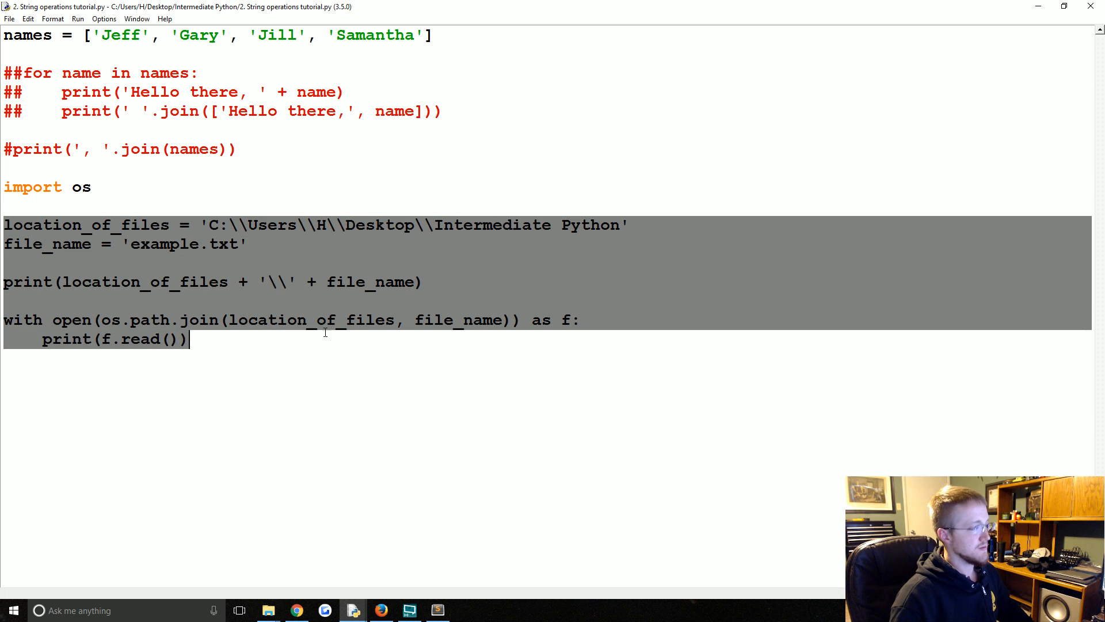
pyautogui.click(251, 343)
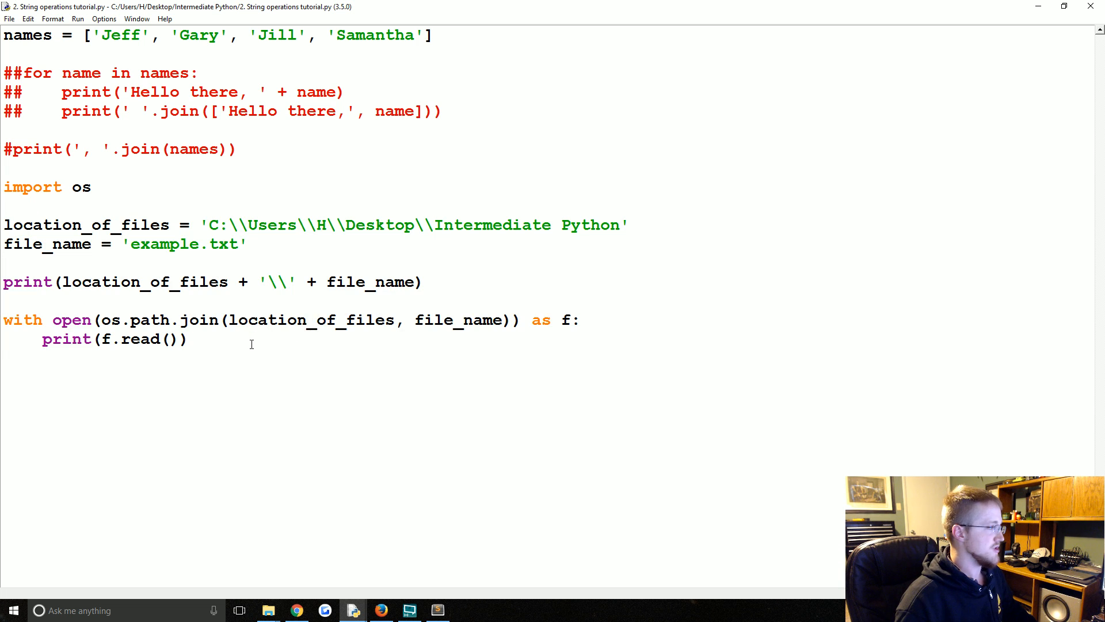
pyautogui.moveTo(3, 186); pyautogui.dragTo(188, 339)
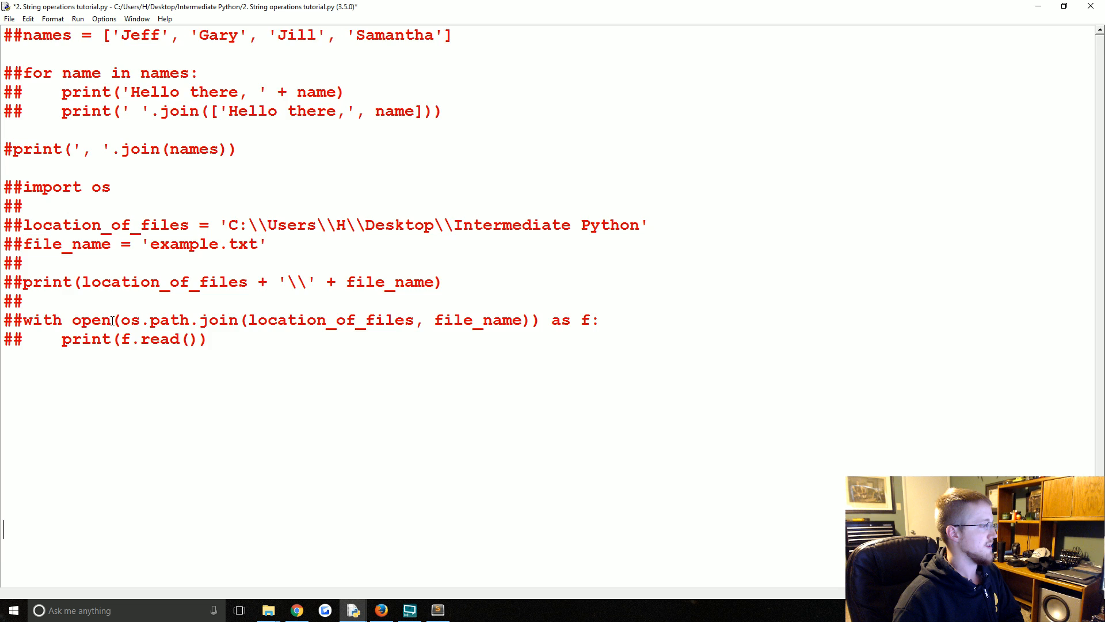
# Step: Define who = 'Gary', how_many = 12 and comment '# Gary bought 12 apples today!'
pyautogui.scroll(-3)
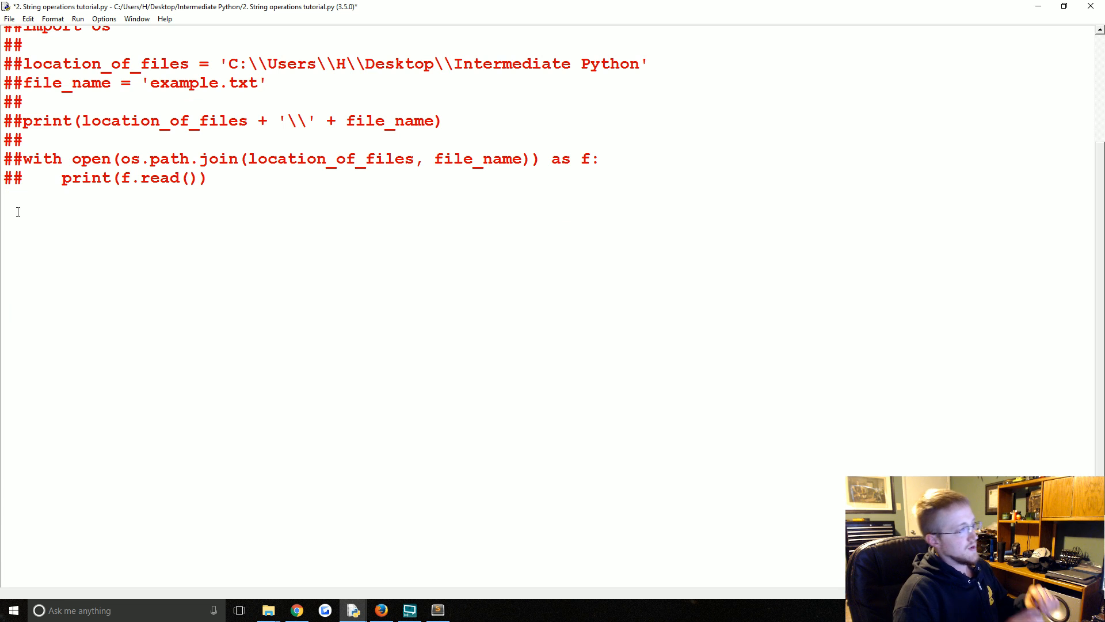
pyautogui.write('who')
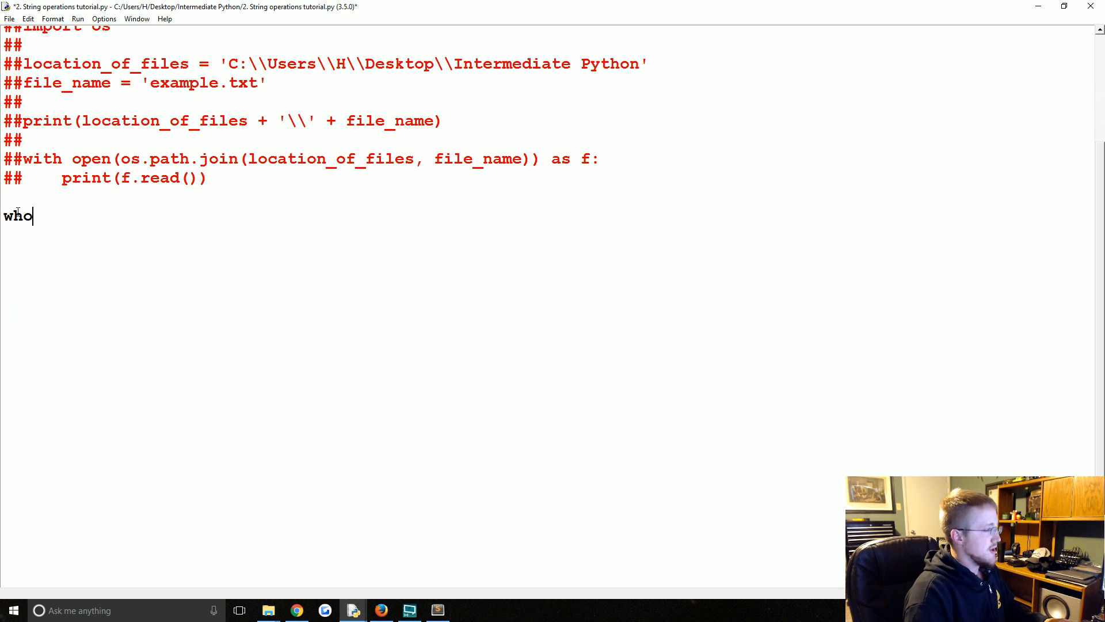
pyautogui.write("= 'Gary'")
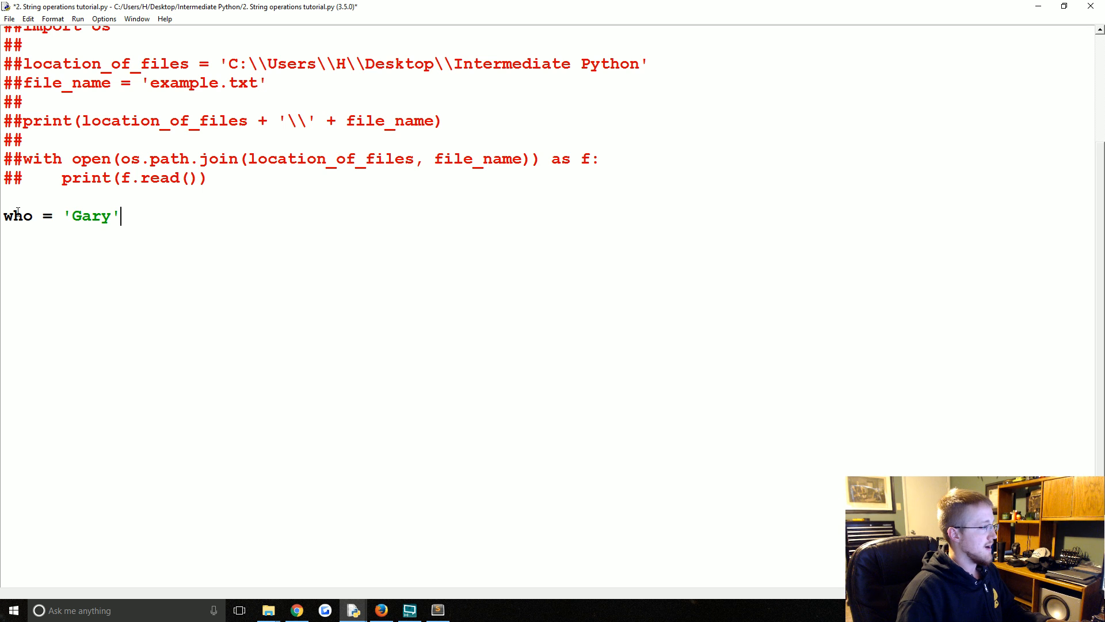
pyautogui.write('how_many')
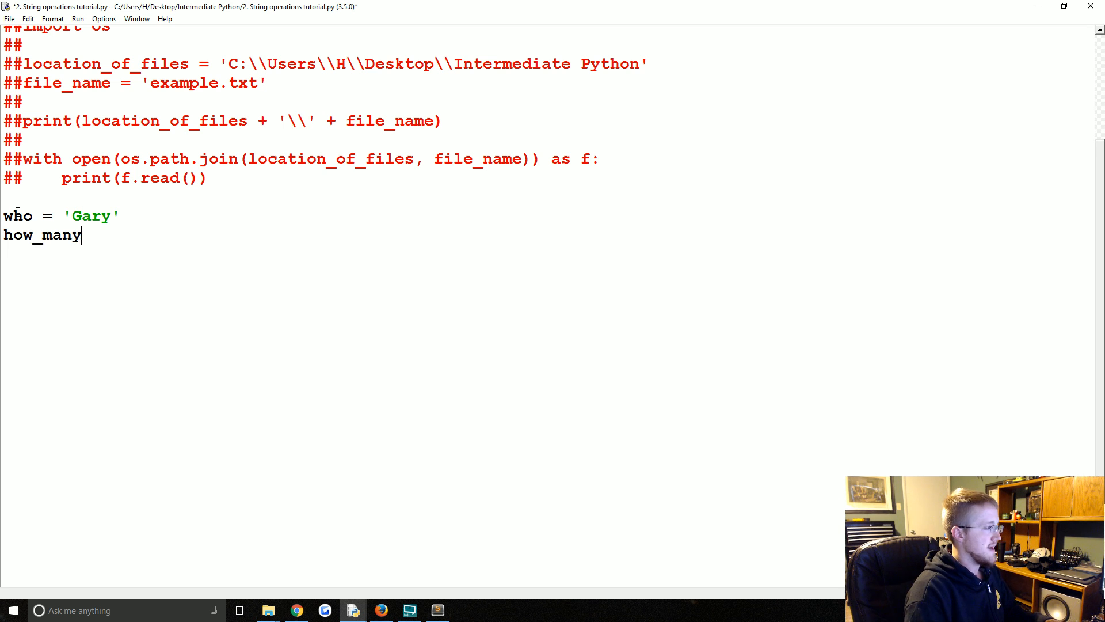
pyautogui.write('= 12')
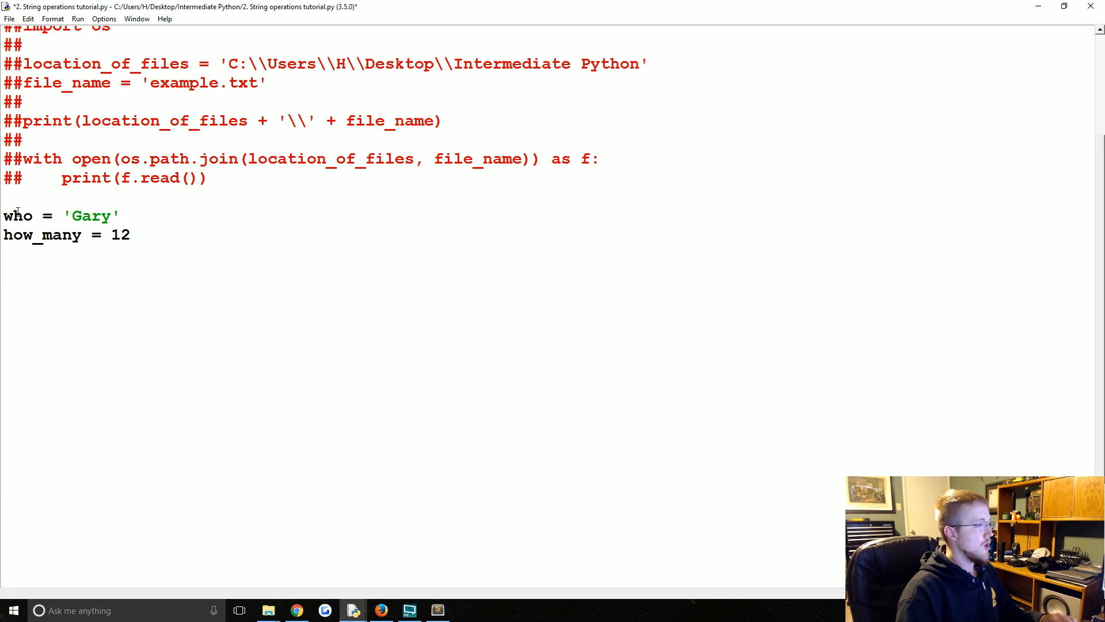
pyautogui.write('# Ga')
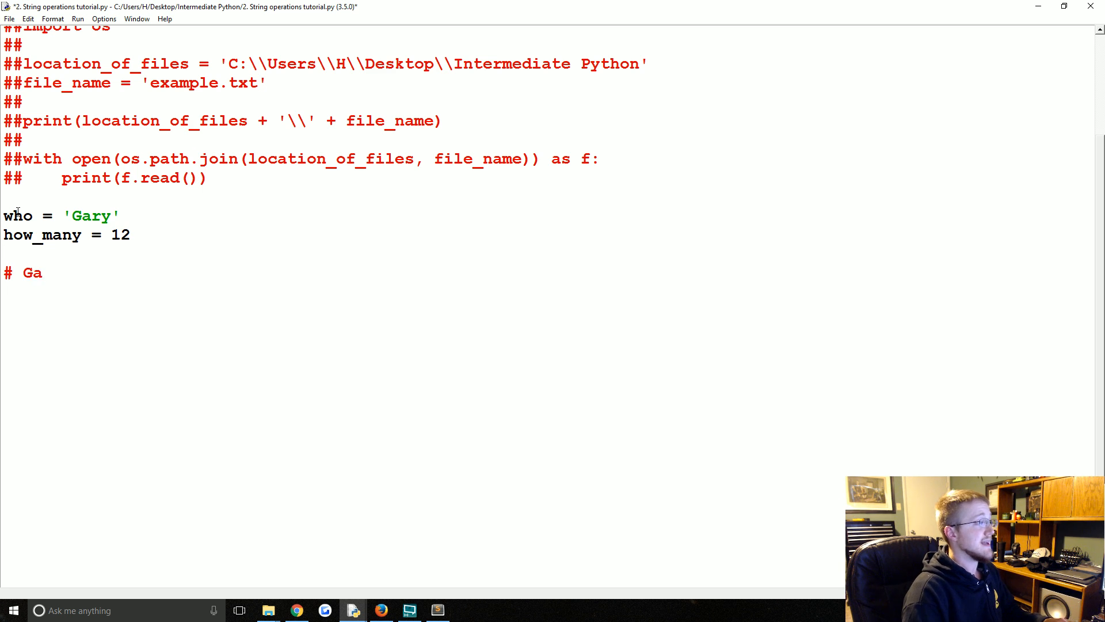
pyautogui.write('ry bought 12')
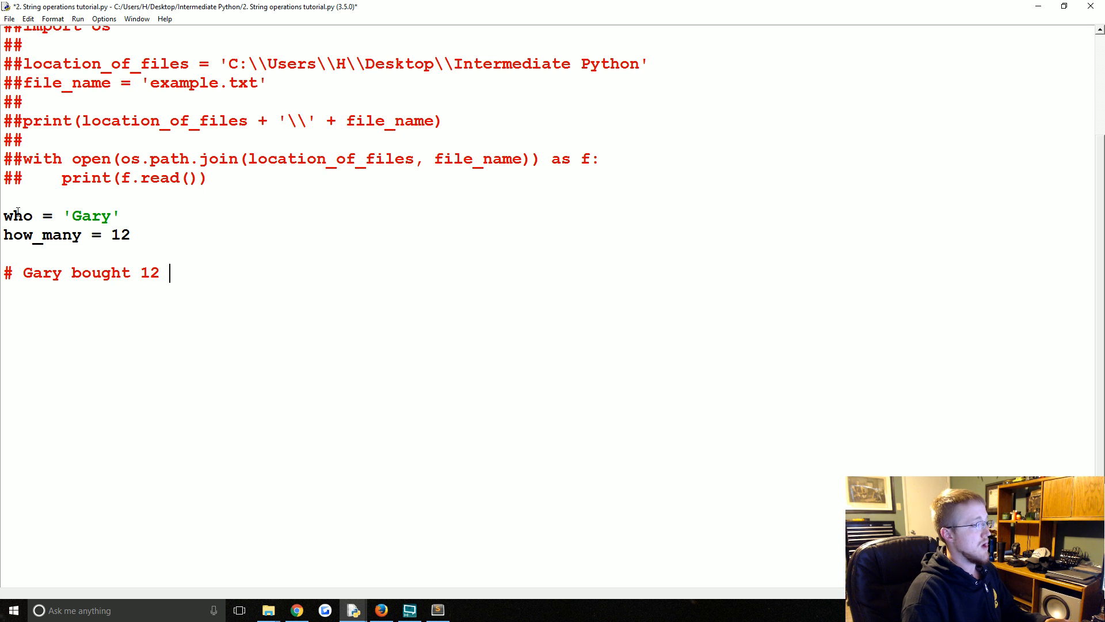
pyautogui.write('apples today!')
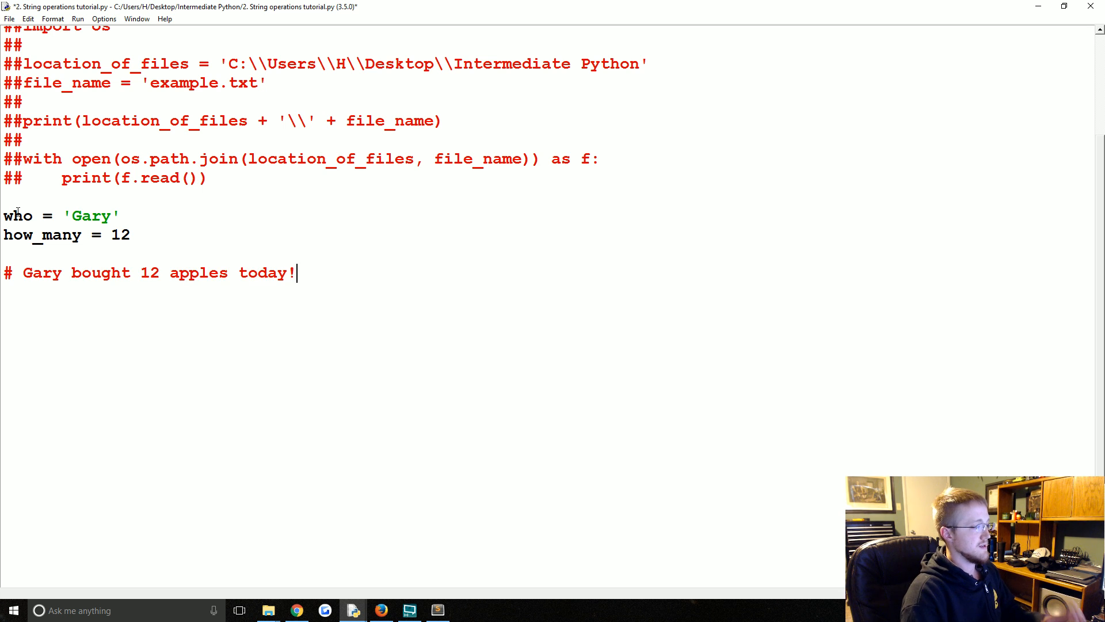
pyautogui.press('enter')
pyautogui.write("print('')")
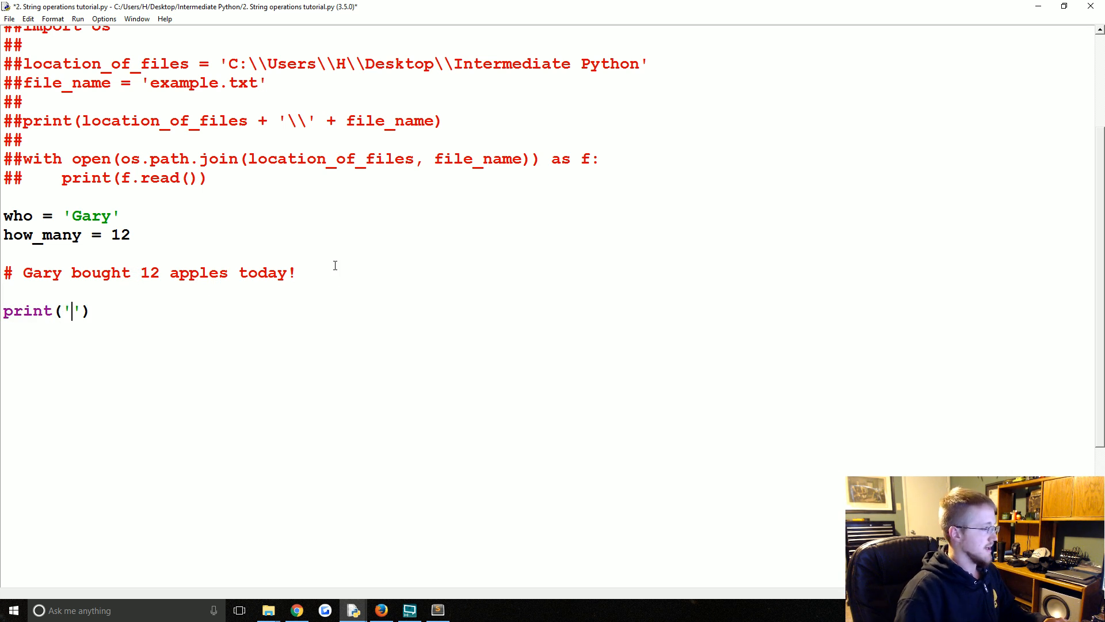
pyautogui.moveTo(104, 317)
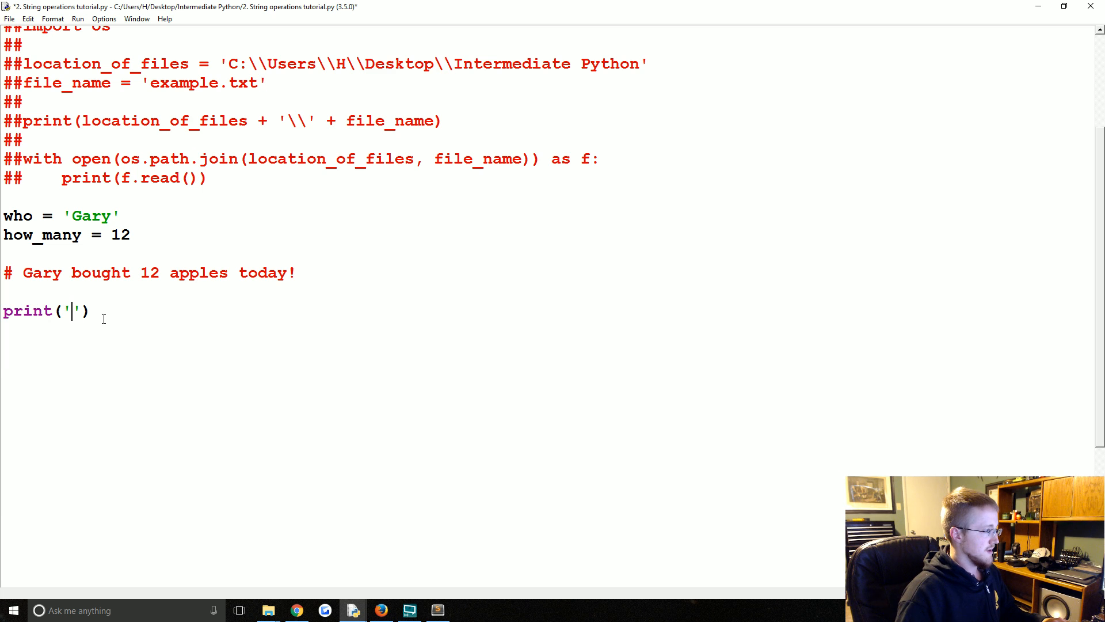
# Step: Start a sentence assignment and build print(who, 'bought', how_many, )
pyautogui.write('se')
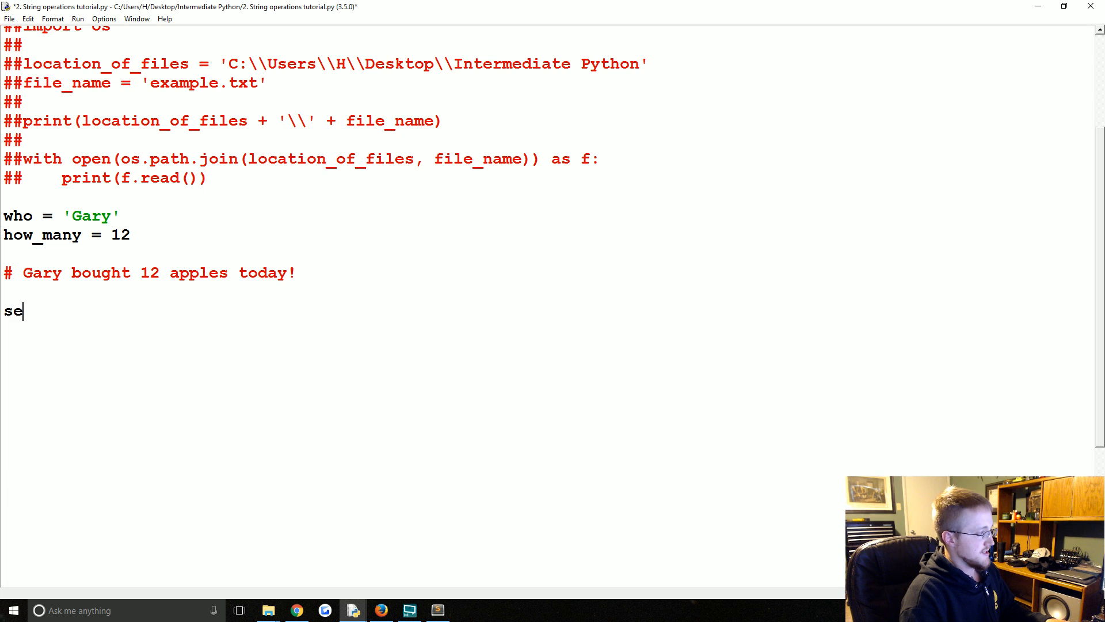
pyautogui.write('ntence =')
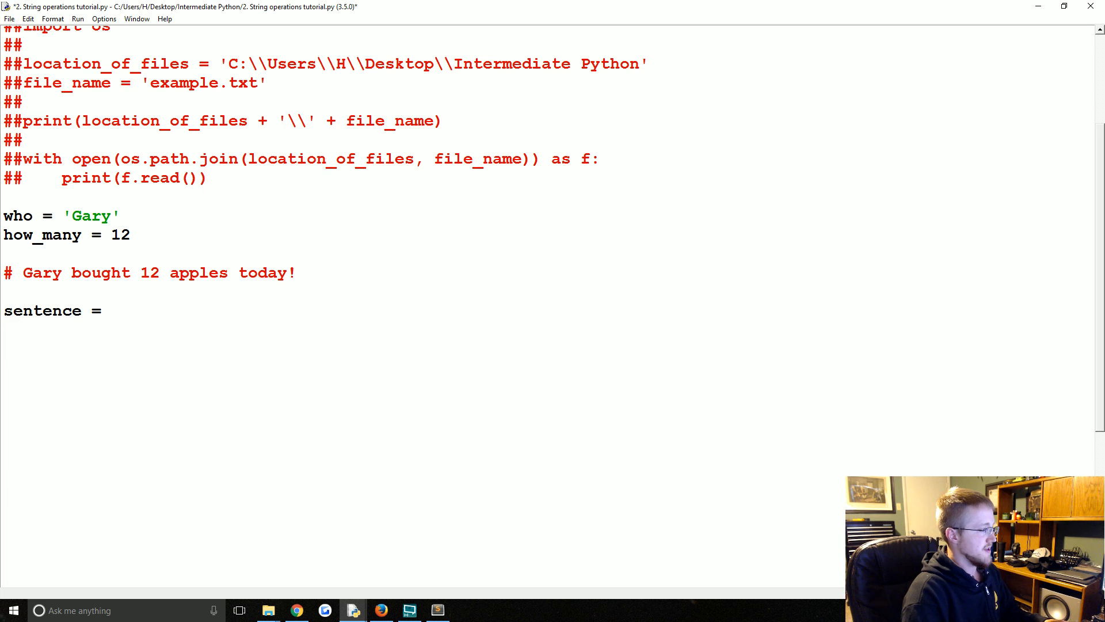
pyautogui.write('print(sentd')
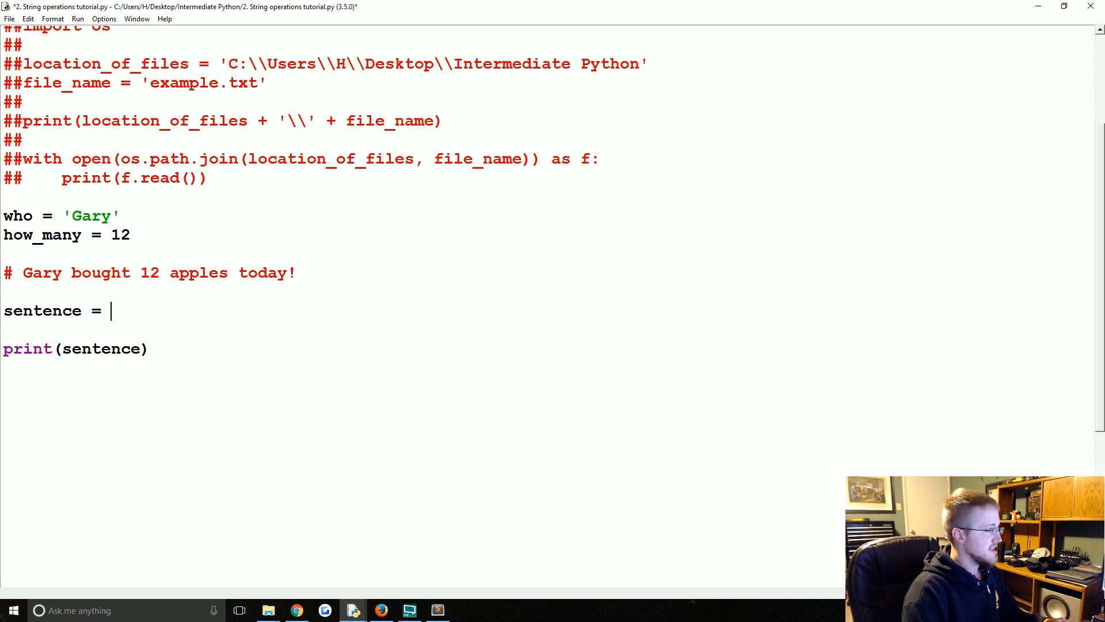
pyautogui.write("who,'")
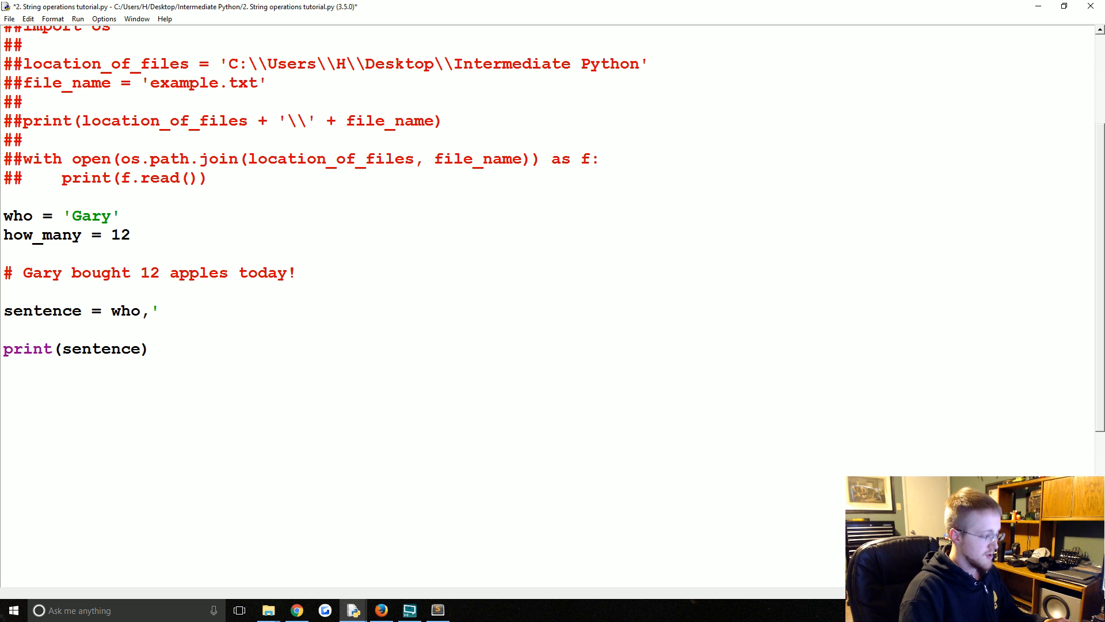
pyautogui.write('boiu')
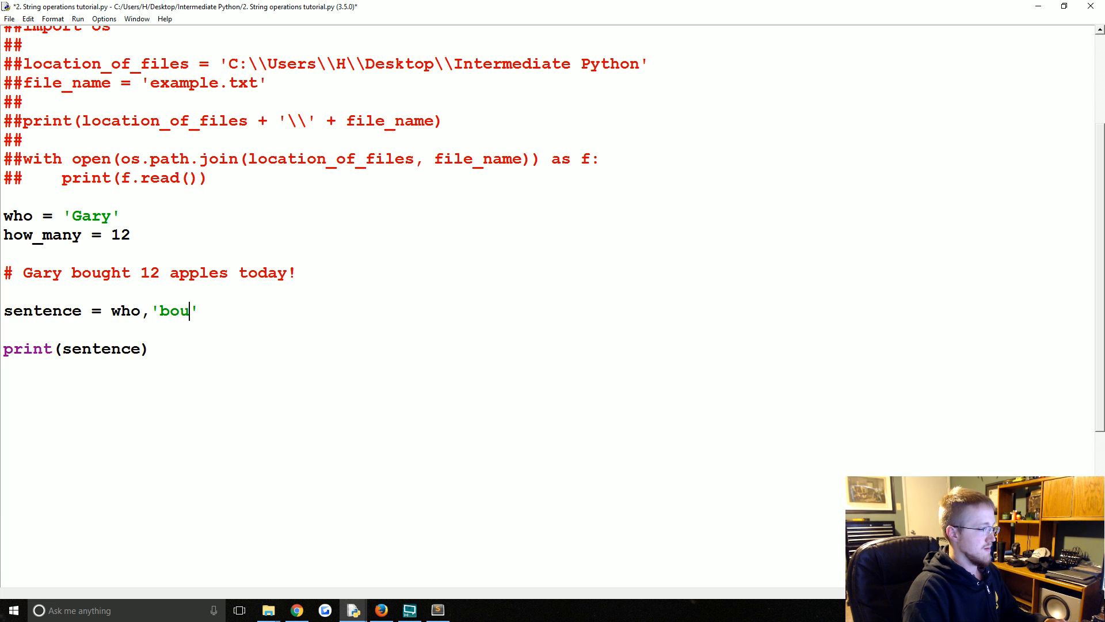
pyautogui.write("ght',")
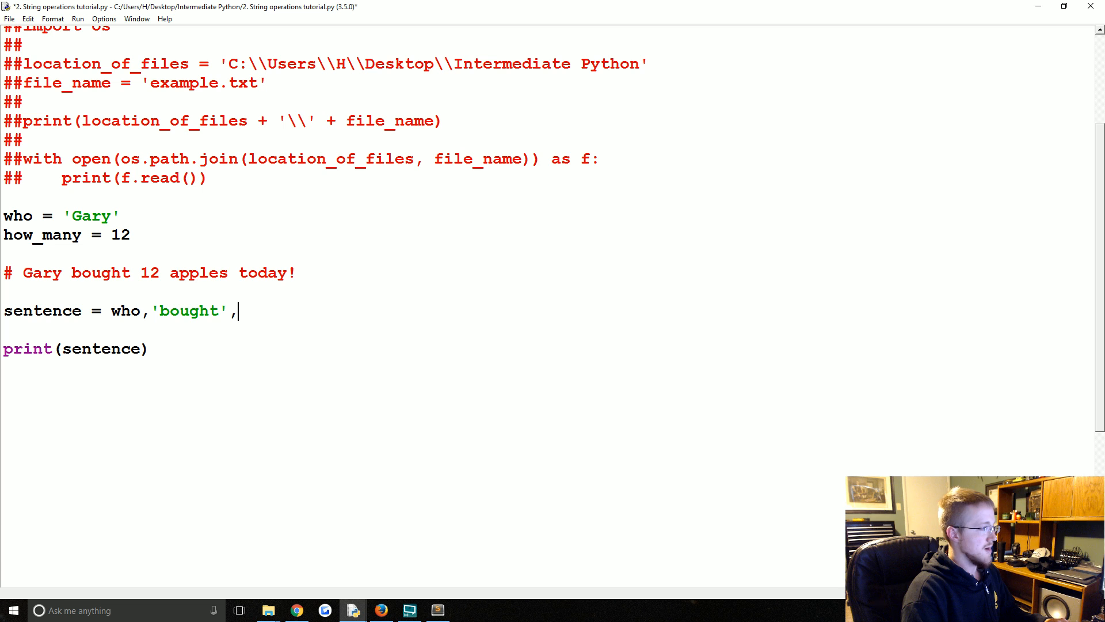
pyautogui.write('how_many,')
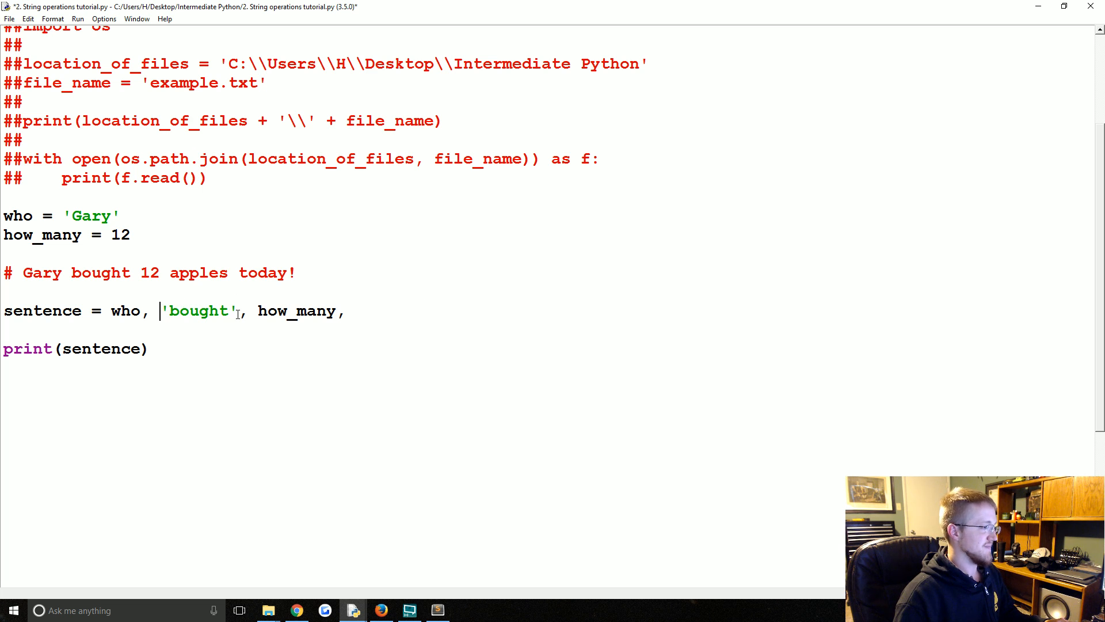
pyautogui.press('Backspace')
pyautogui.write("who,'bought',how_many, ")
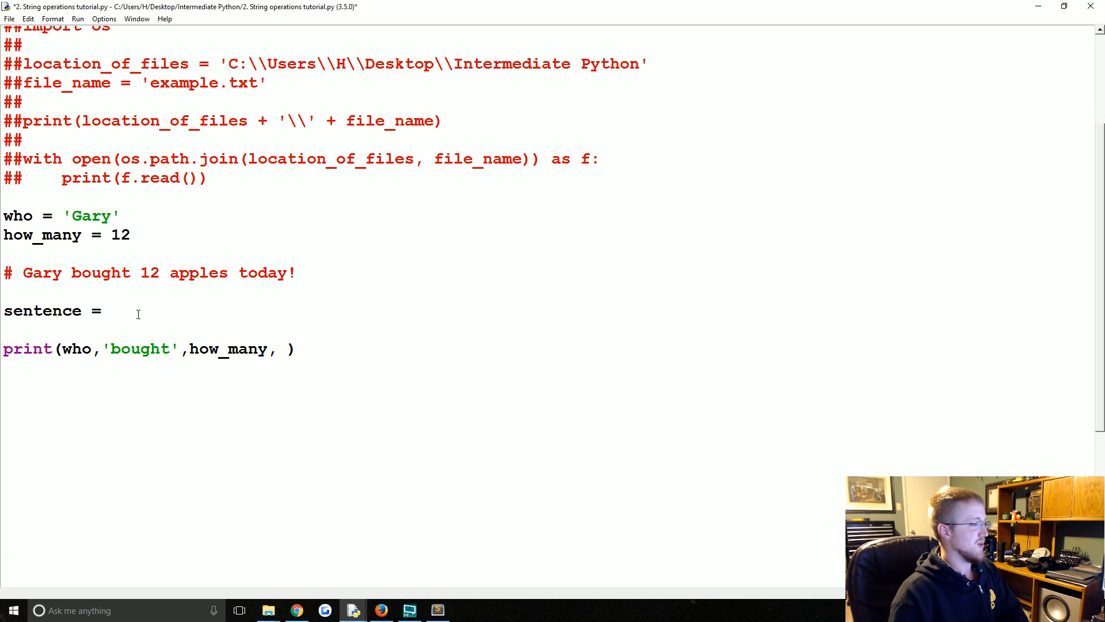
# Step: Add 'apples today!' as the last argument of the print call
pyautogui.click(286, 349)
pyautogui.write("'")
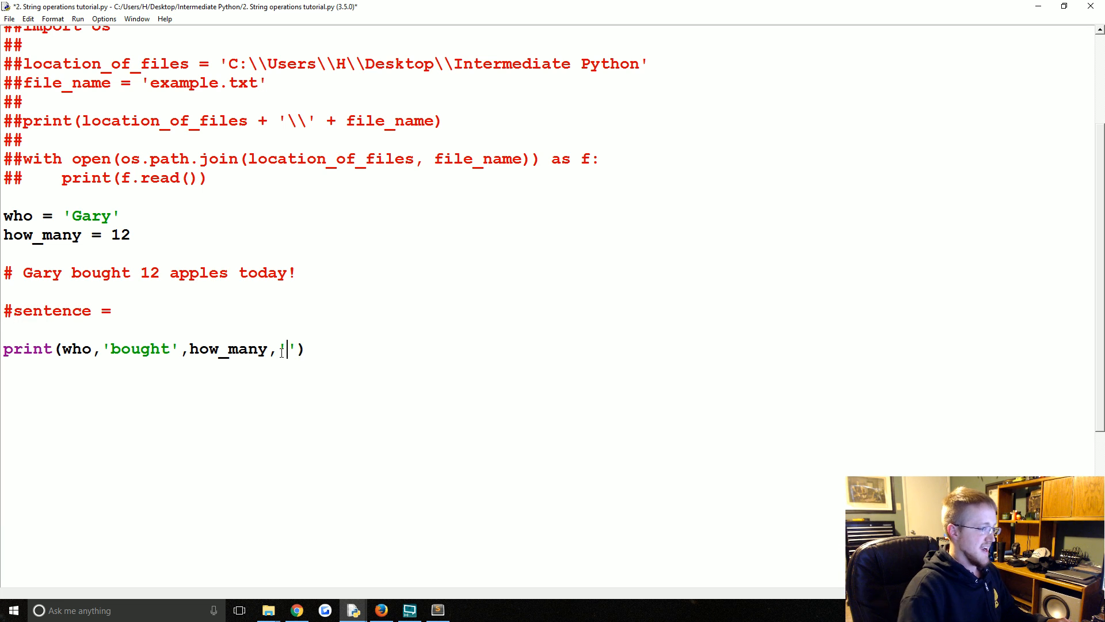
pyautogui.write('apples')
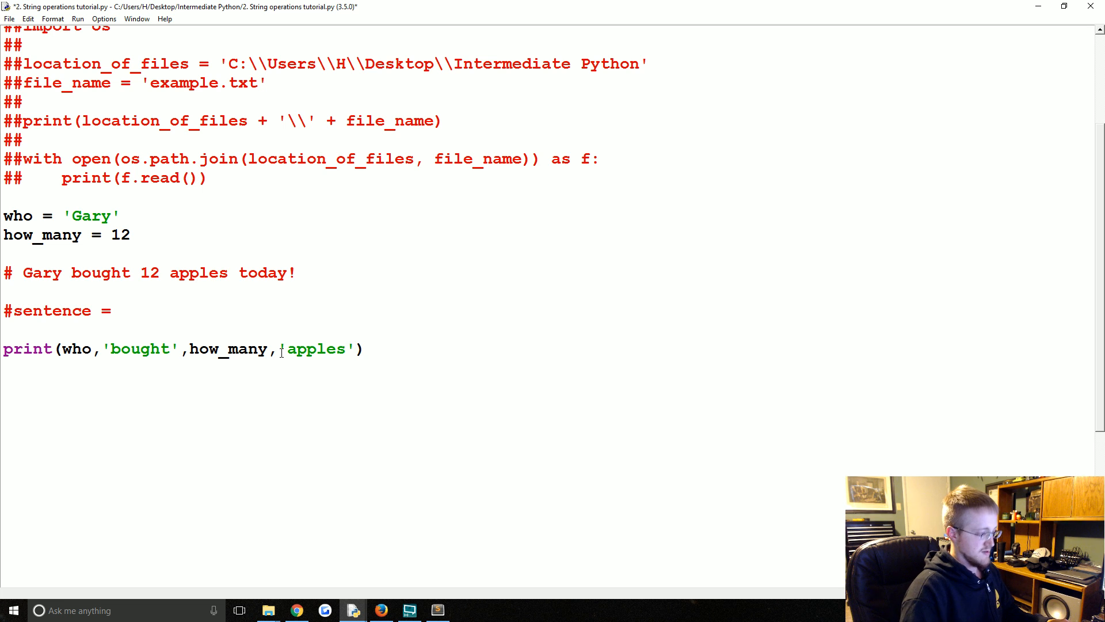
pyautogui.write('today!')
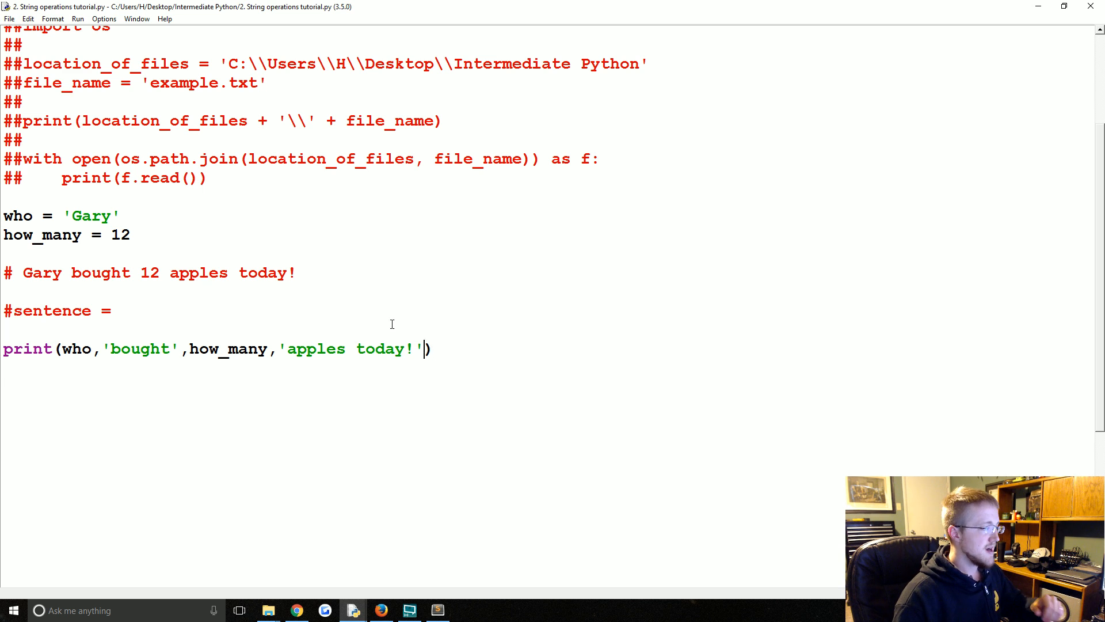
# Step: Reduce the unfinished sentence assignment to a bare #sentence comment
pyautogui.write('%S')
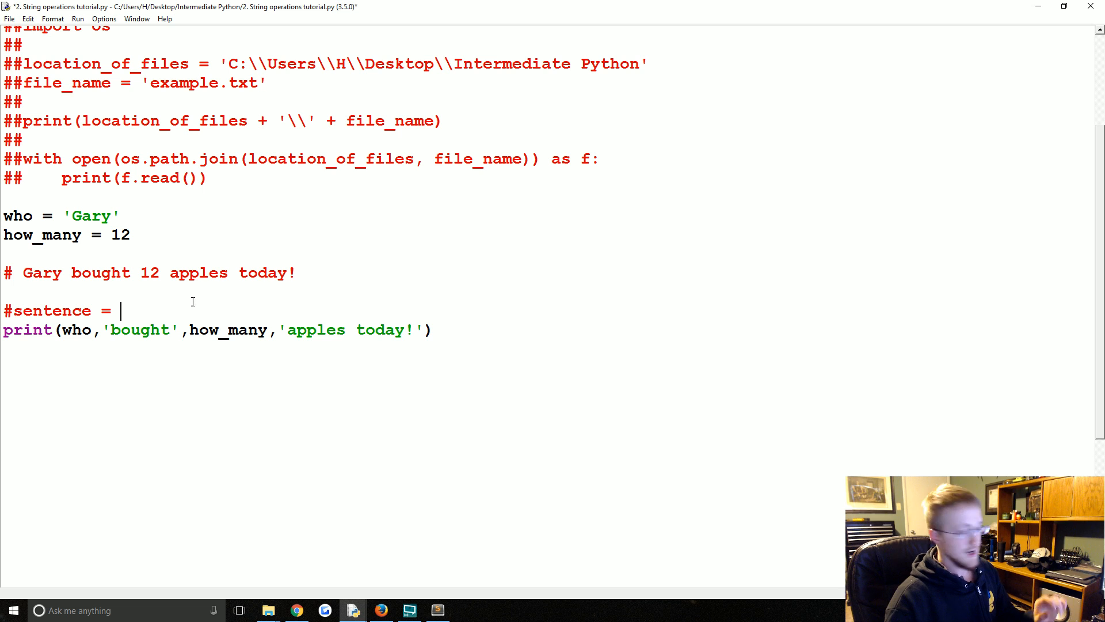
pyautogui.moveTo(137, 317)
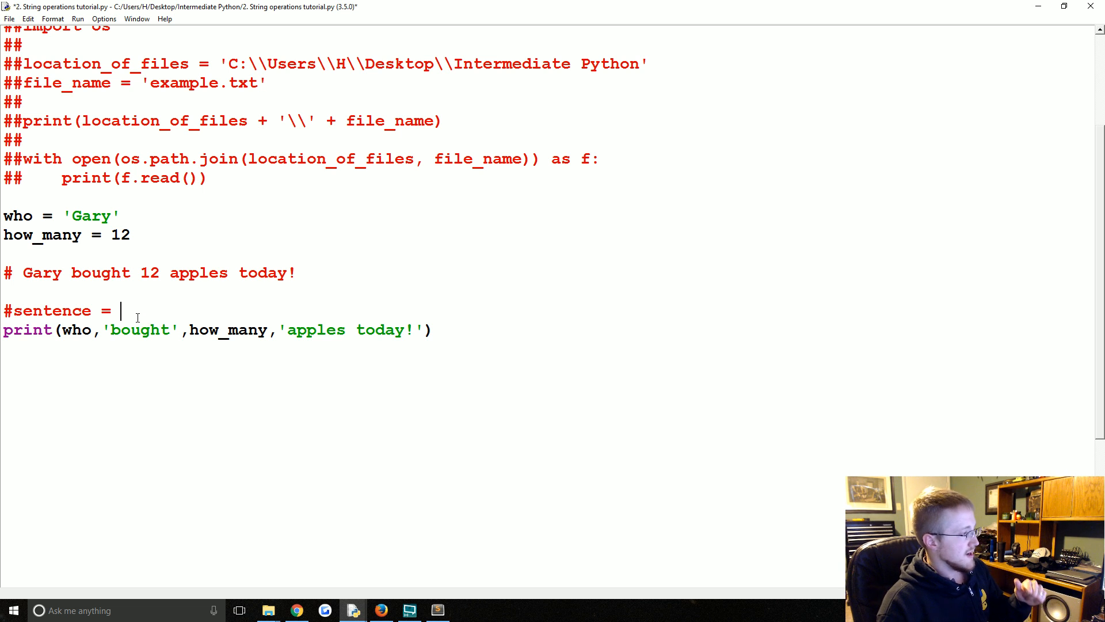
pyautogui.write('{}')
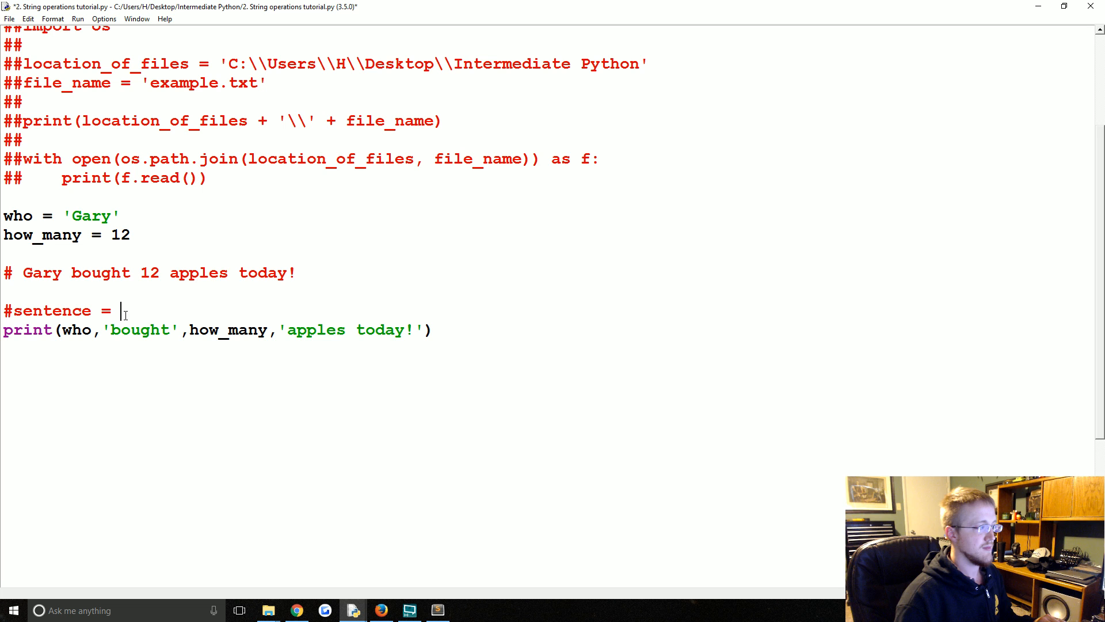
pyautogui.write('{}')
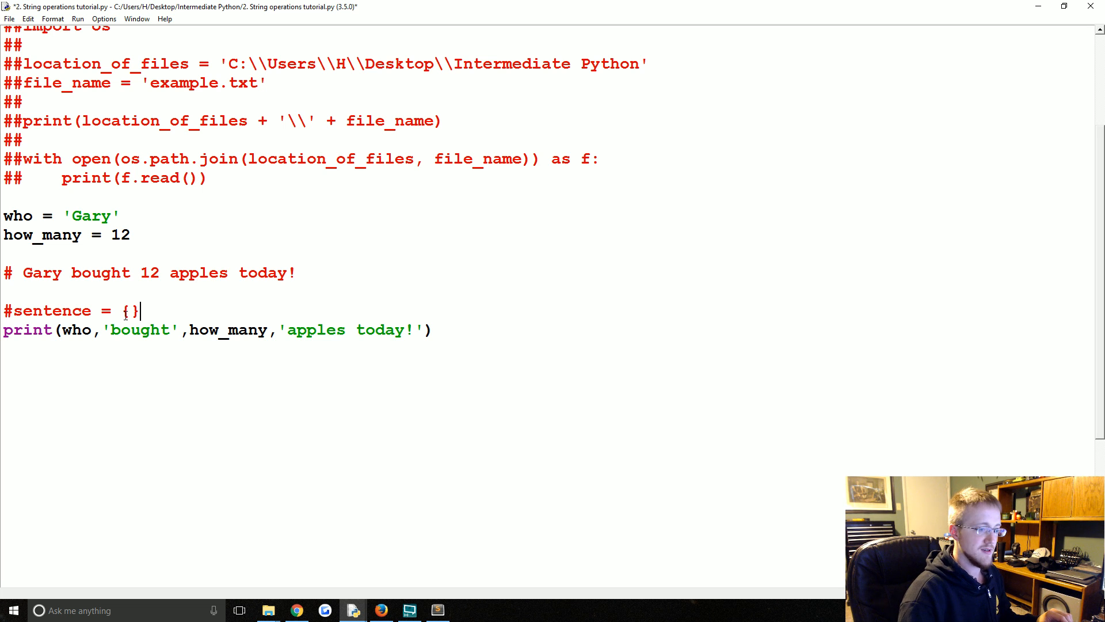
pyautogui.press('Backspace')
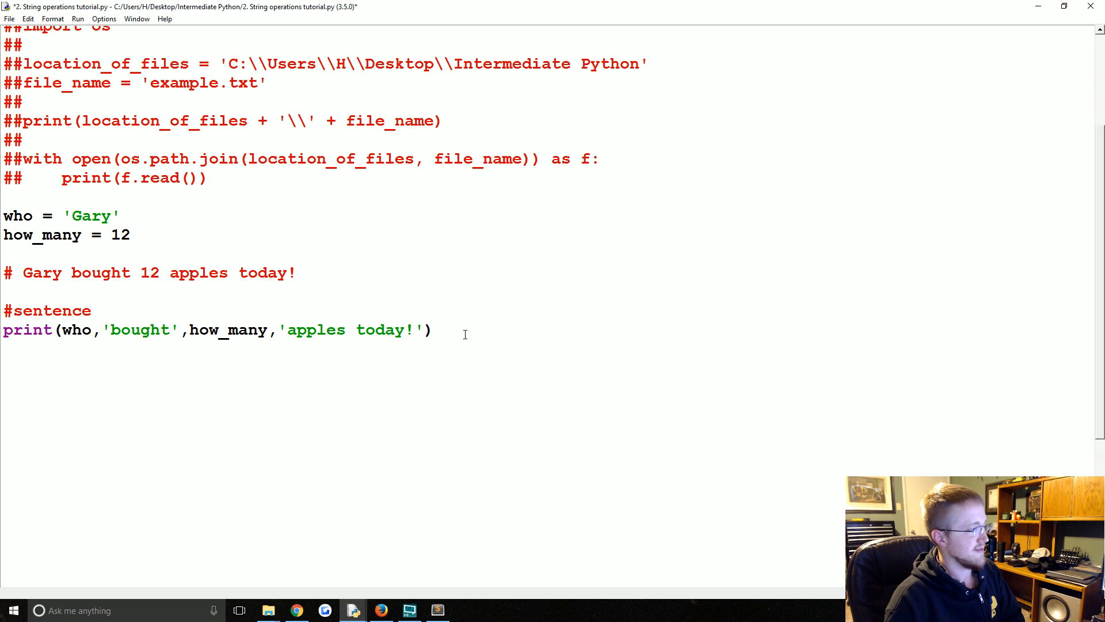
pyautogui.scroll(-3)
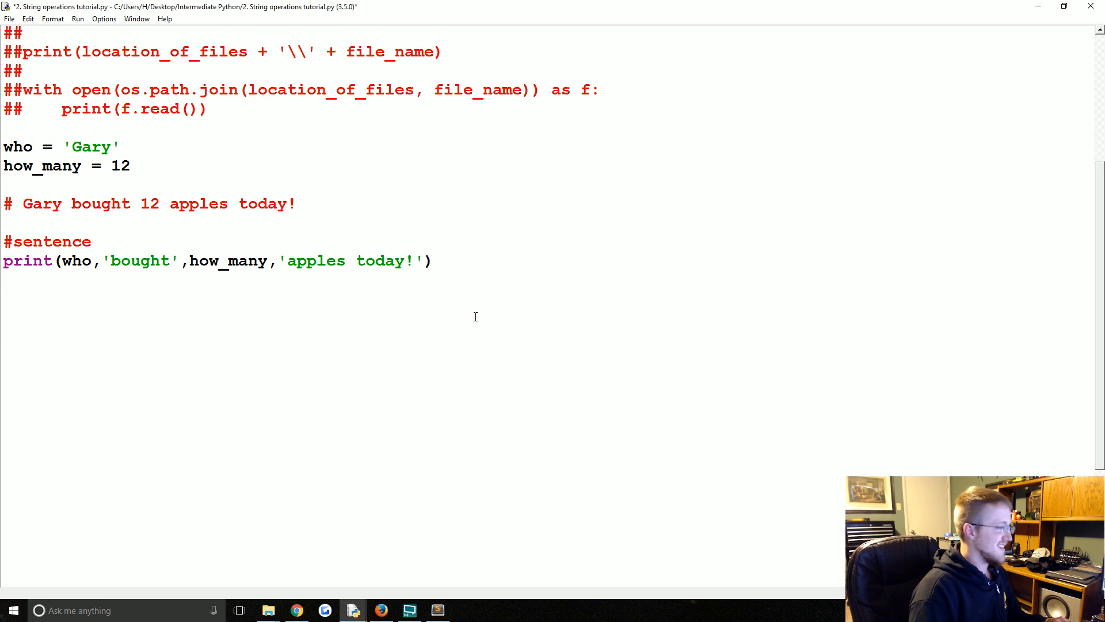
# Step: Start a new print of the string '{} bought {} apples today!'
pyautogui.write('{')
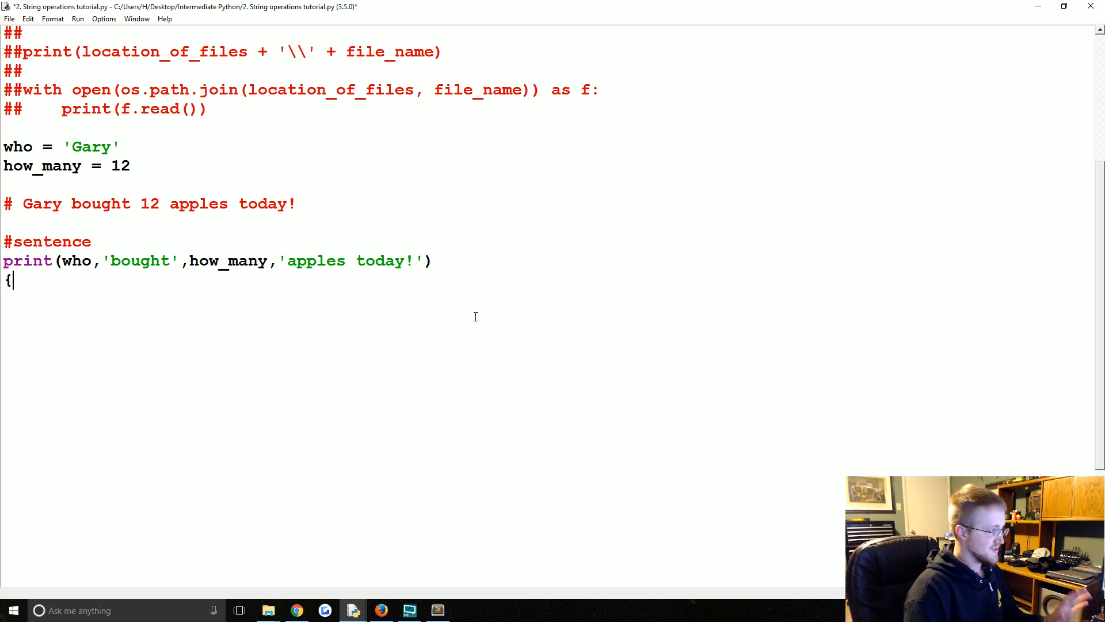
pyautogui.press('backspace')
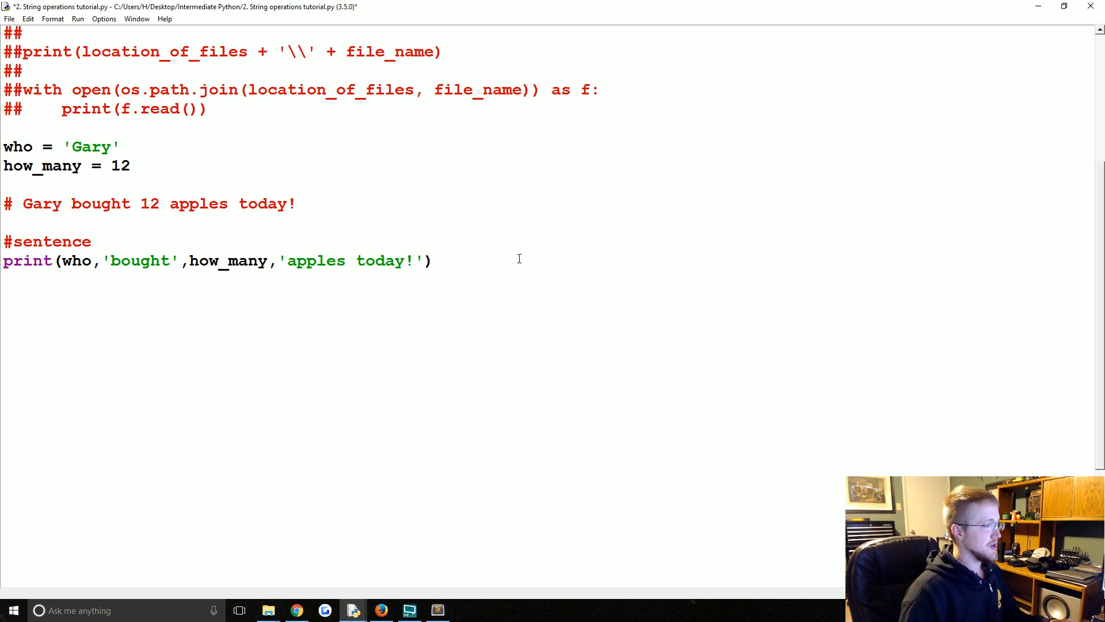
pyautogui.write('print')
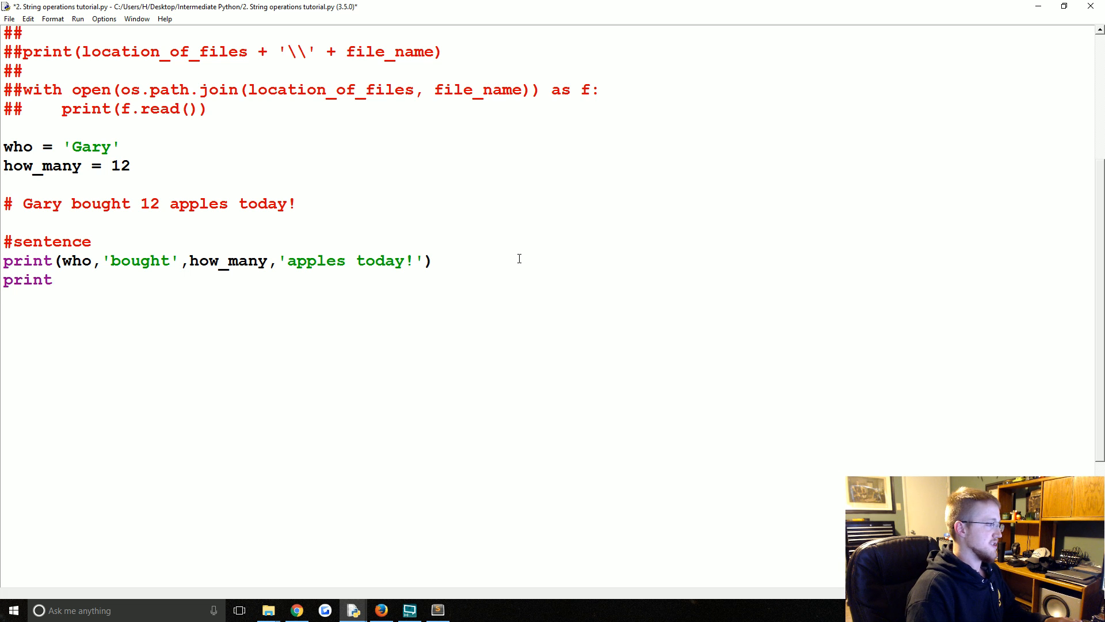
pyautogui.write("('')")
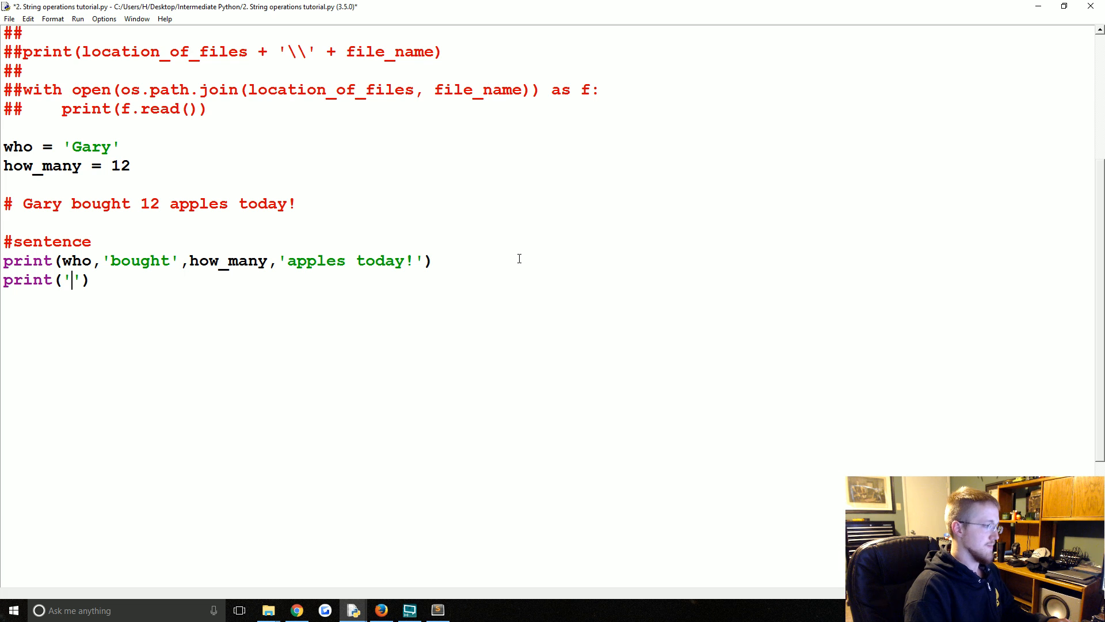
pyautogui.write('{}')
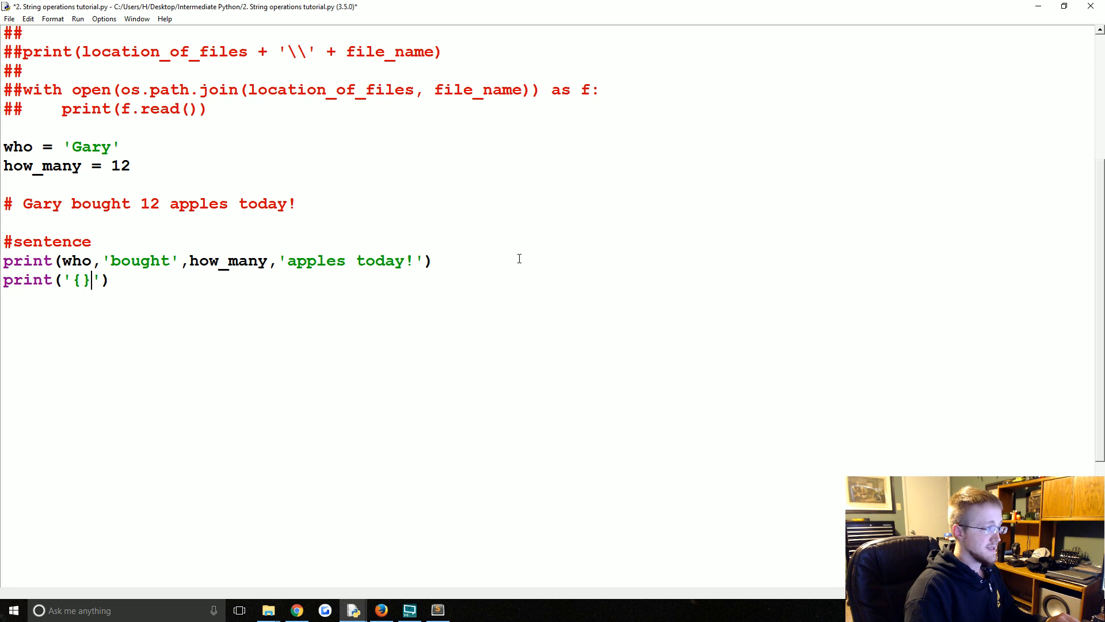
pyautogui.write('bought {} appl')
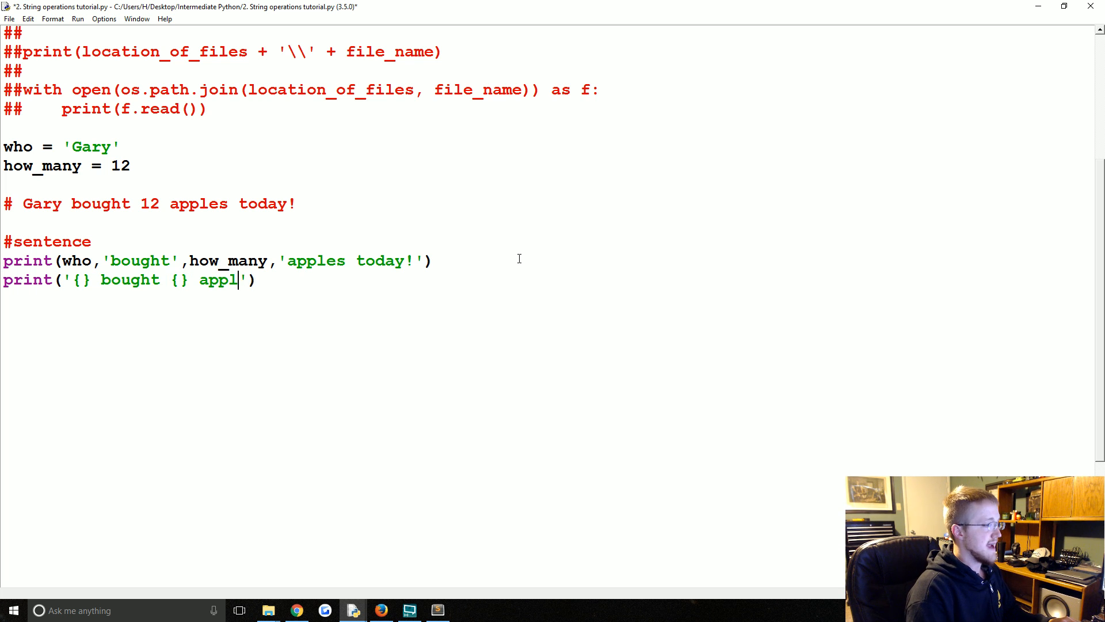
pyautogui.write("es today!'")
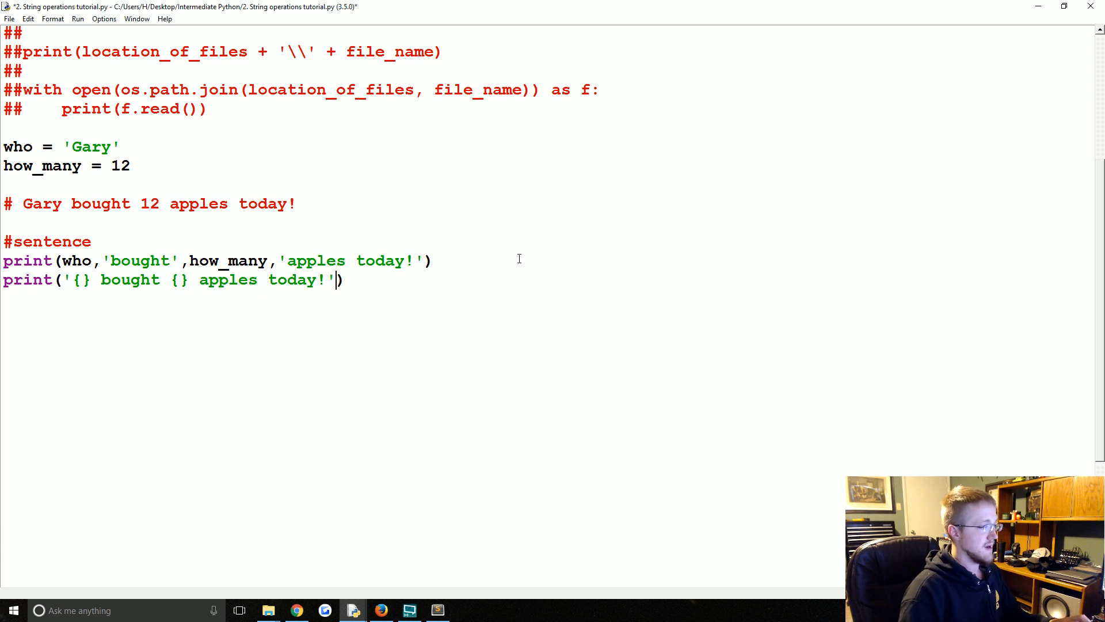
# Step: Format it with who and how_many and run, printing 'Gary bought 12 apples today!'
pyautogui.write('.fo')
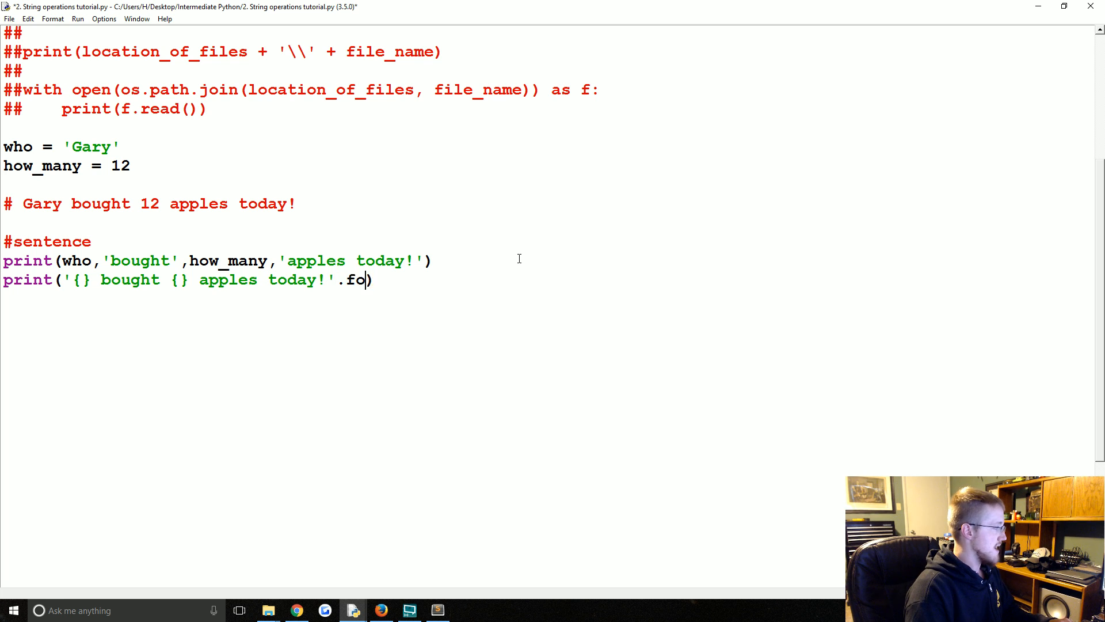
pyautogui.write('rmat(')
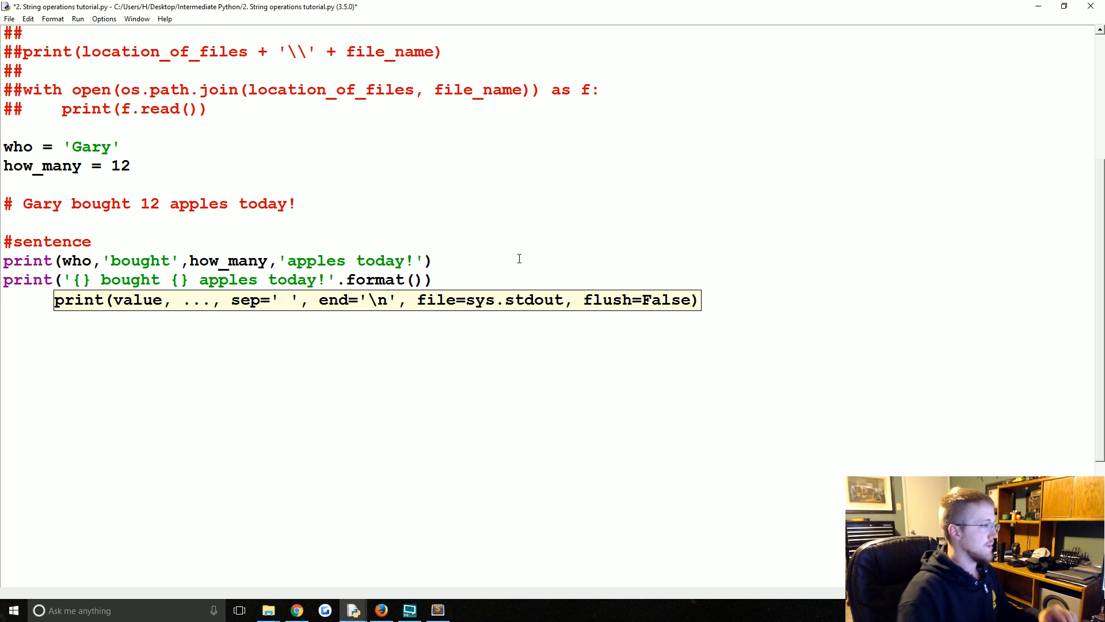
pyautogui.write('who, h')
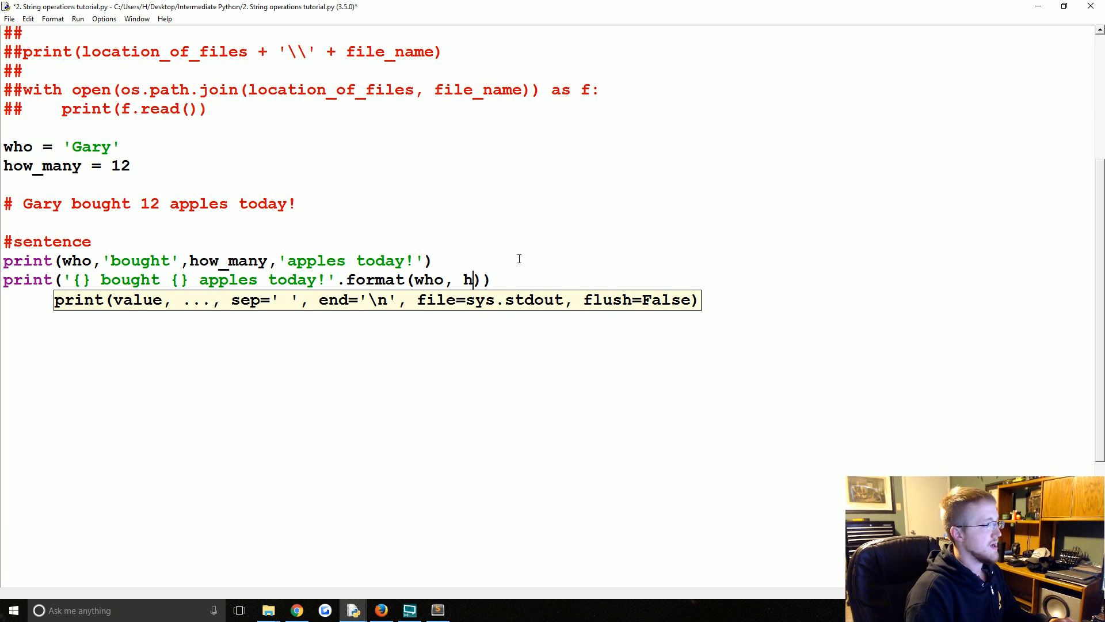
pyautogui.write('ow_many')
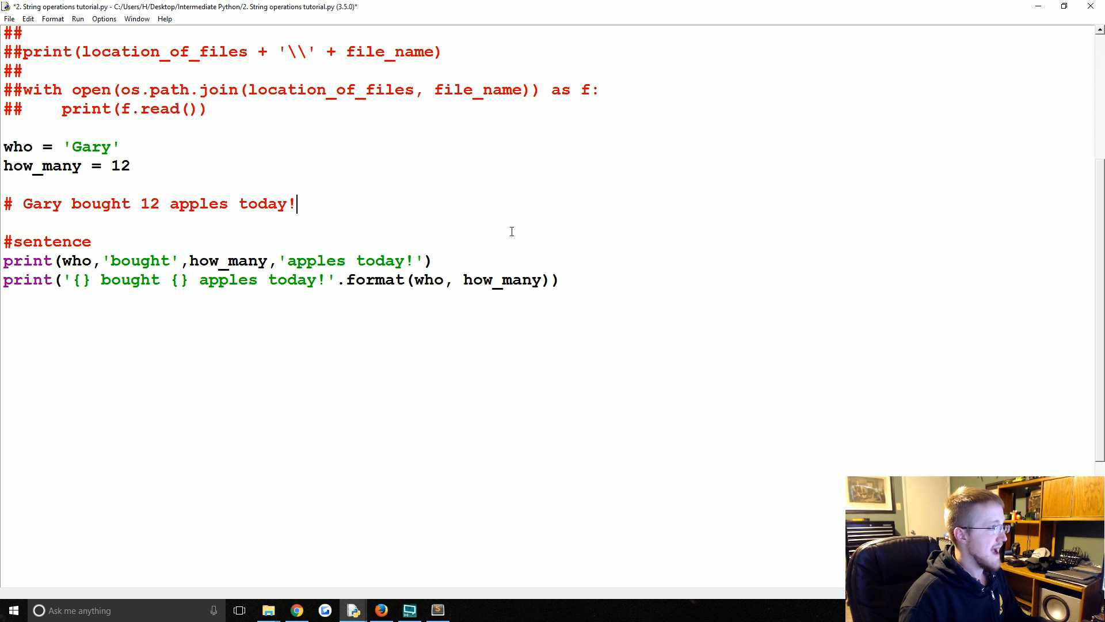
pyautogui.press('F5')
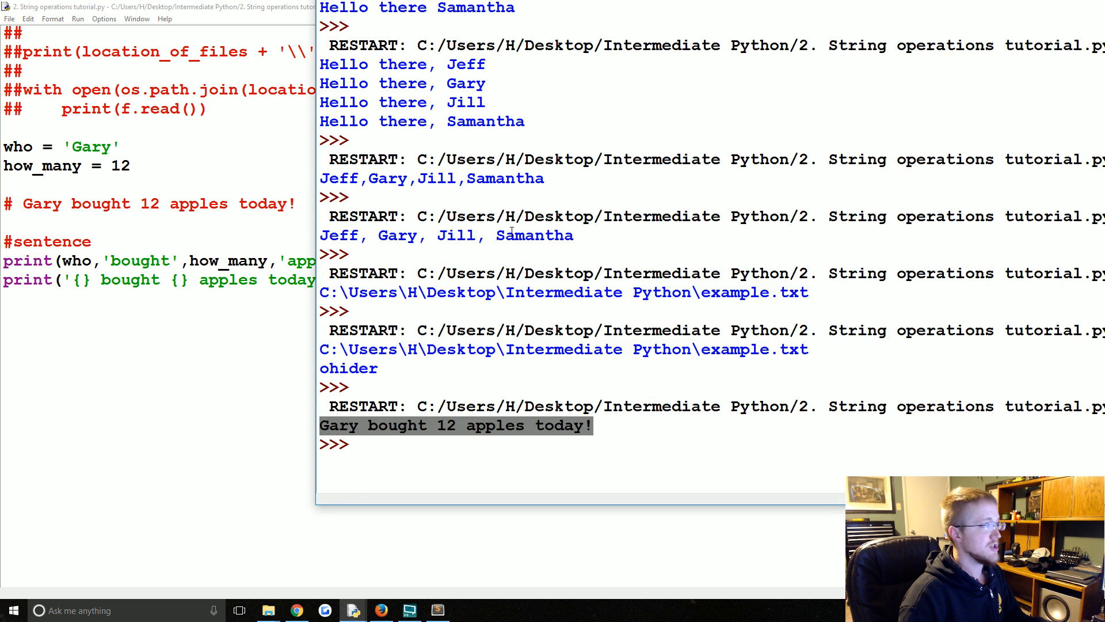
pyautogui.press('F5')
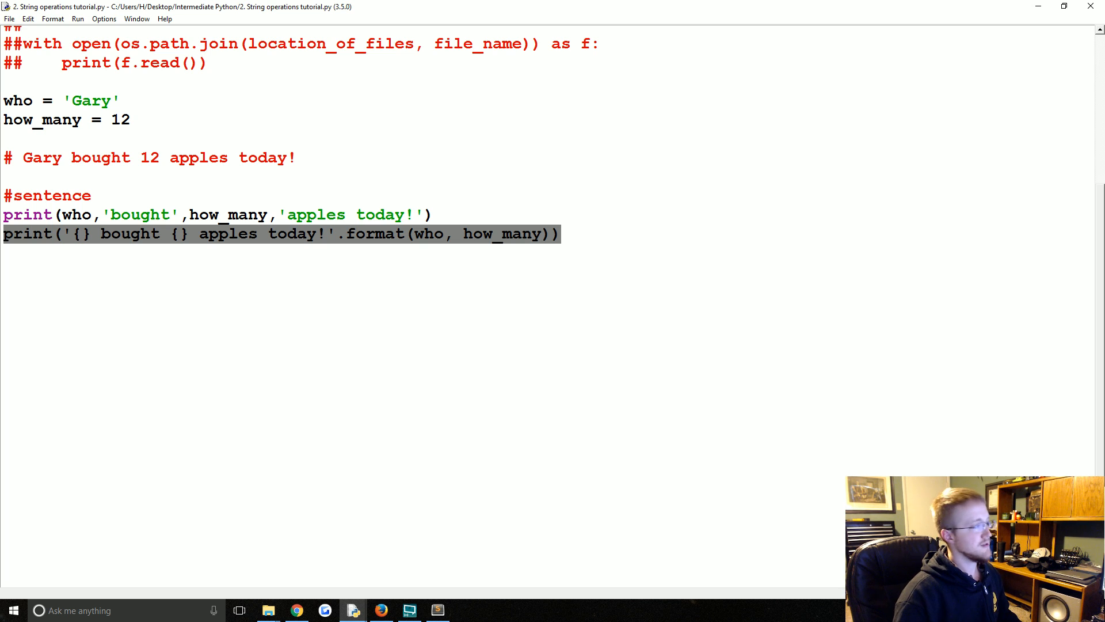
# Step: Number the placeholders as {1} and {2}, then revert them to empty braces
pyautogui.click(359, 249)
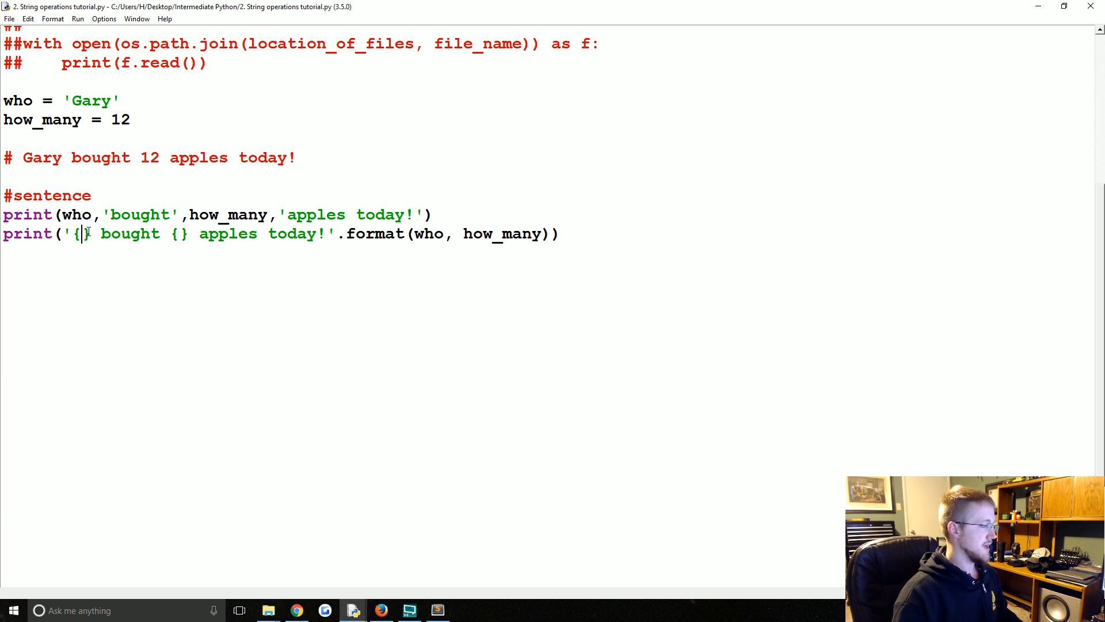
pyautogui.write('1')
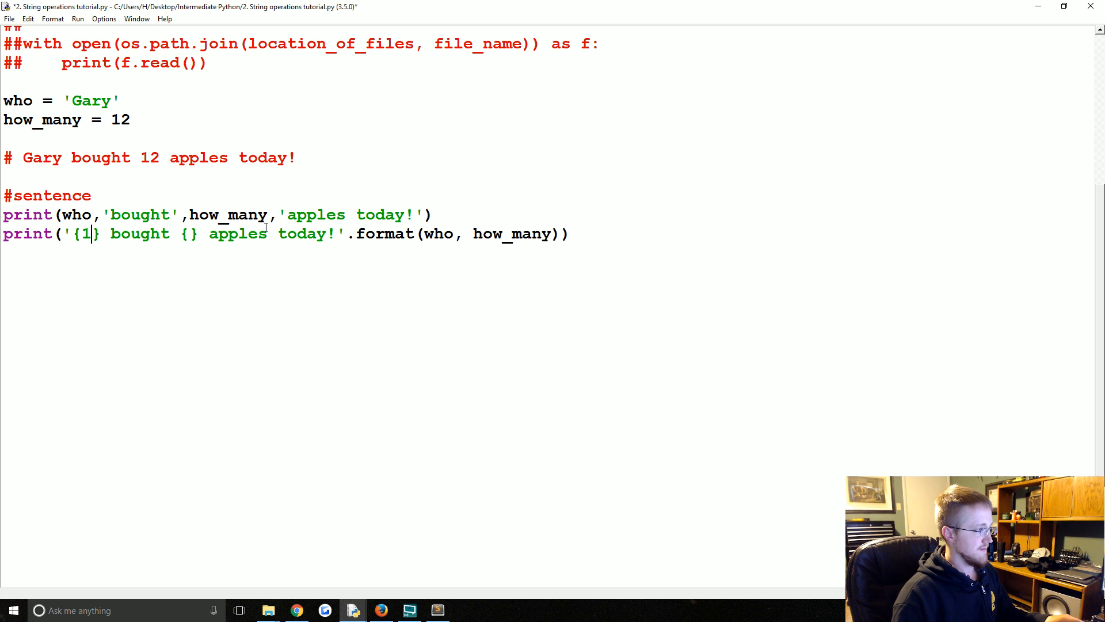
pyautogui.write('2')
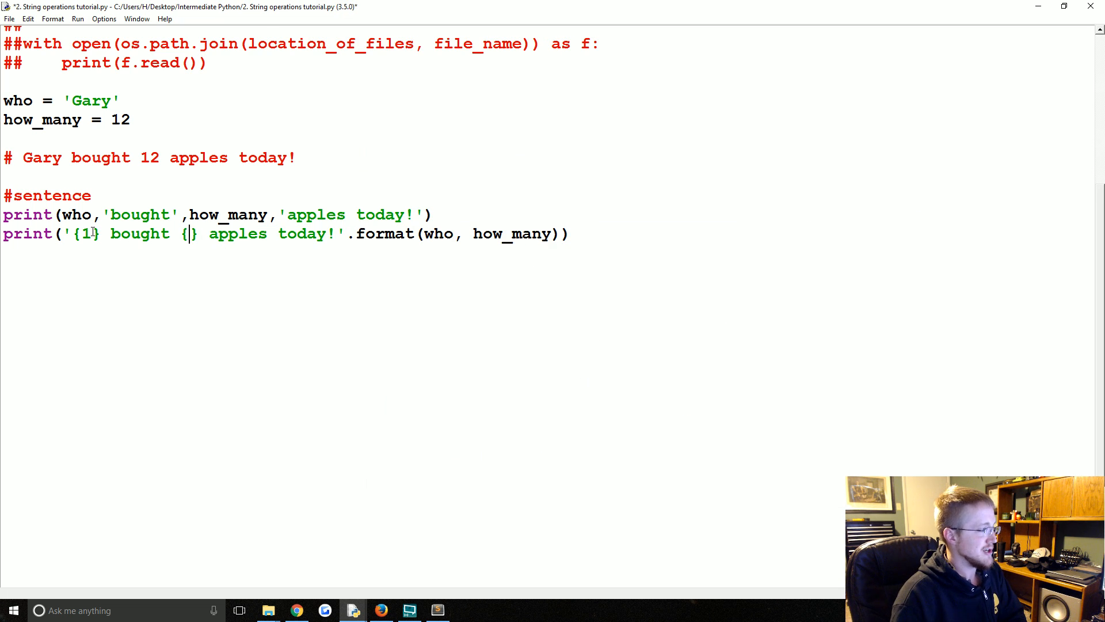
pyautogui.press('BackSpace')
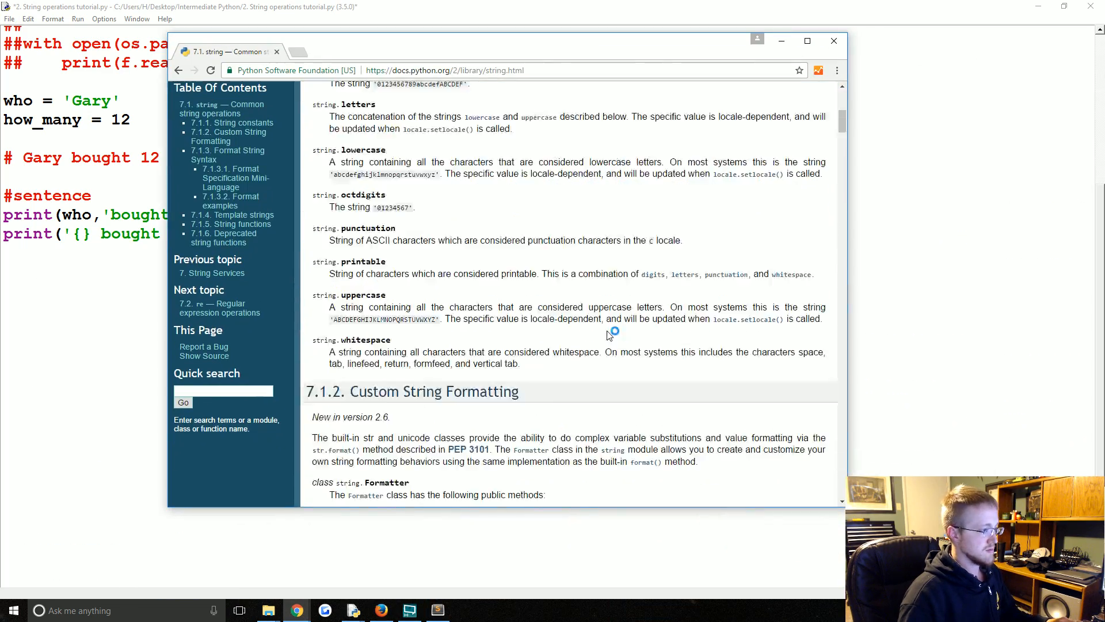
# Step: Scroll through the Python 3 docs on format string syntax and template strings
pyautogui.scroll(-3)
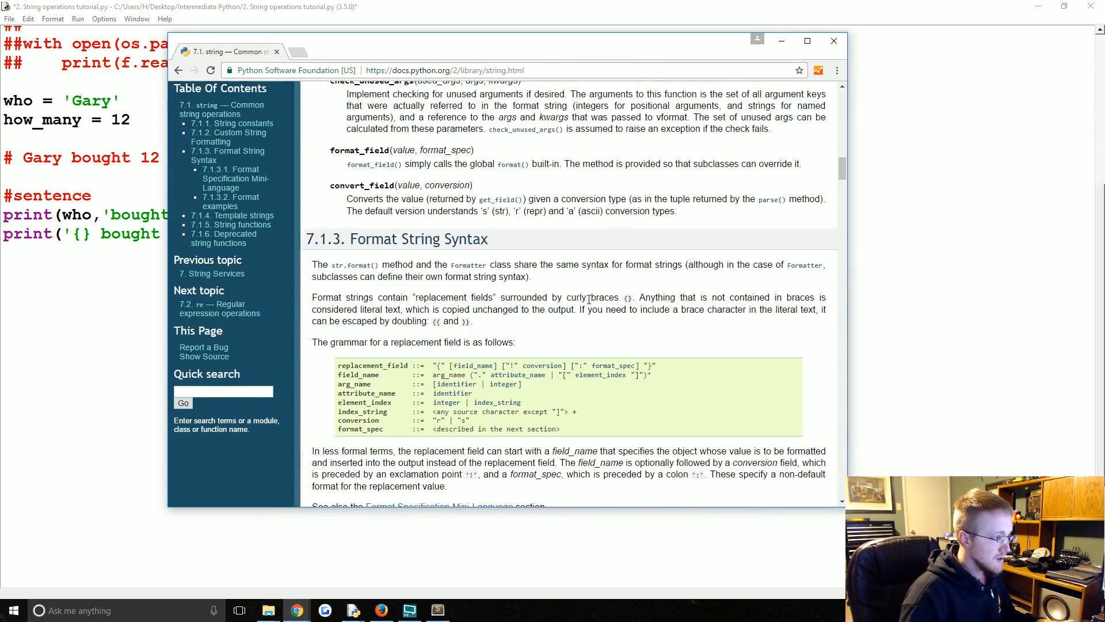
pyautogui.scroll(-3)
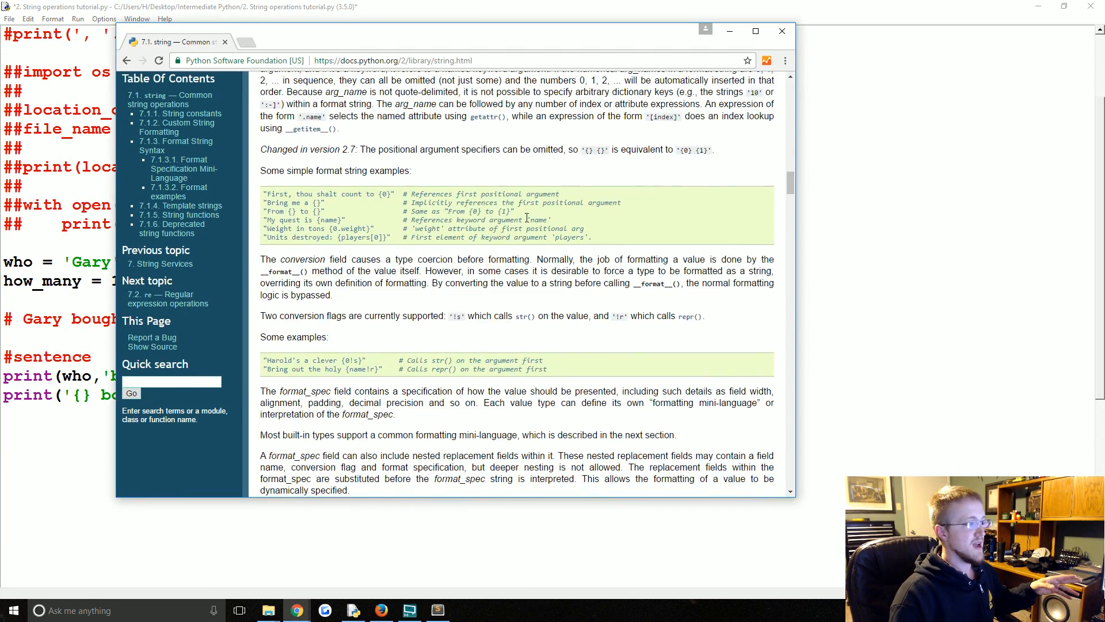
pyautogui.scroll(-3)
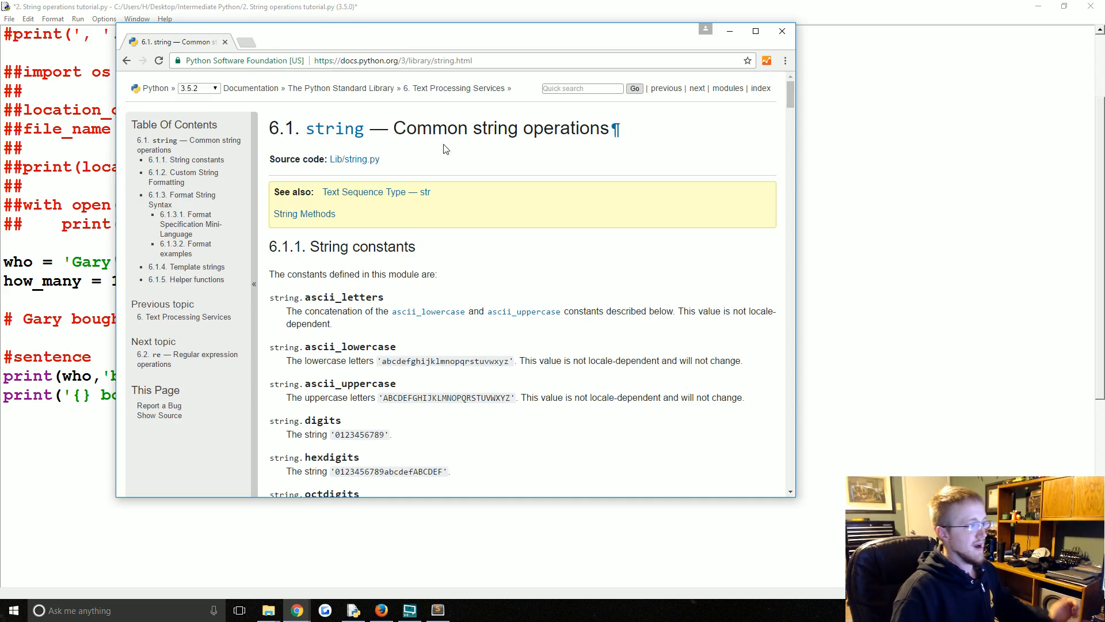
pyautogui.scroll(-3)
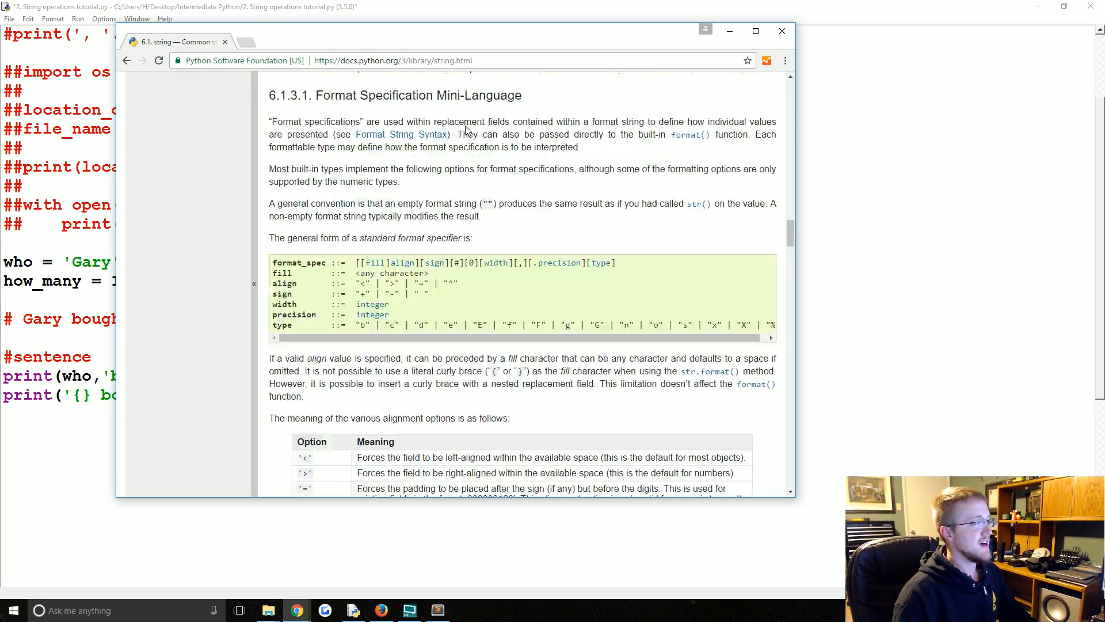
pyautogui.scroll(-3)
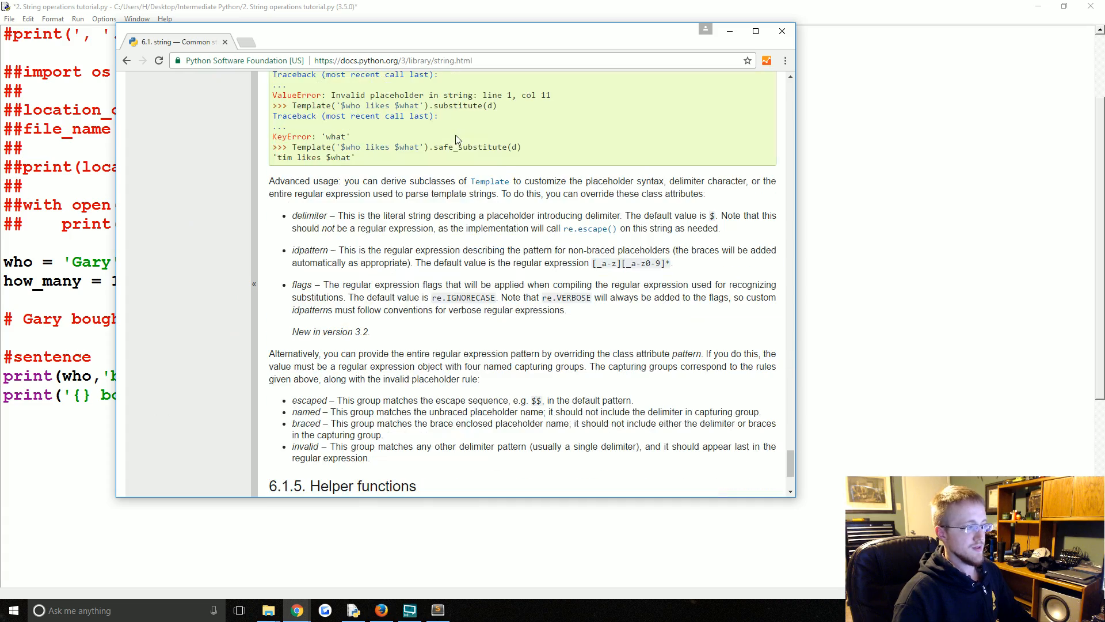
pyautogui.scroll(-3)
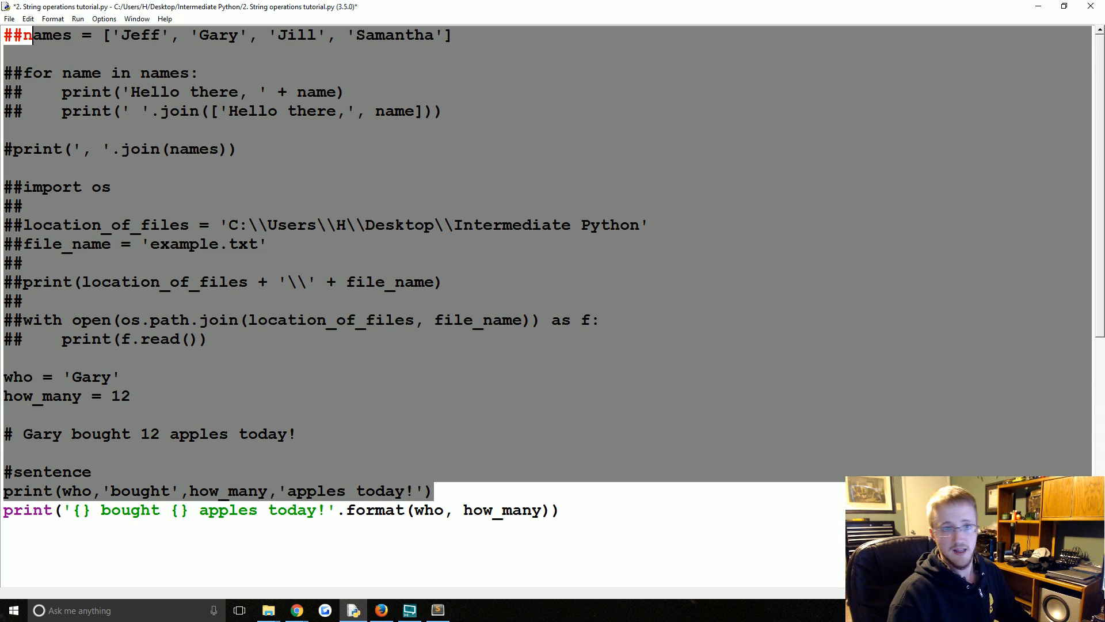
pyautogui.scroll(-3)
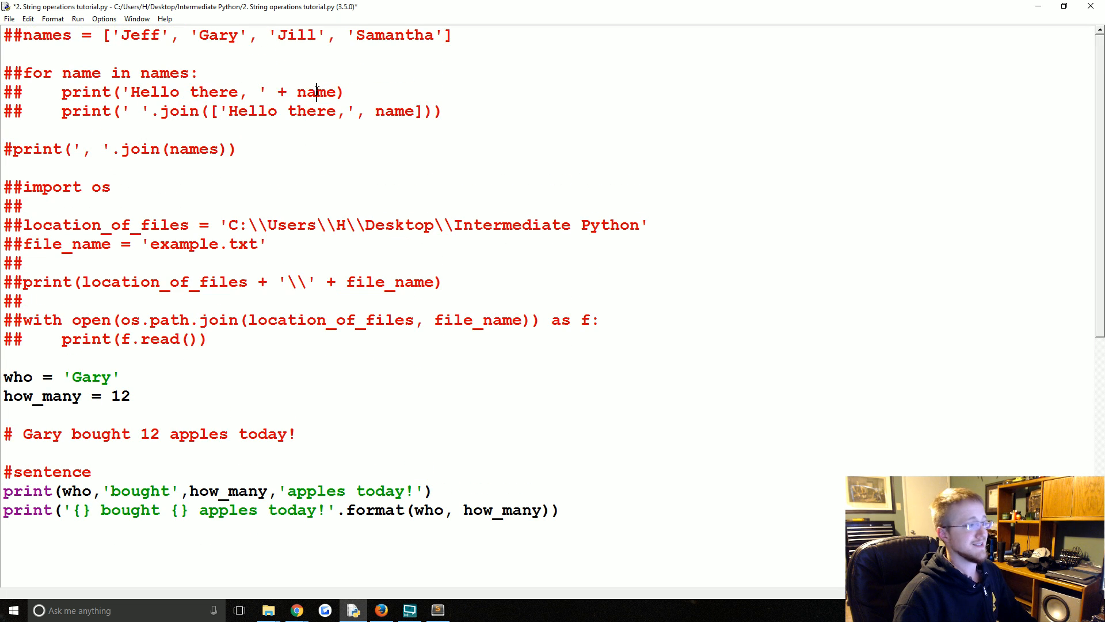
pyautogui.scroll(-3)
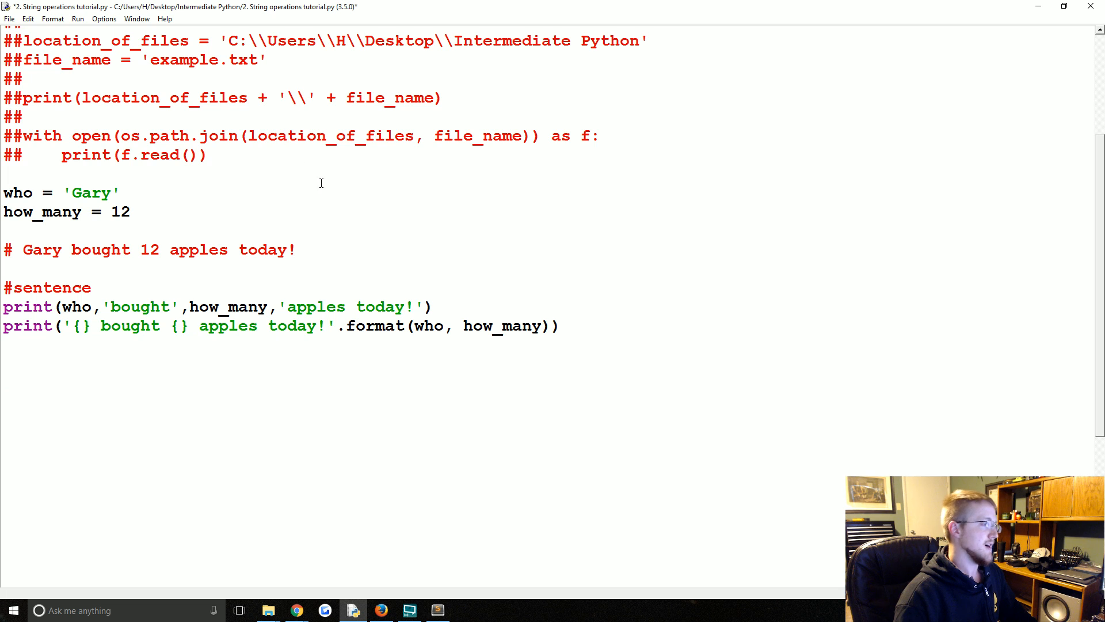
pyautogui.moveTo(139, 97); pyautogui.dragTo(376, 97)
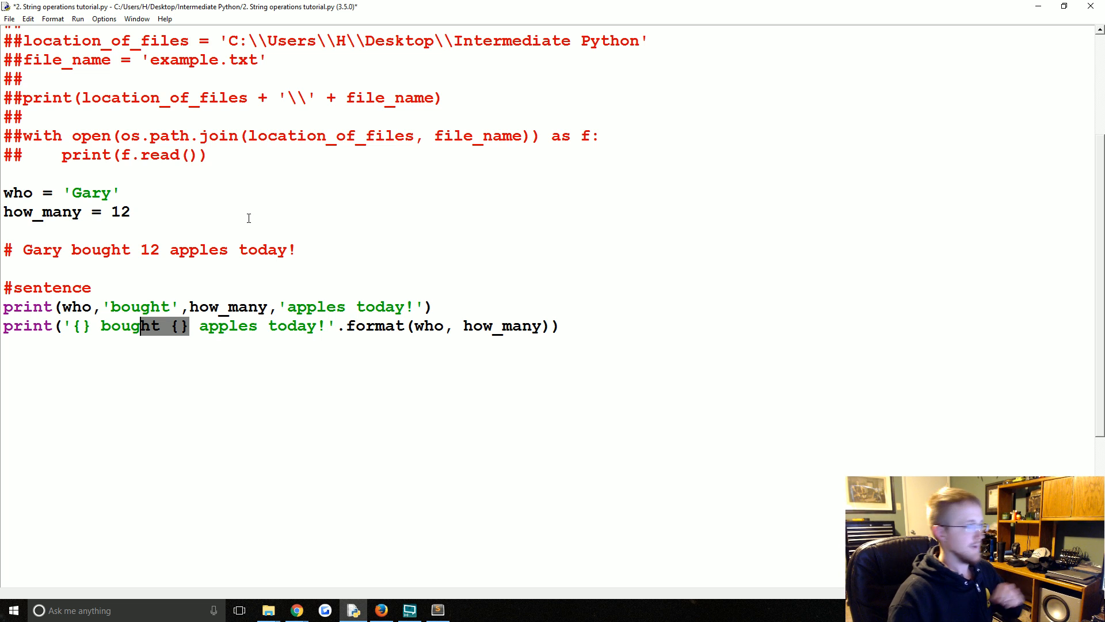
pyautogui.moveTo(585, 219)
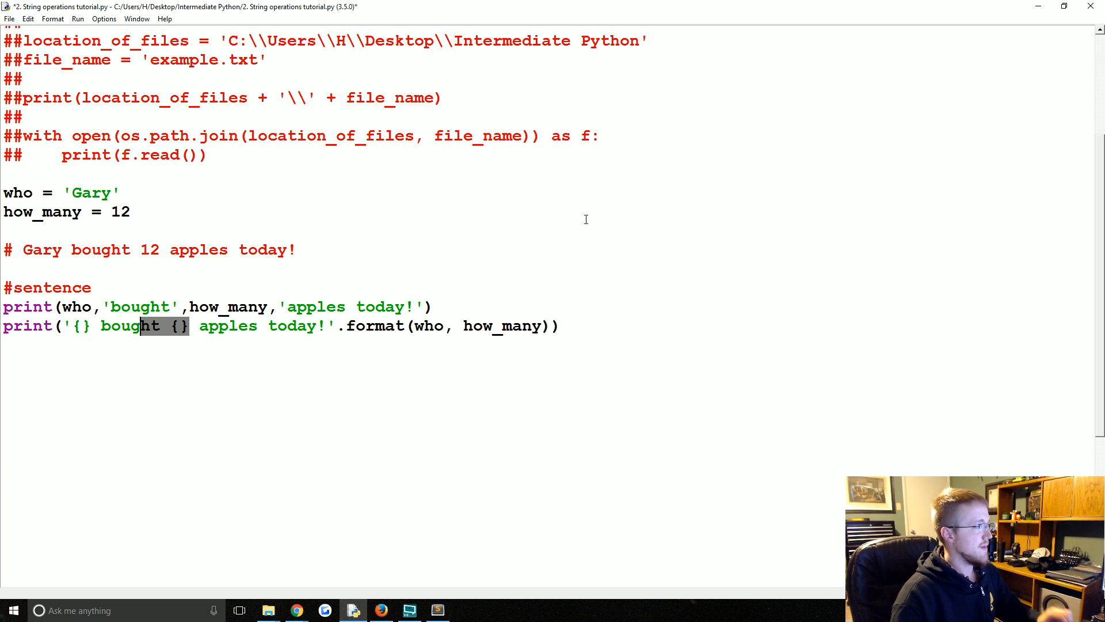